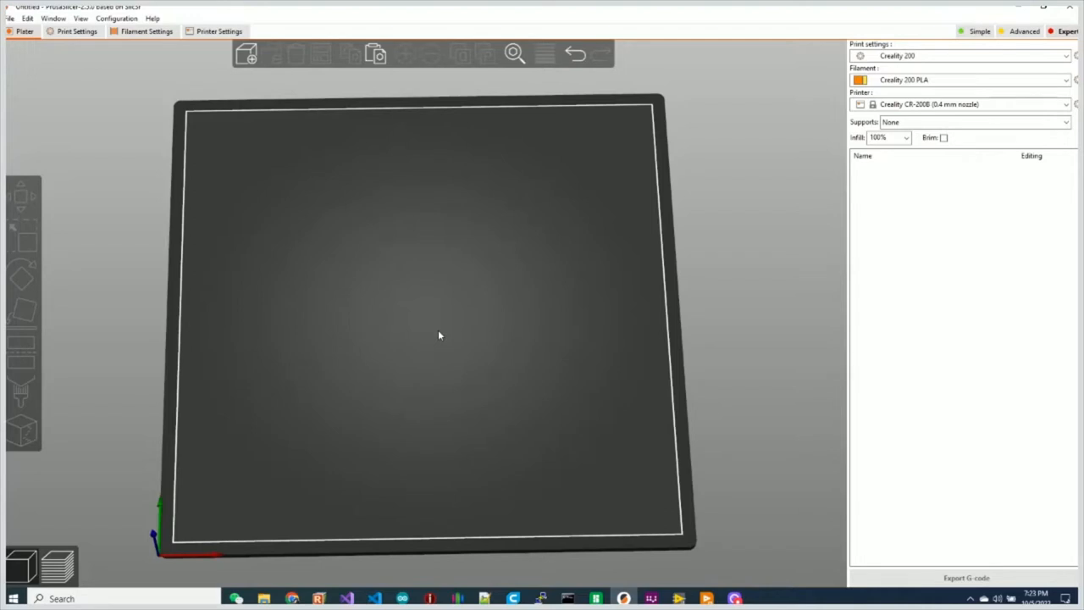
{"action": "mouse_move", "coordinate": [345, 244]}
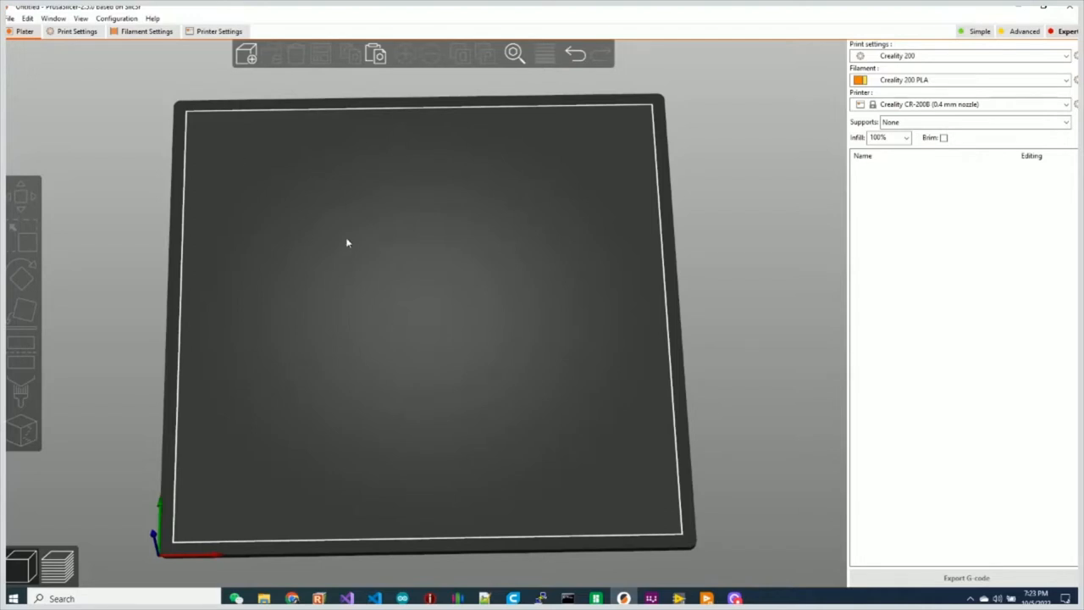
{"action": "mouse_move", "coordinate": [363, 227]}
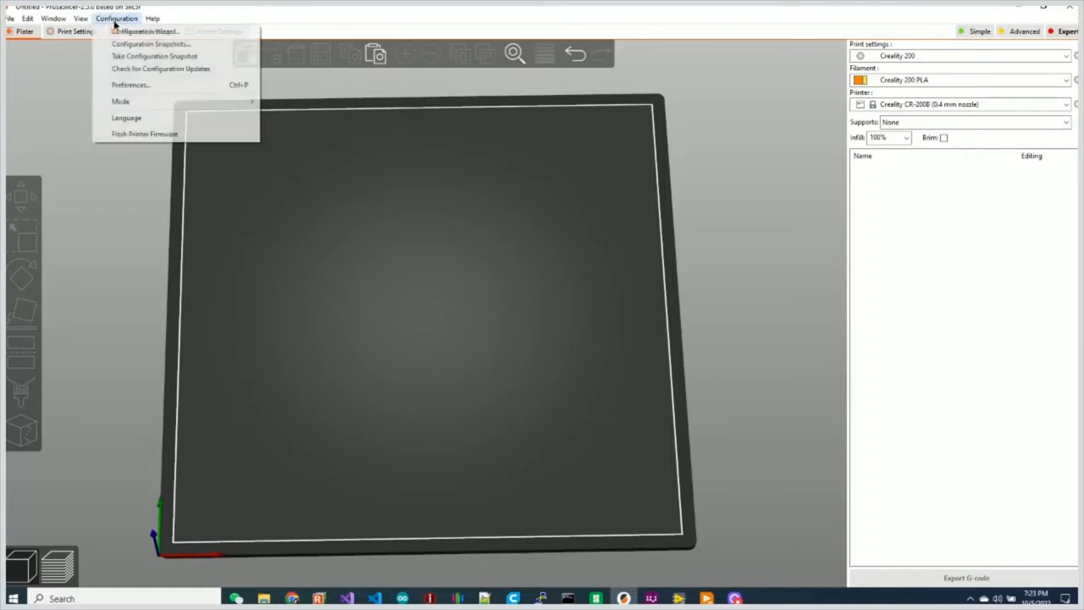
- Launch the Configuration Wizard from the Configuration menu
{"action": "left_click", "coordinate": [447, 231]}
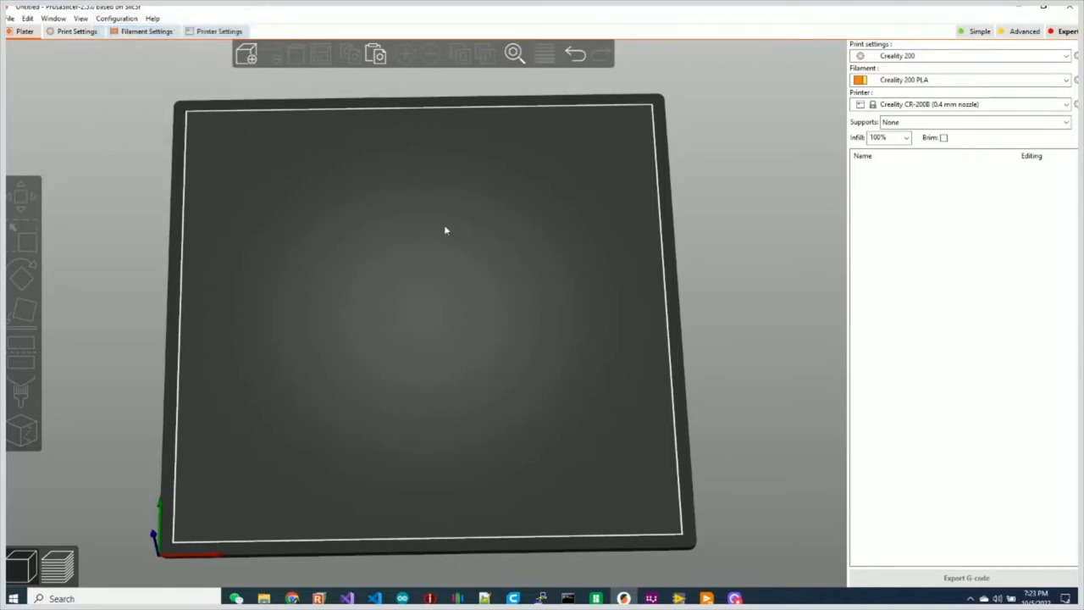
{"action": "mouse_move", "coordinate": [488, 256]}
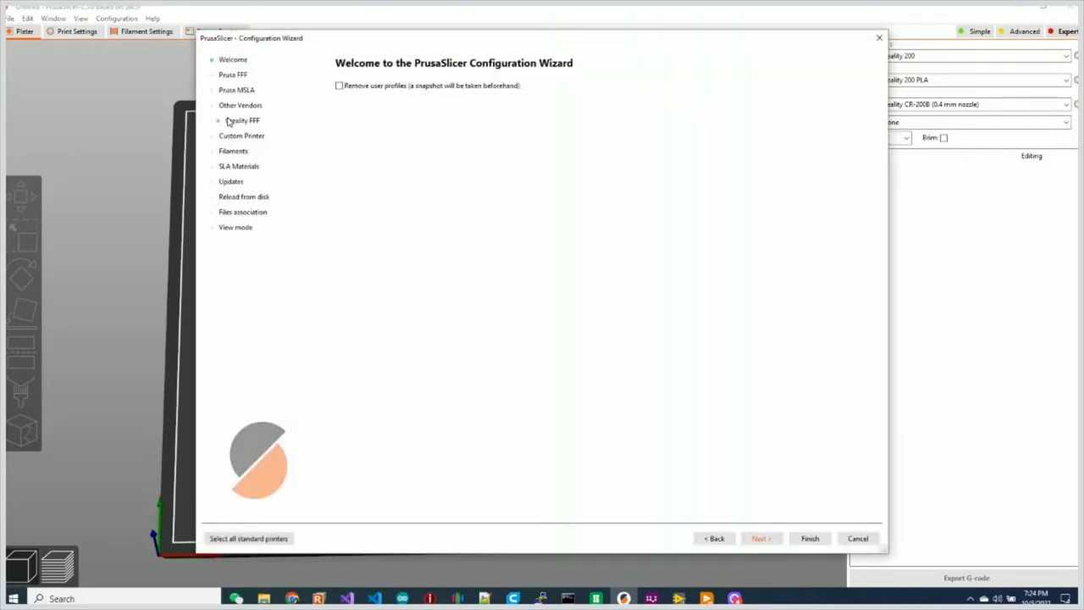
{"action": "mouse_move", "coordinate": [246, 122]}
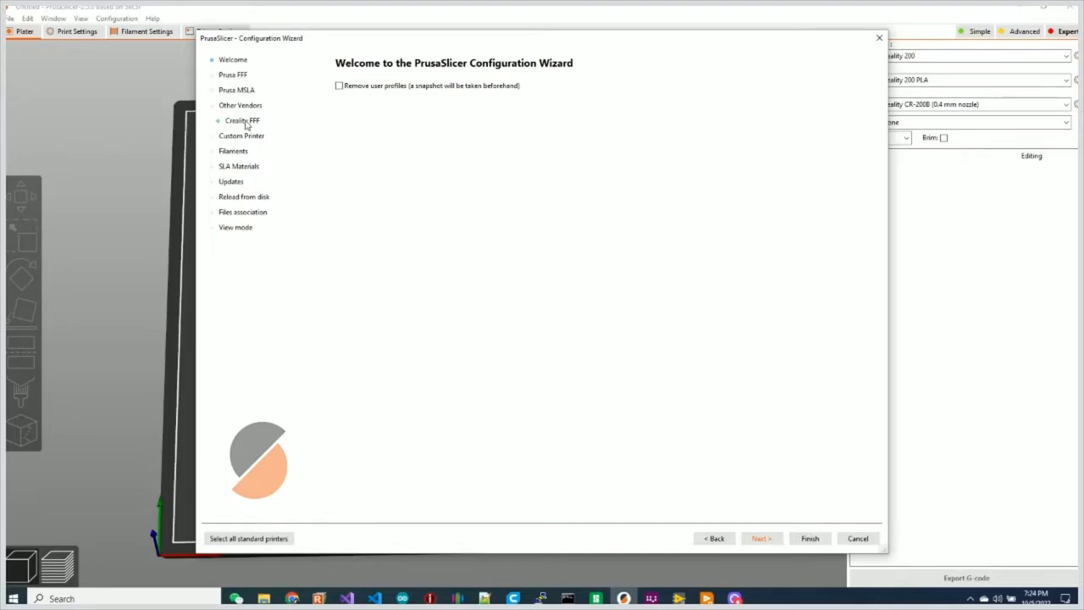
- Enable the Creality Ender-5 Plus 0.4 mm nozzle and finish the wizard
{"action": "left_click", "coordinate": [242, 120]}
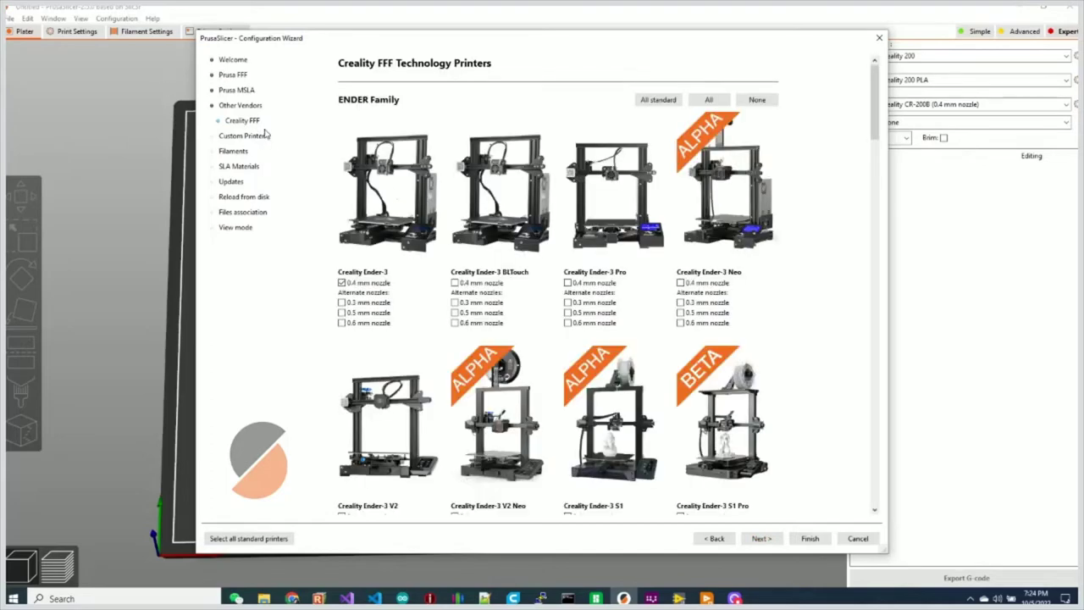
{"action": "scroll", "scroll_direction": "down", "scroll_amount": 3}
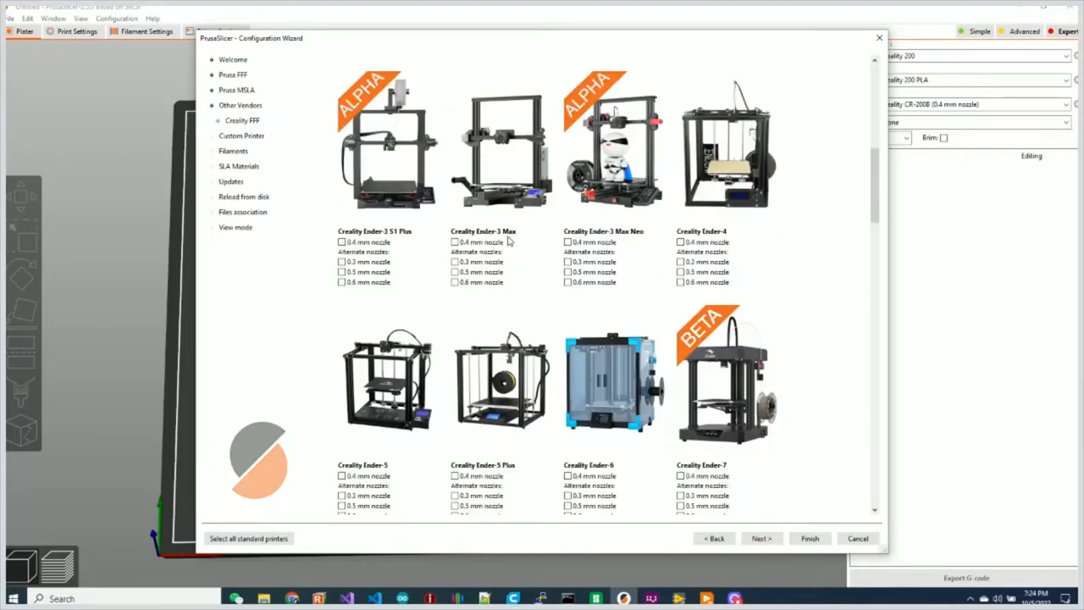
{"action": "scroll", "scroll_direction": "down", "scroll_amount": 3}
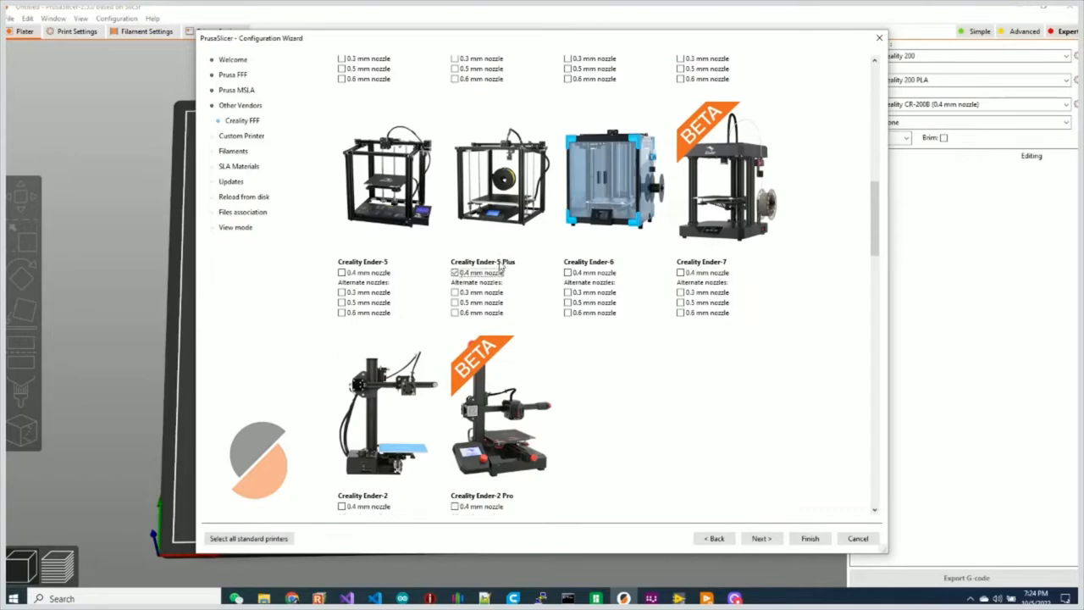
{"action": "mouse_move", "coordinate": [481, 292]}
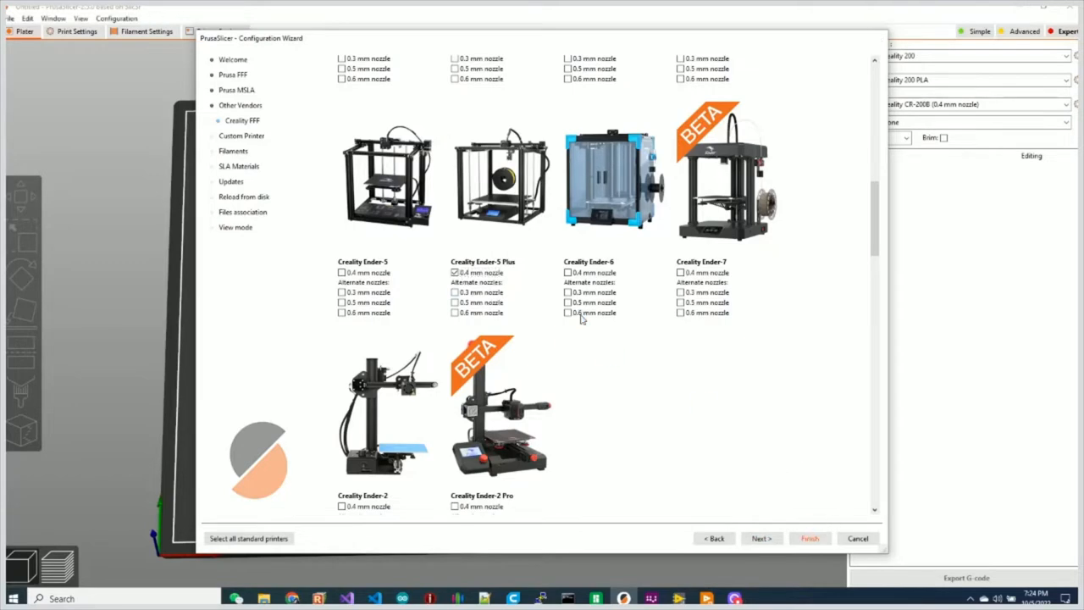
{"action": "left_click", "coordinate": [810, 539]}
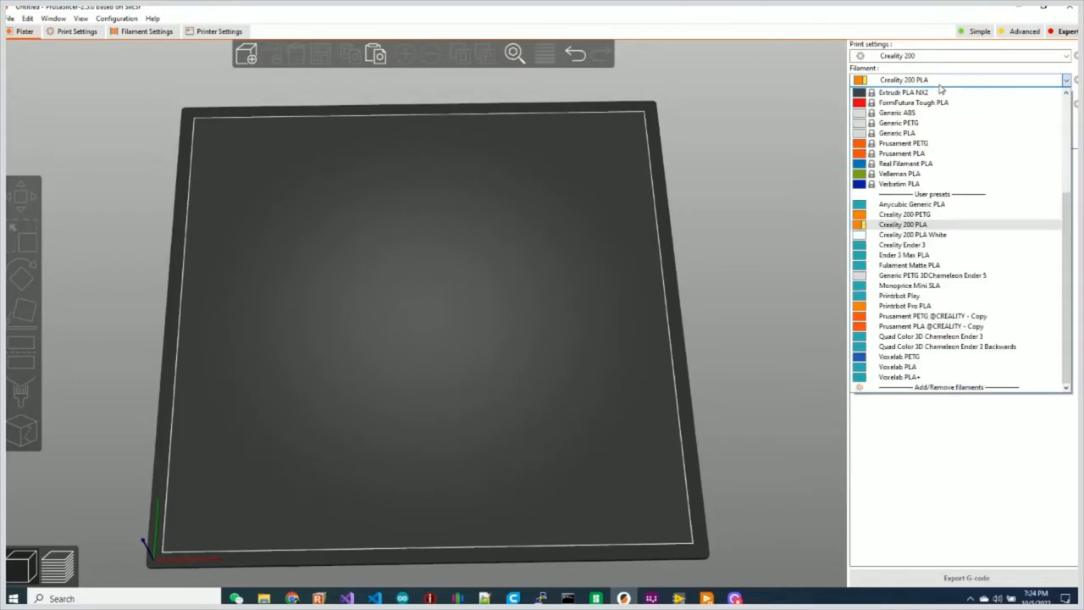
{"action": "mouse_move", "coordinate": [939, 213]}
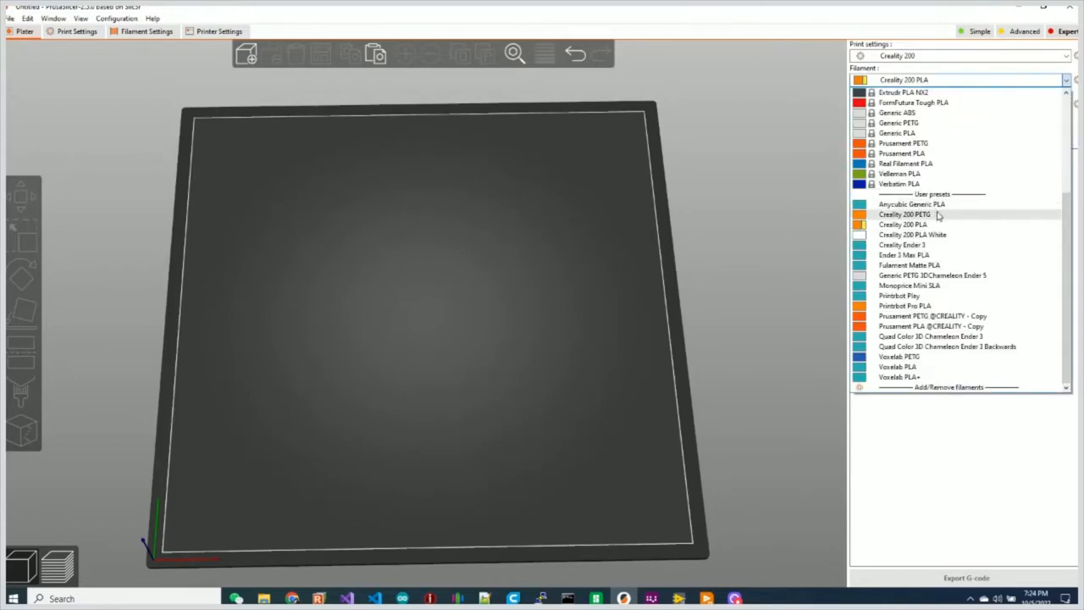
- Select a Creality PLA filament and the 0.28 mm SUPERDRAFT print profile
{"action": "left_click", "coordinate": [957, 54]}
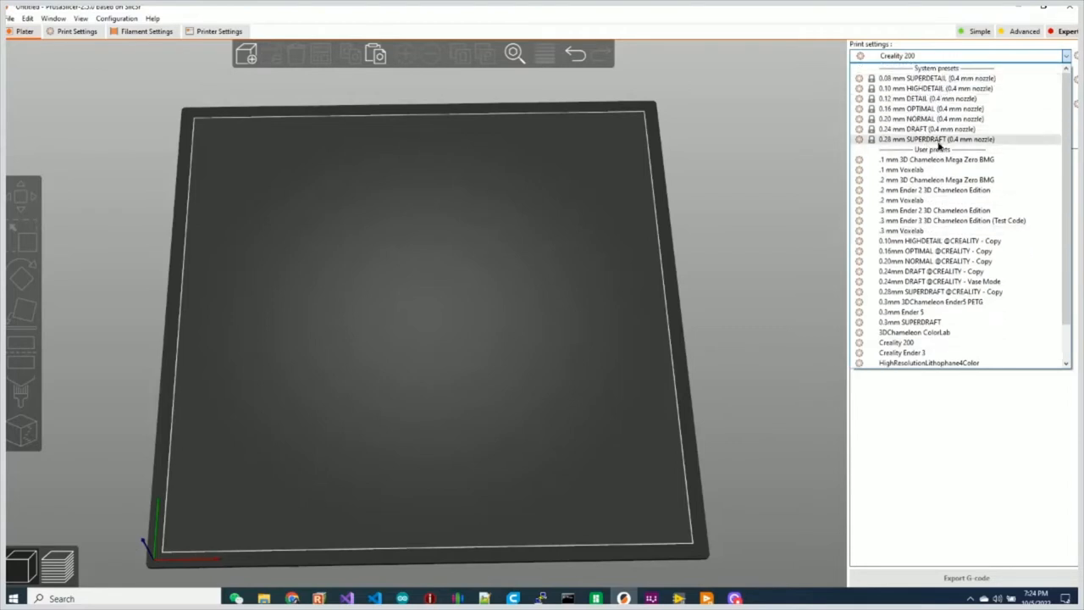
{"action": "left_click", "coordinate": [949, 139]}
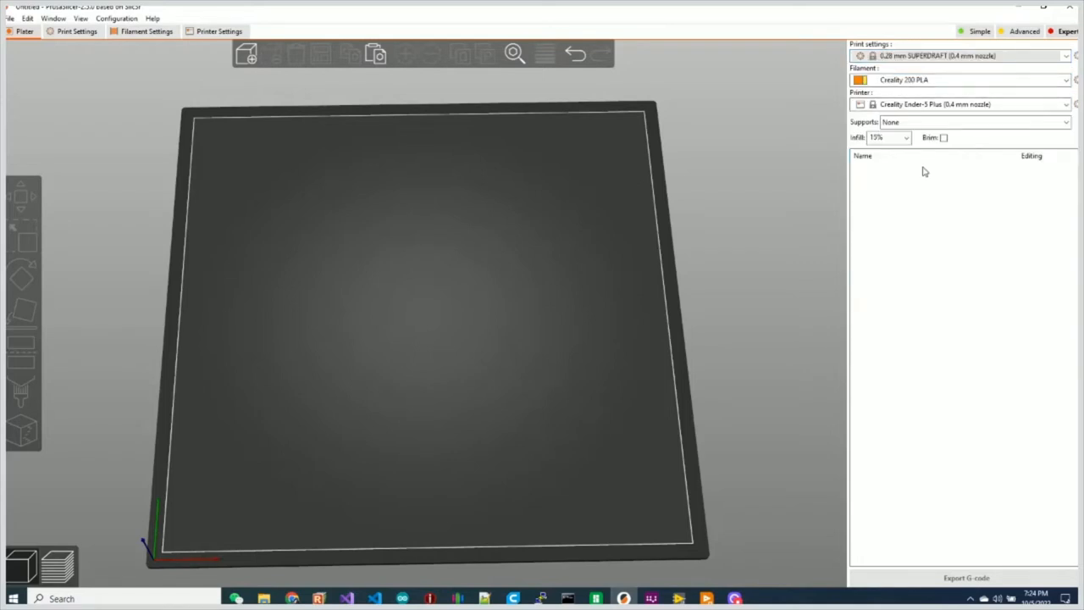
{"action": "mouse_move", "coordinate": [894, 108]}
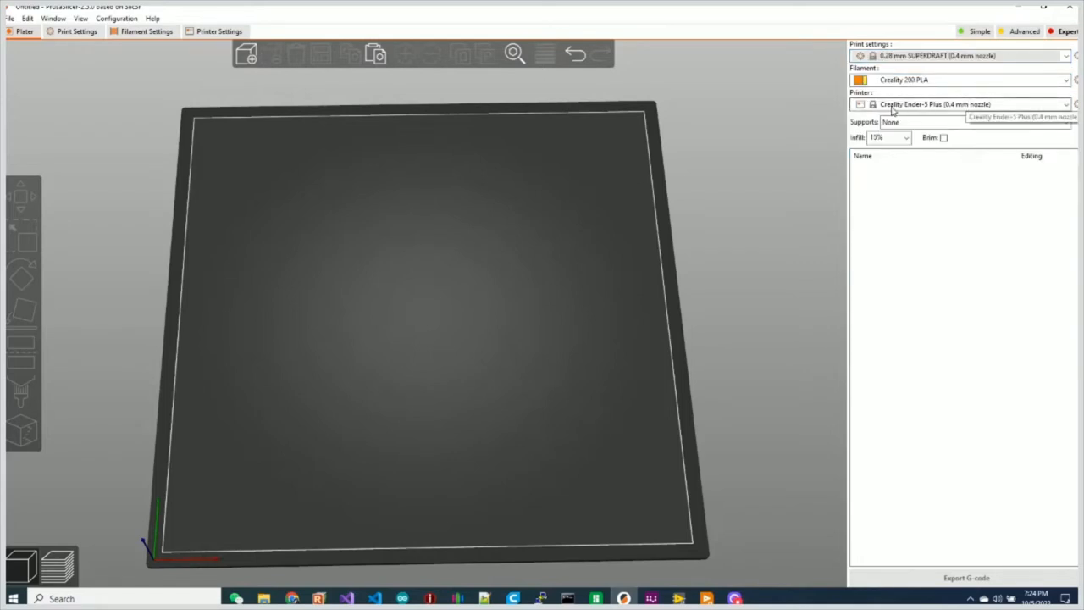
{"action": "mouse_move", "coordinate": [949, 111]}
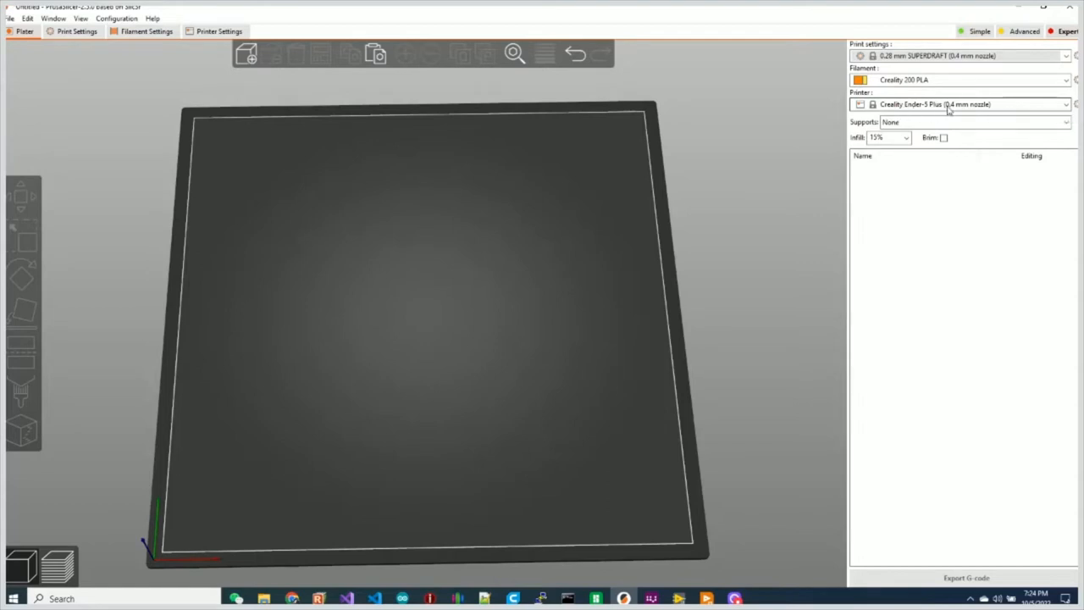
{"action": "mouse_move", "coordinate": [935, 126]}
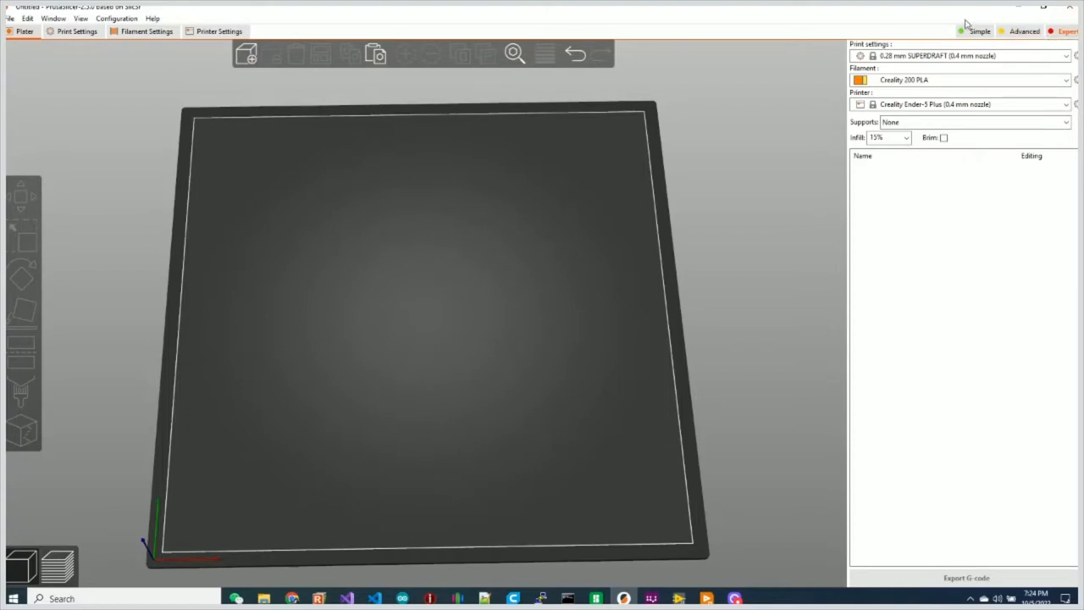
{"action": "mouse_move", "coordinate": [1067, 30]}
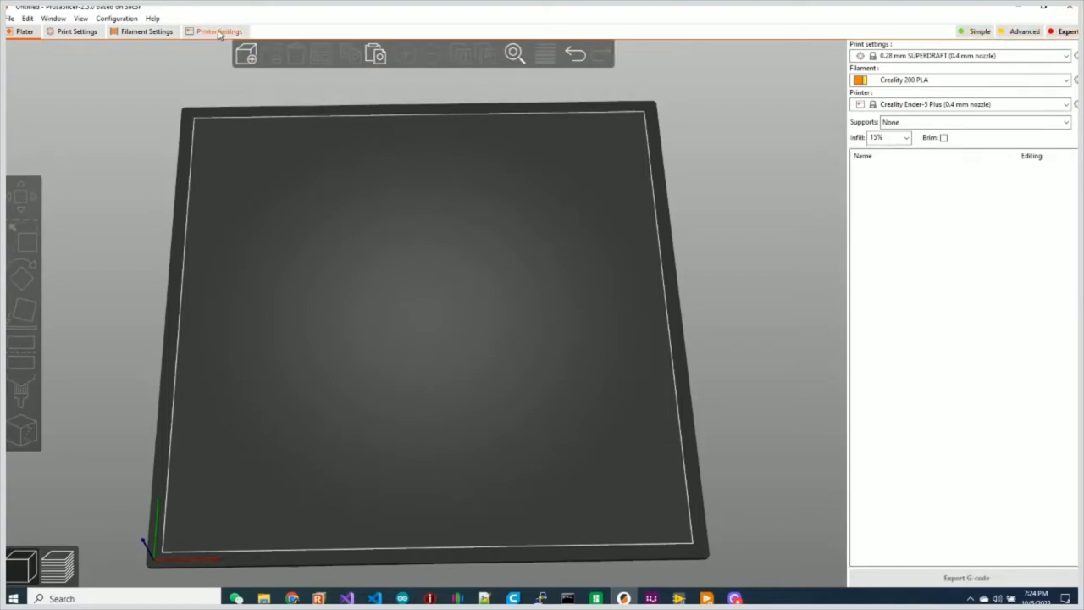
- Set the Ender-5 Plus to 4 extruders and review the individual Extruder pages
{"action": "left_click", "coordinate": [218, 31]}
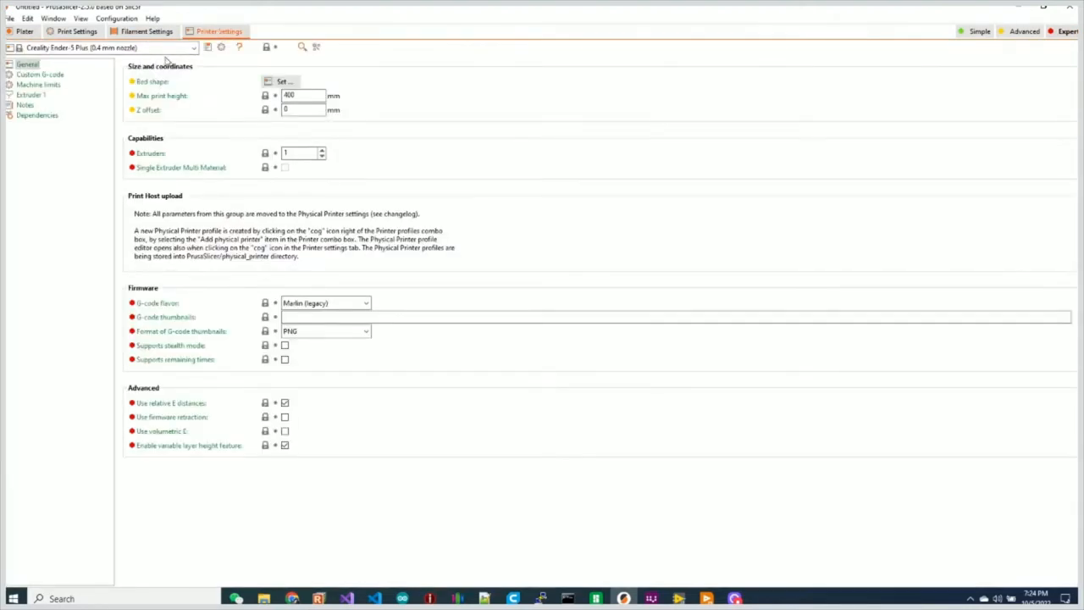
{"action": "mouse_move", "coordinate": [179, 159]}
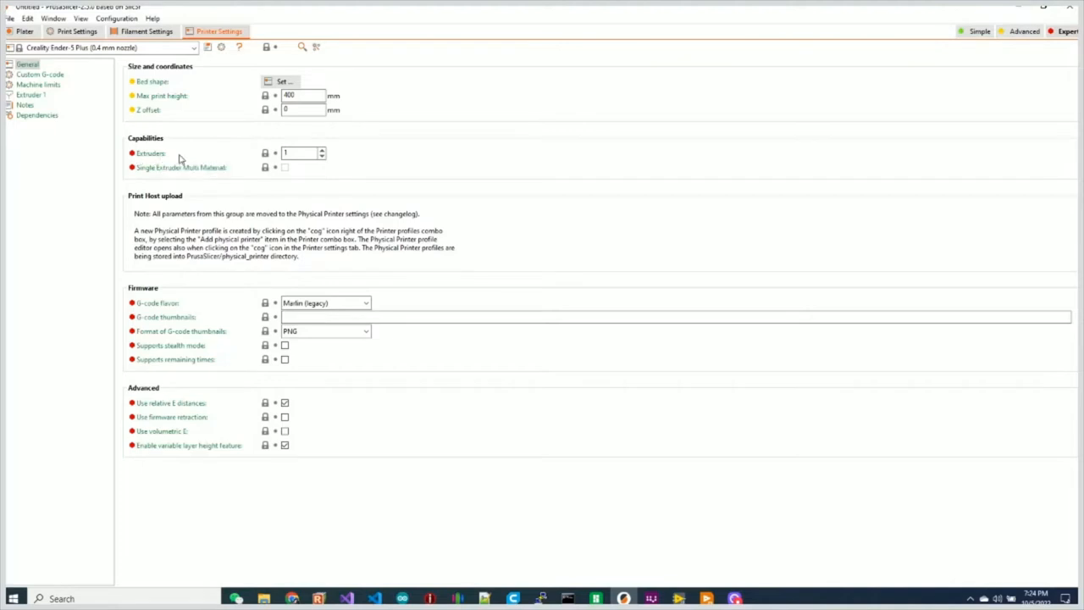
{"action": "mouse_move", "coordinate": [322, 153]}
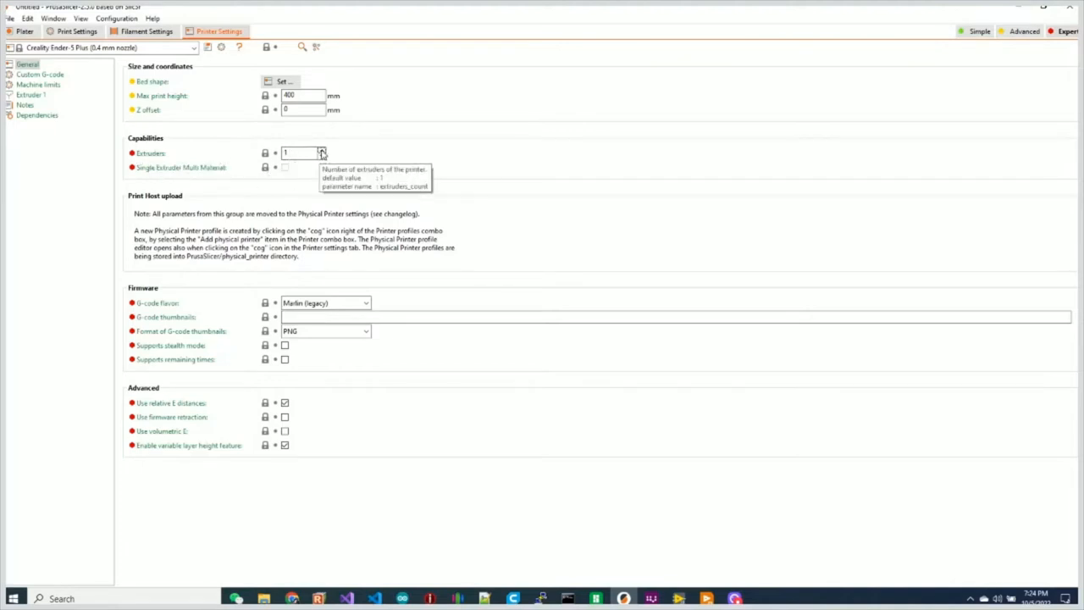
{"action": "left_click", "coordinate": [321, 149]}
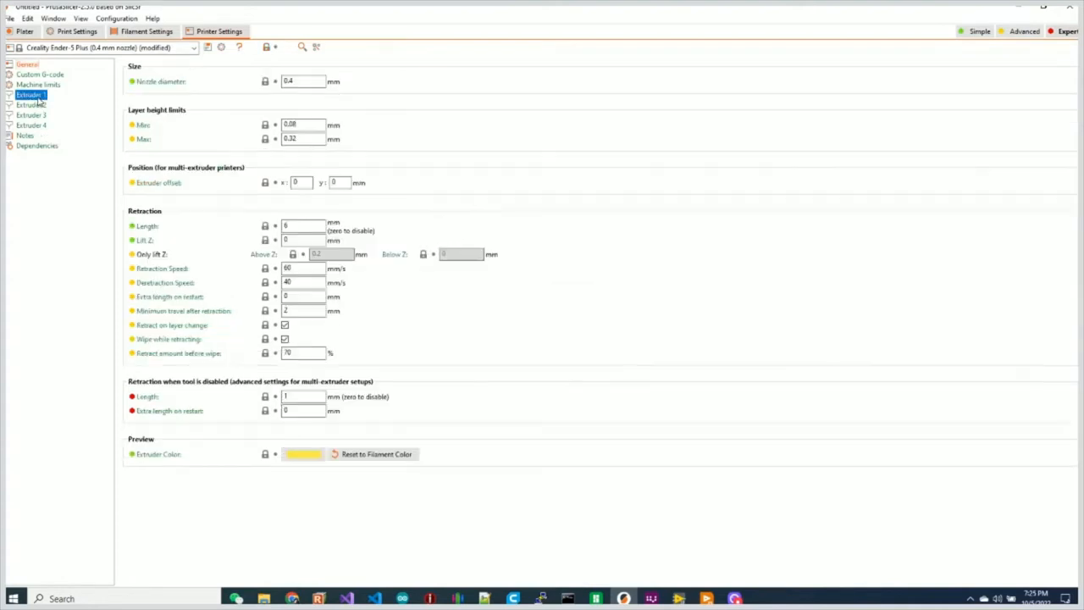
{"action": "mouse_move", "coordinate": [173, 103]}
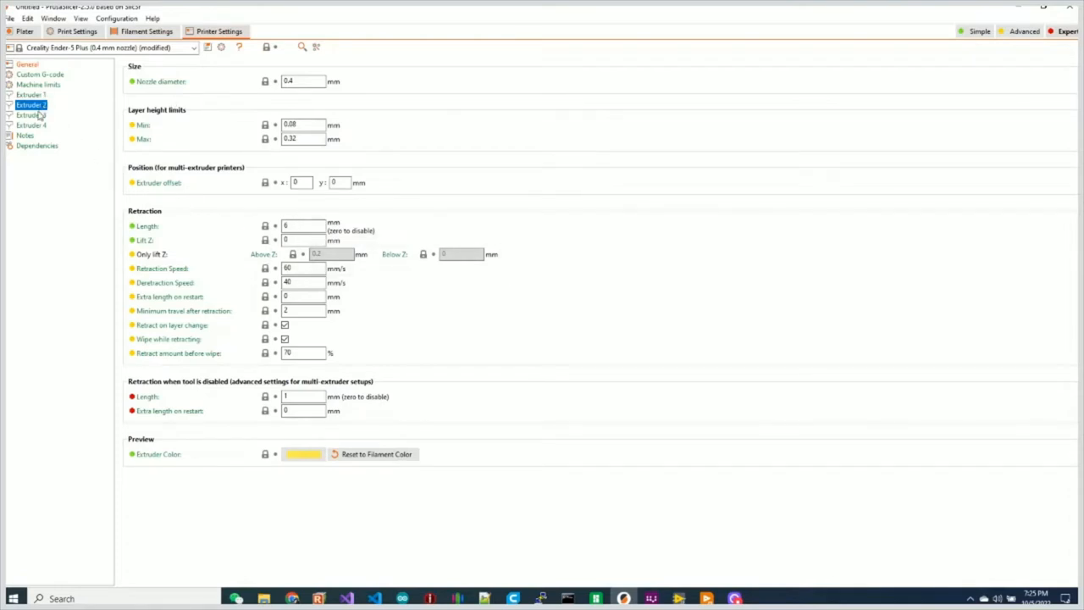
{"action": "left_click", "coordinate": [31, 125]}
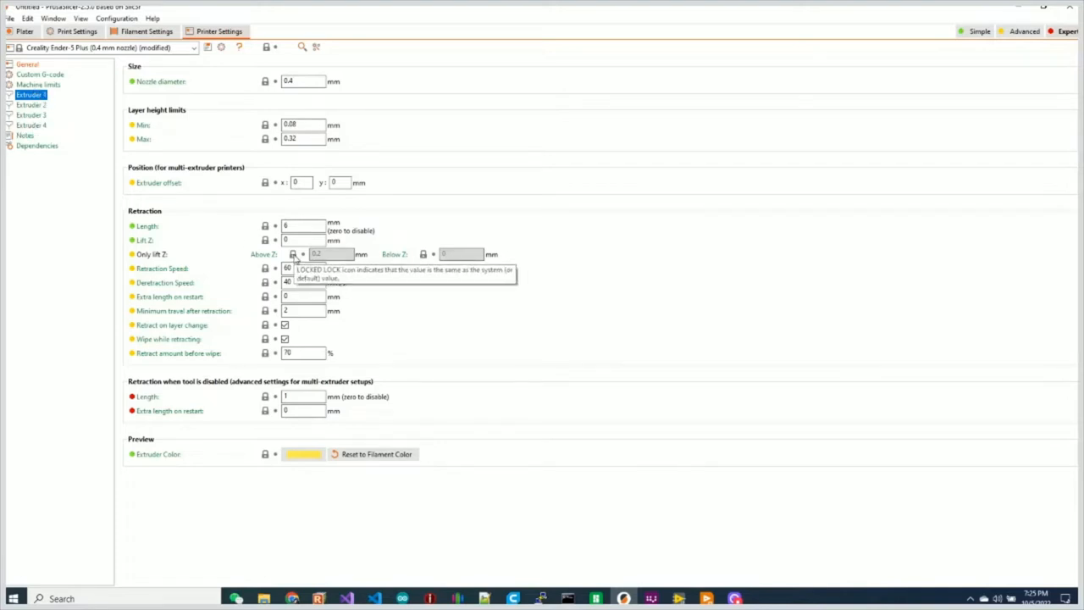
{"action": "mouse_move", "coordinate": [234, 98]}
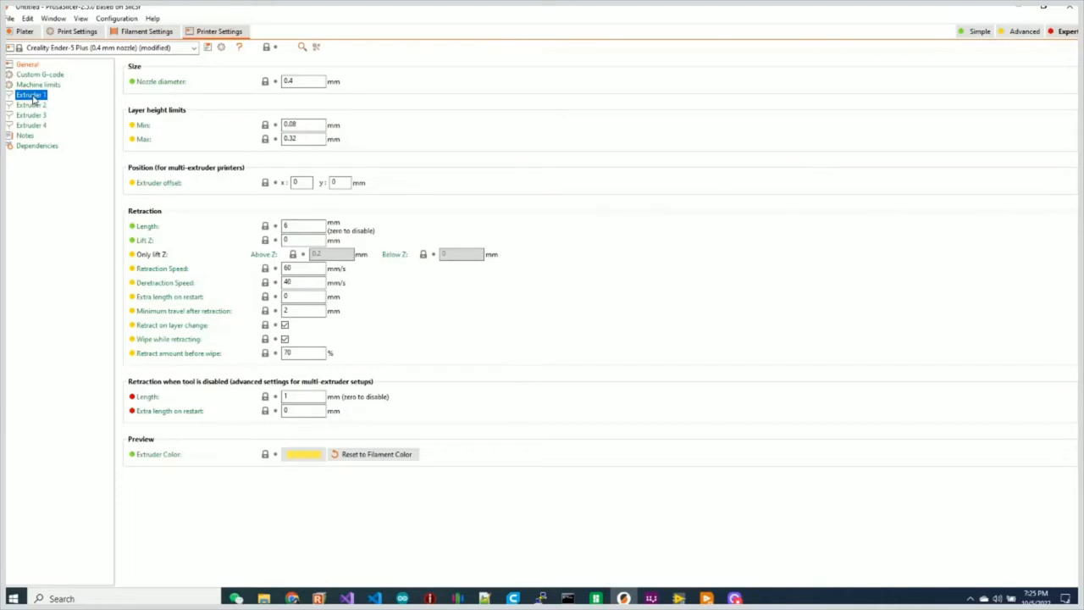
{"action": "mouse_move", "coordinate": [330, 244]}
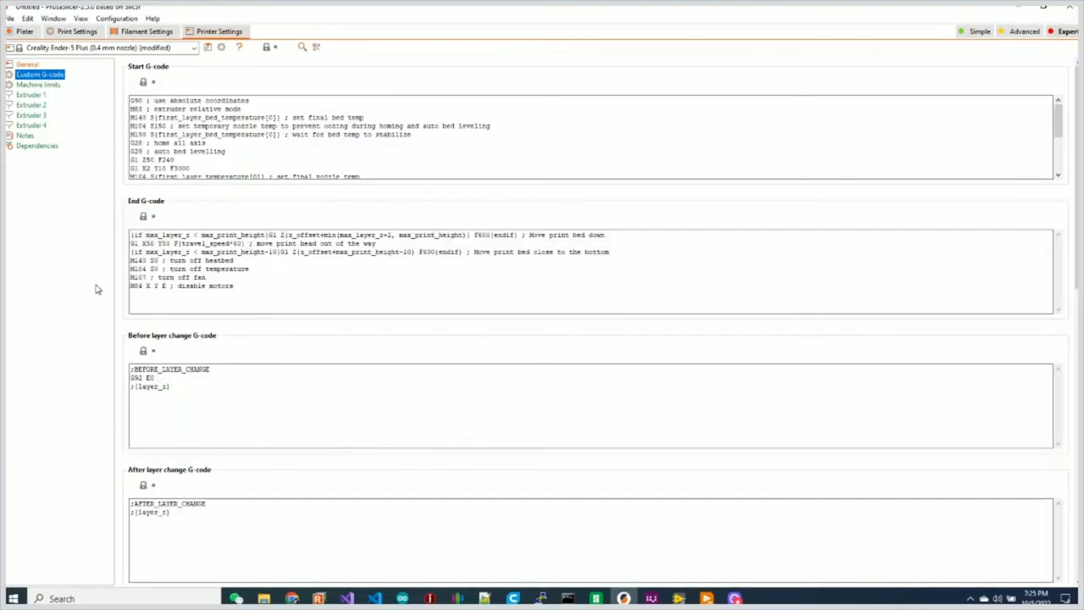
- Scroll the Custom G-code page down to the empty Tool change G-code box
{"action": "scroll", "scroll_direction": "down", "scroll_amount": 3}
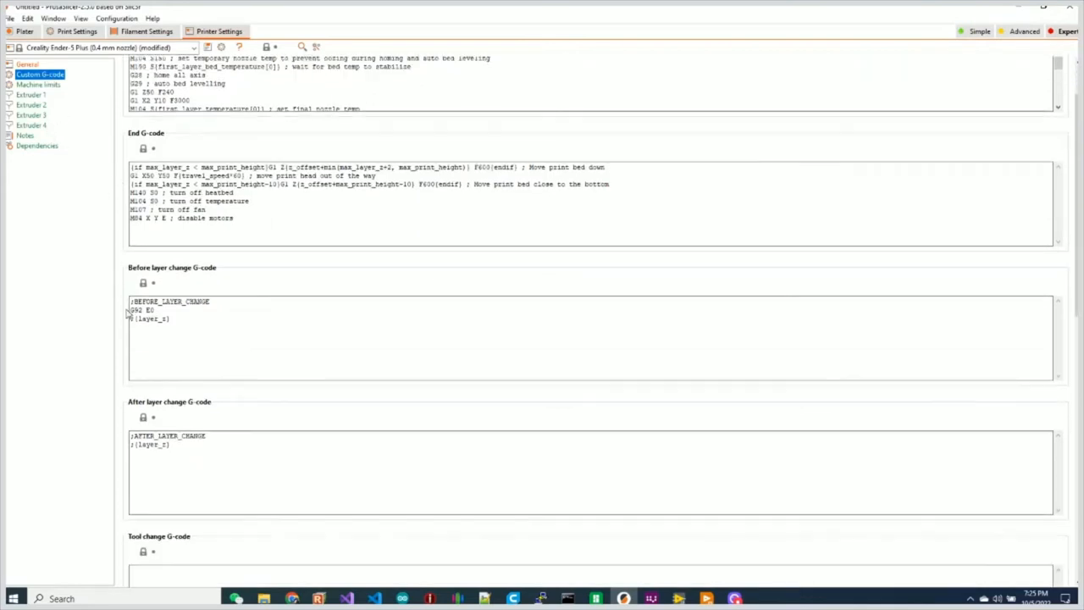
{"action": "scroll", "scroll_direction": "down", "scroll_amount": 3}
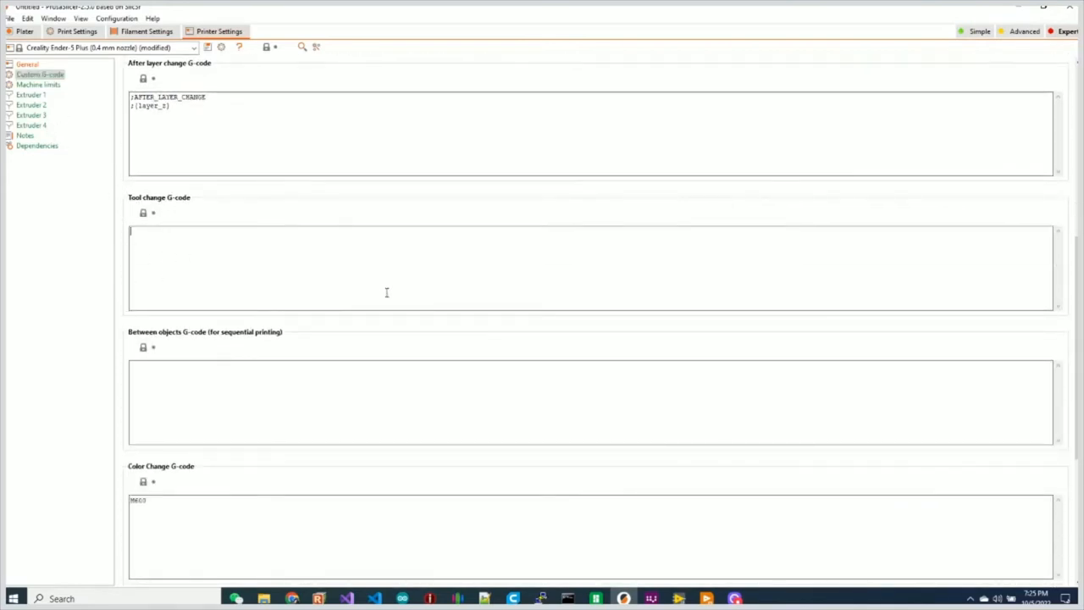
{"action": "mouse_move", "coordinate": [284, 338]}
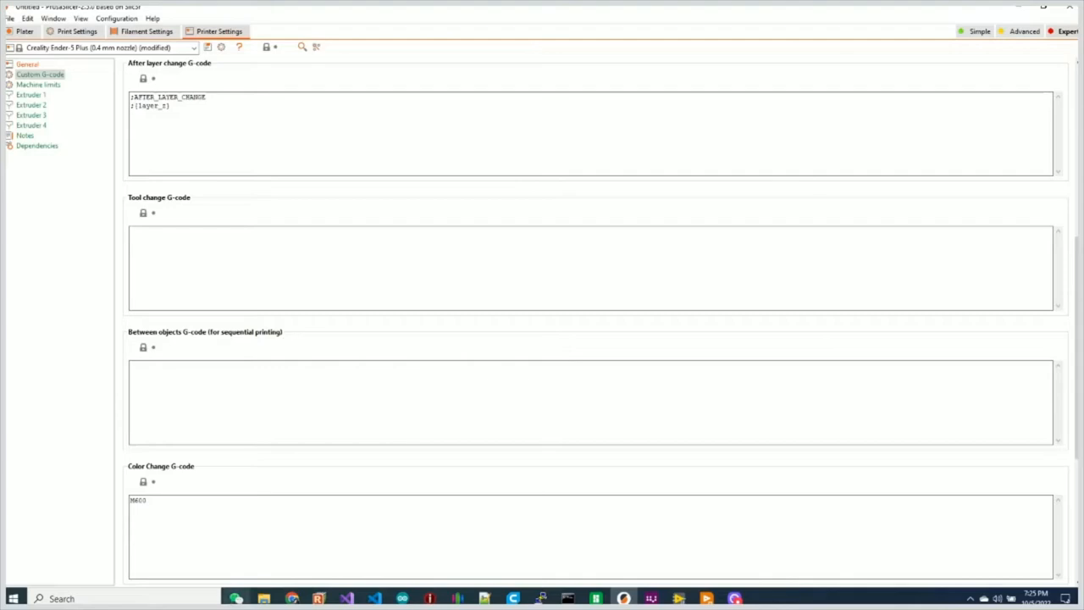
{"action": "mouse_move", "coordinate": [291, 599]}
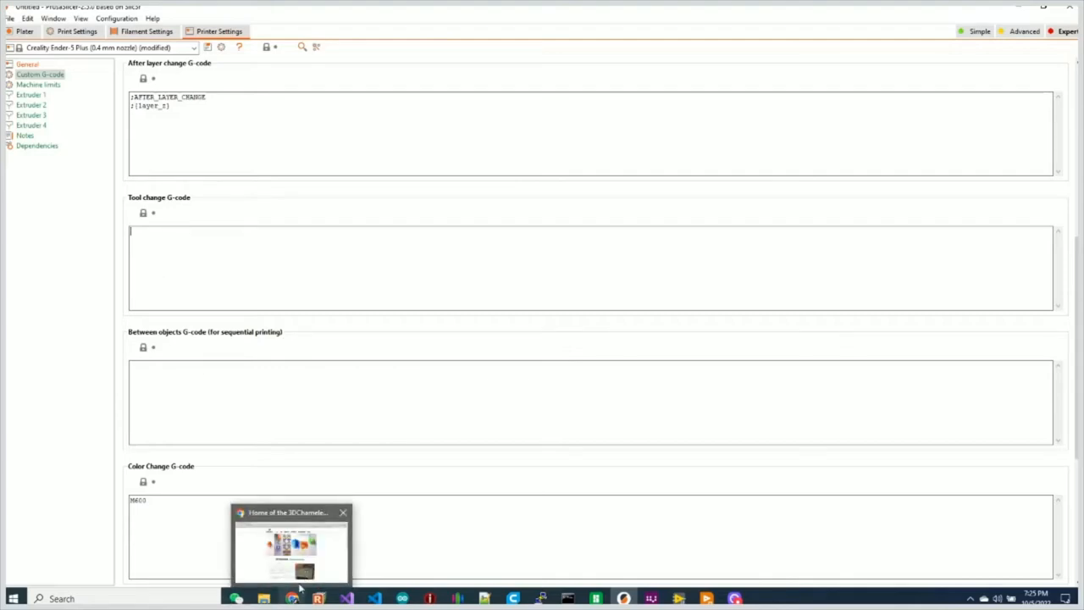
- Switch to the 3D Chameleon Mk2 GCode Generator and set Button Axis to Y Axis
{"action": "left_click", "coordinate": [292, 545]}
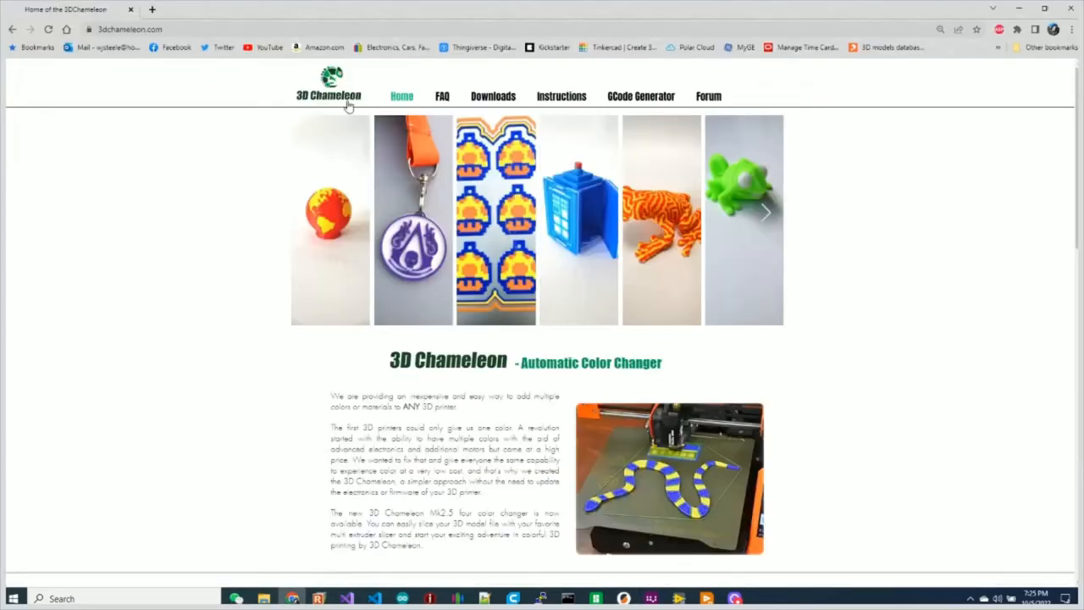
{"action": "left_click", "coordinate": [641, 95]}
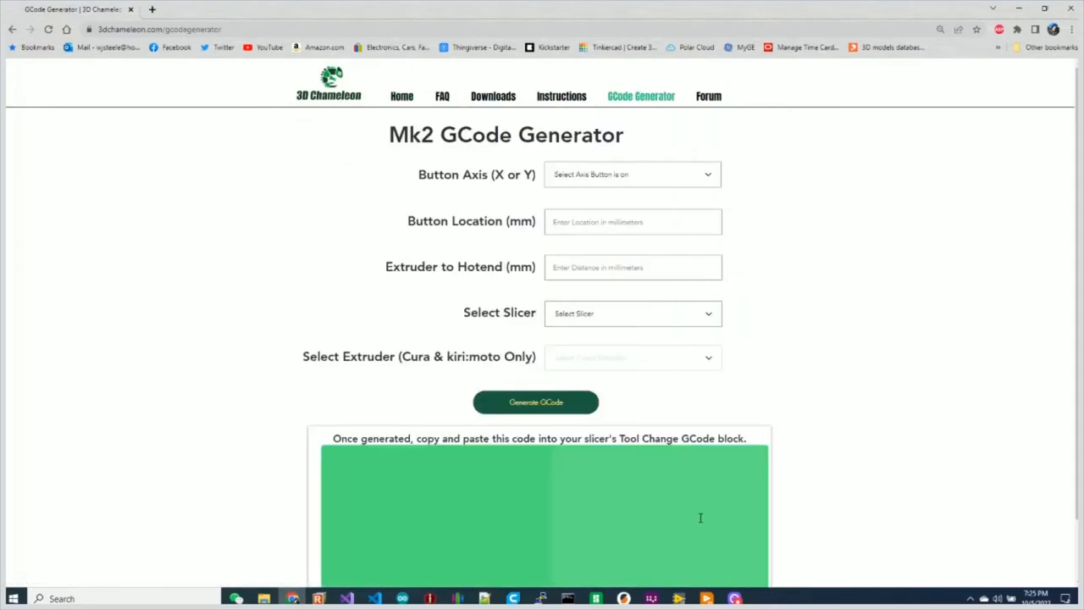
{"action": "left_click", "coordinate": [630, 174]}
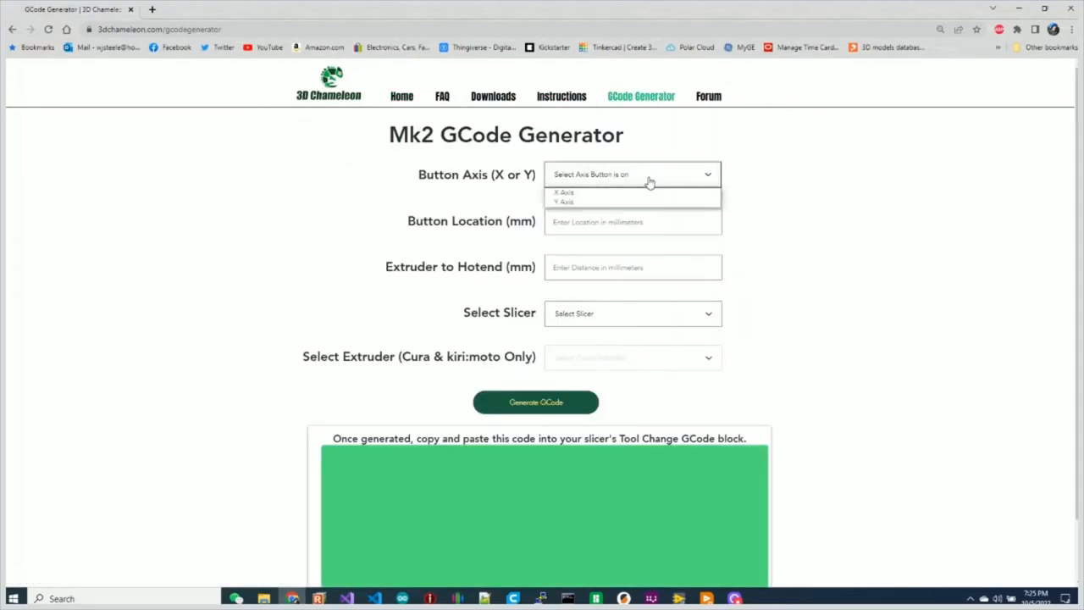
{"action": "left_click", "coordinate": [563, 201]}
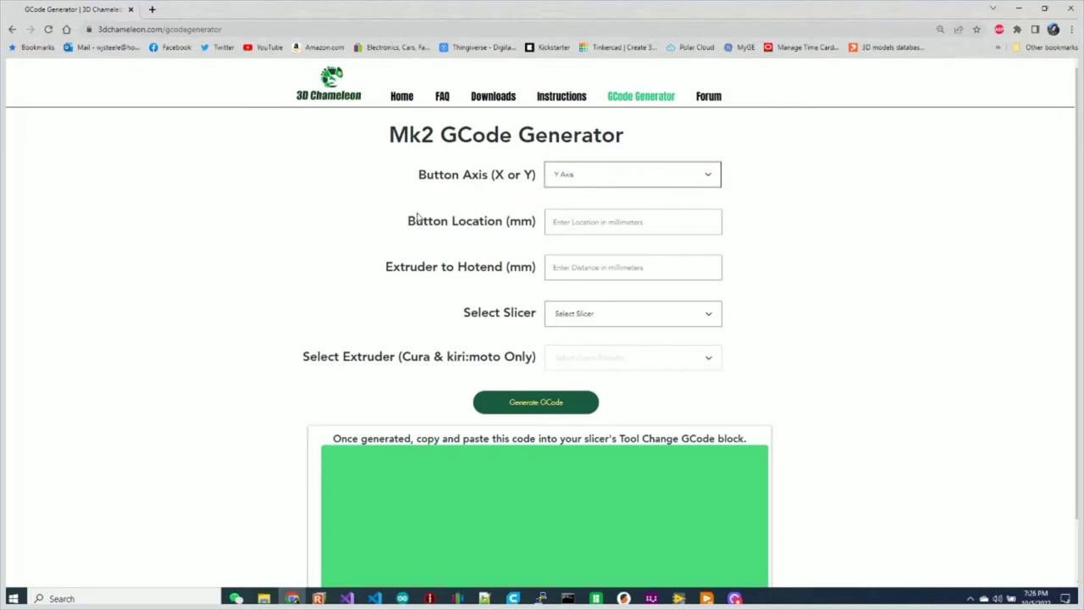
- Begin entering the button location in millimetres, starting with 3
{"action": "left_click", "coordinate": [633, 220]}
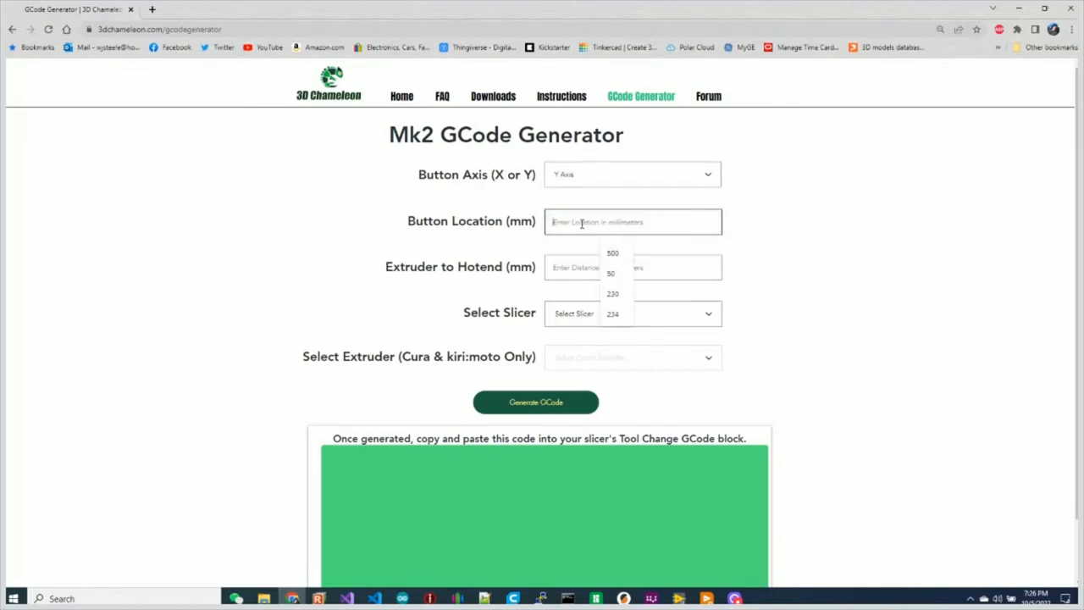
{"action": "type", "text": "350"}
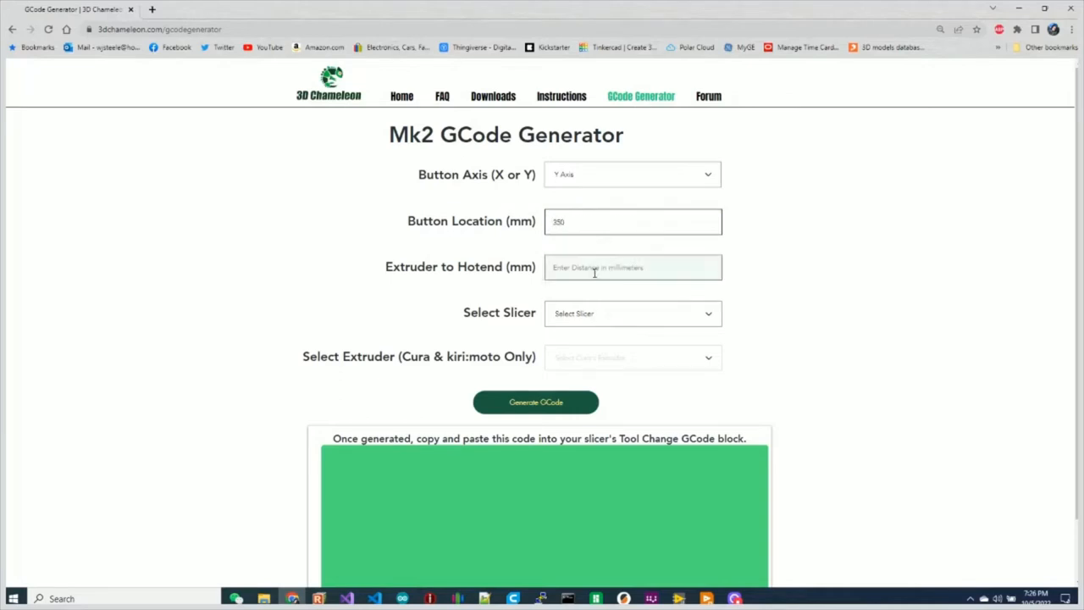
{"action": "left_click", "coordinate": [634, 220]}
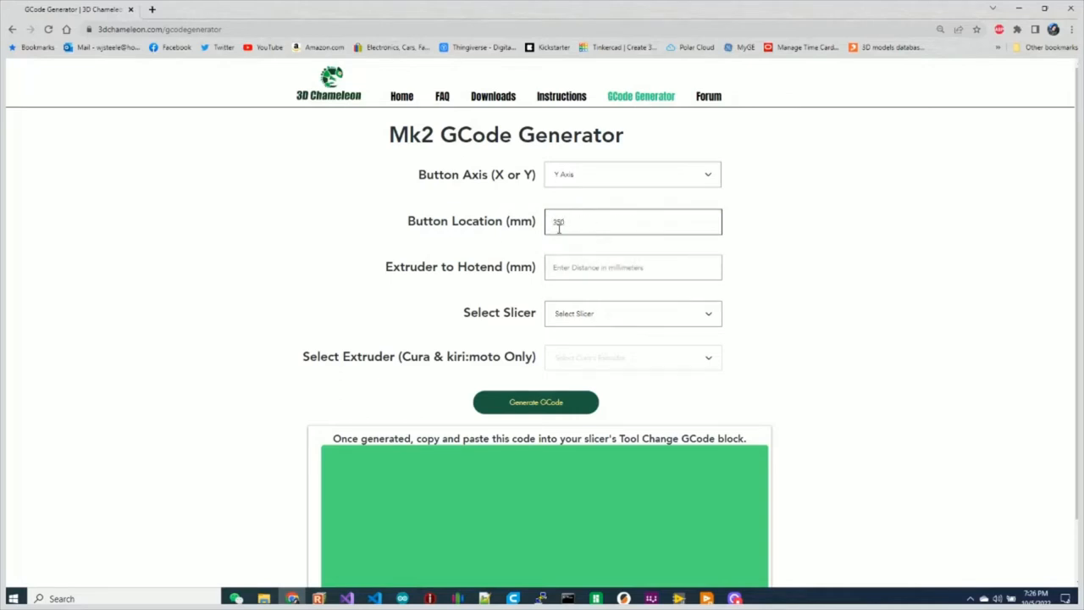
{"action": "mouse_move", "coordinate": [576, 224]}
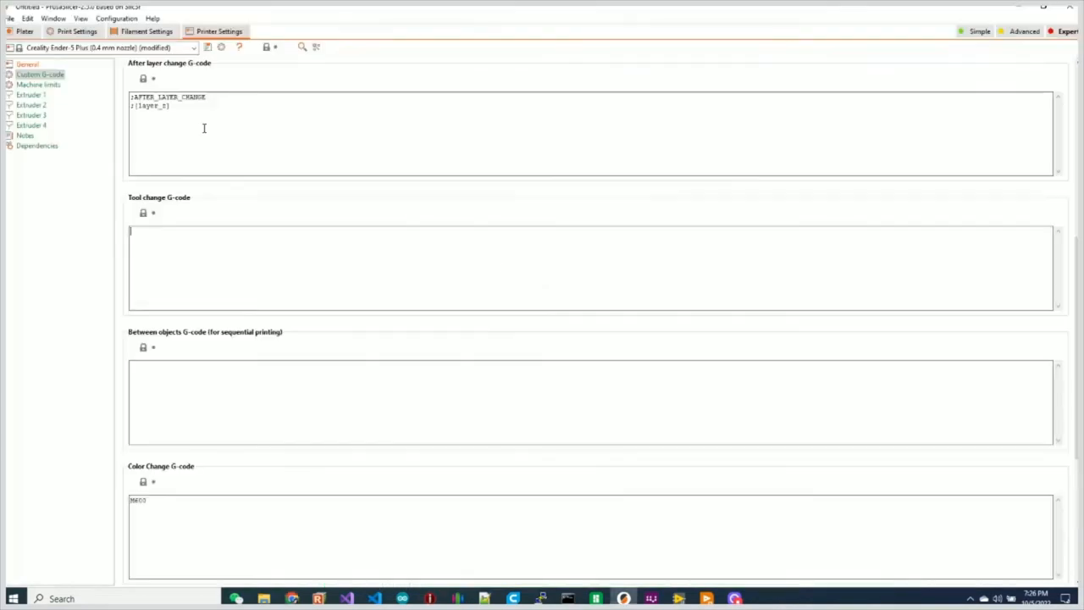
- Check the General printer page showing 400 mm max height and 4 extruders
{"action": "left_click", "coordinate": [27, 65]}
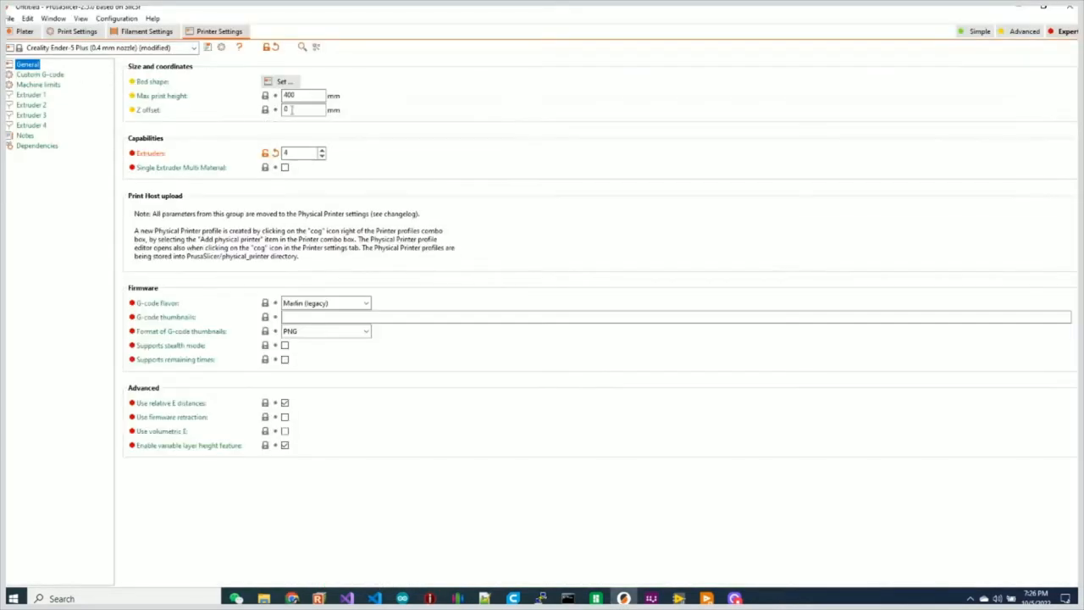
{"action": "left_click", "coordinate": [283, 81]}
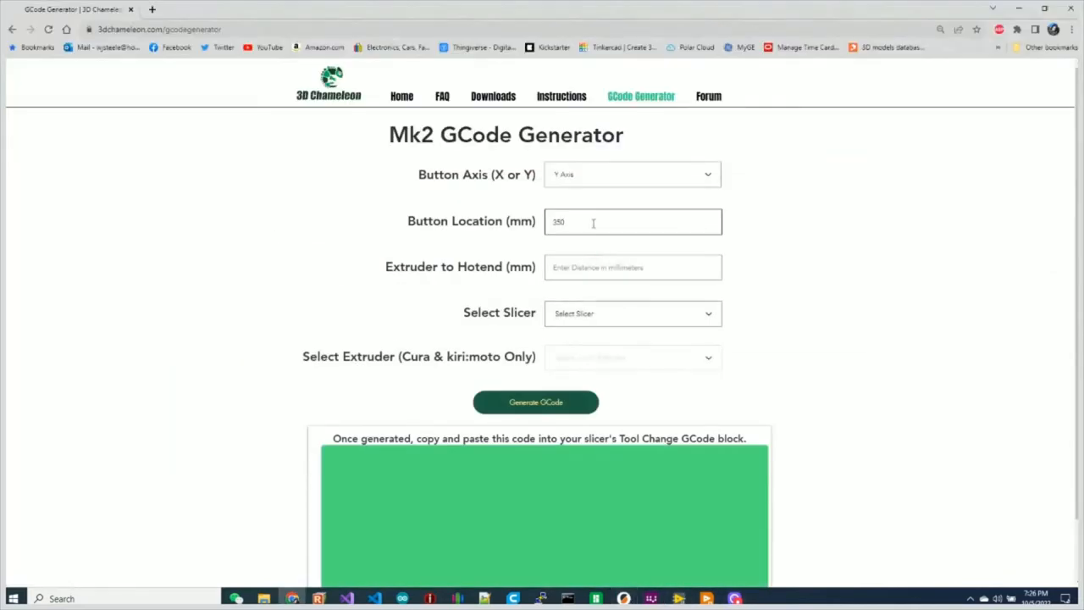
- Confirm the button location and set the extruder-to-hotend distance to 450
{"action": "double_click", "coordinate": [559, 221]}
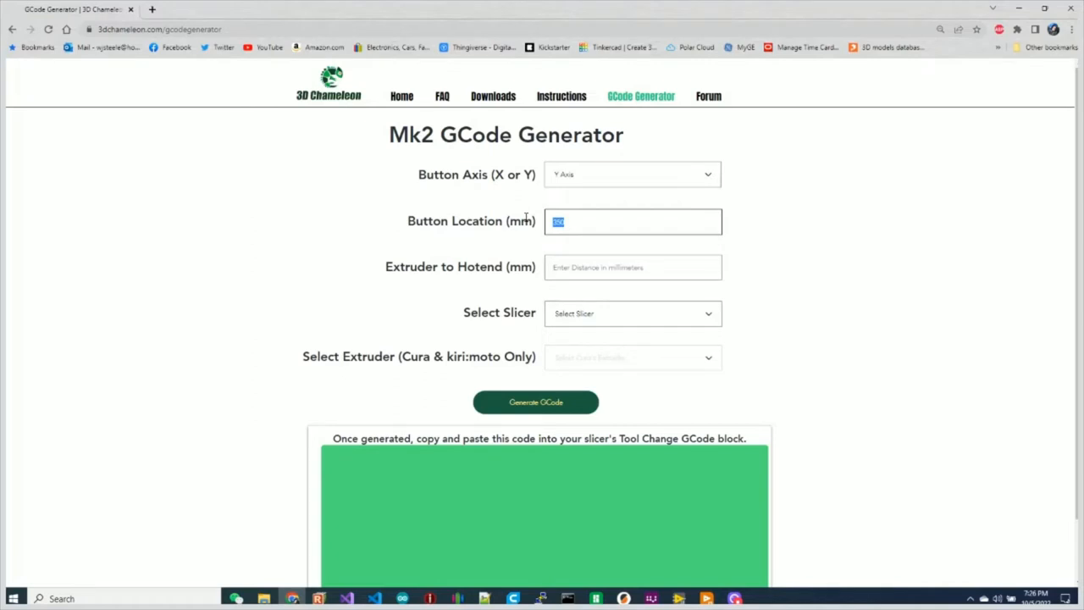
{"action": "mouse_move", "coordinate": [572, 205]}
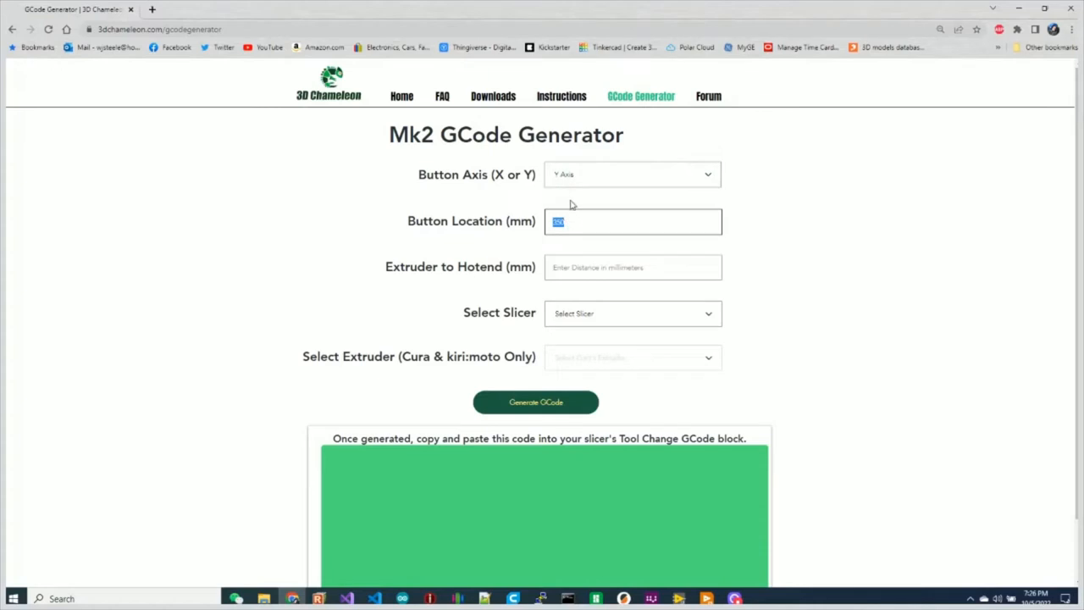
{"action": "mouse_move", "coordinate": [400, 273]}
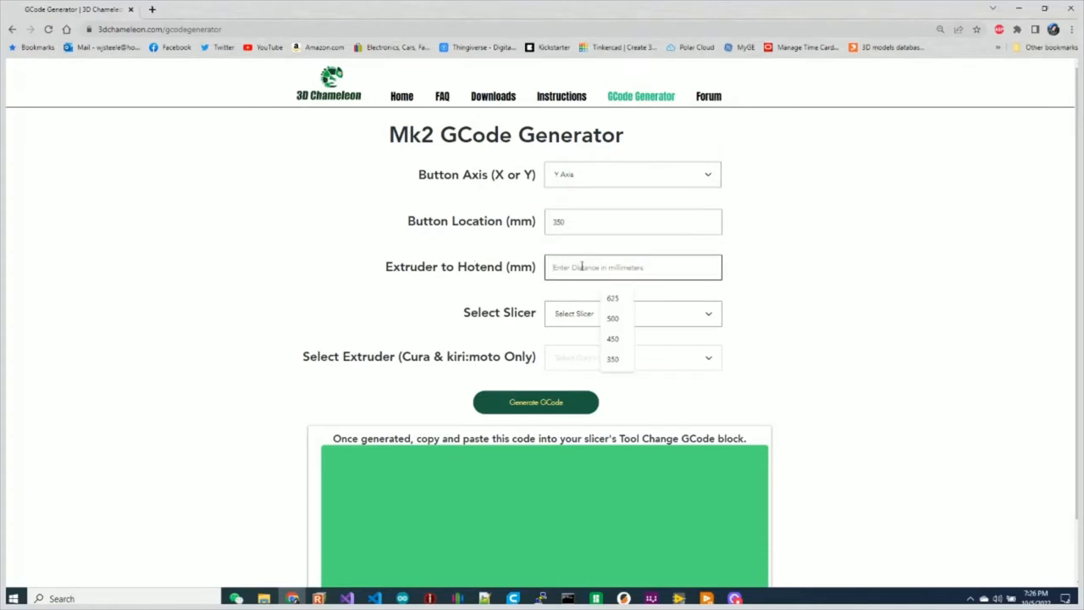
{"action": "left_click", "coordinate": [613, 339]}
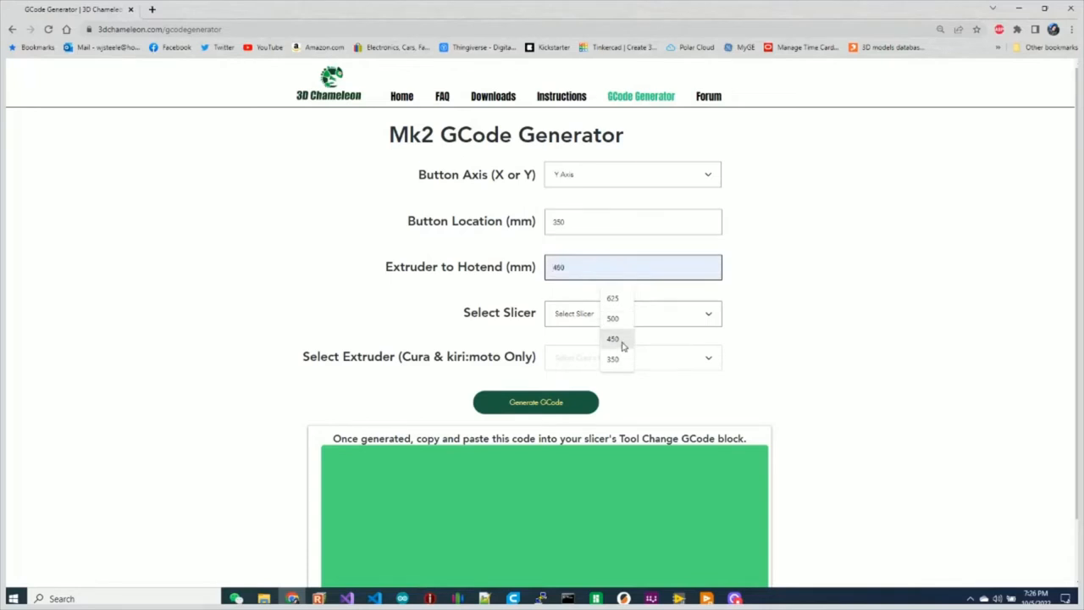
{"action": "left_click", "coordinate": [614, 339]}
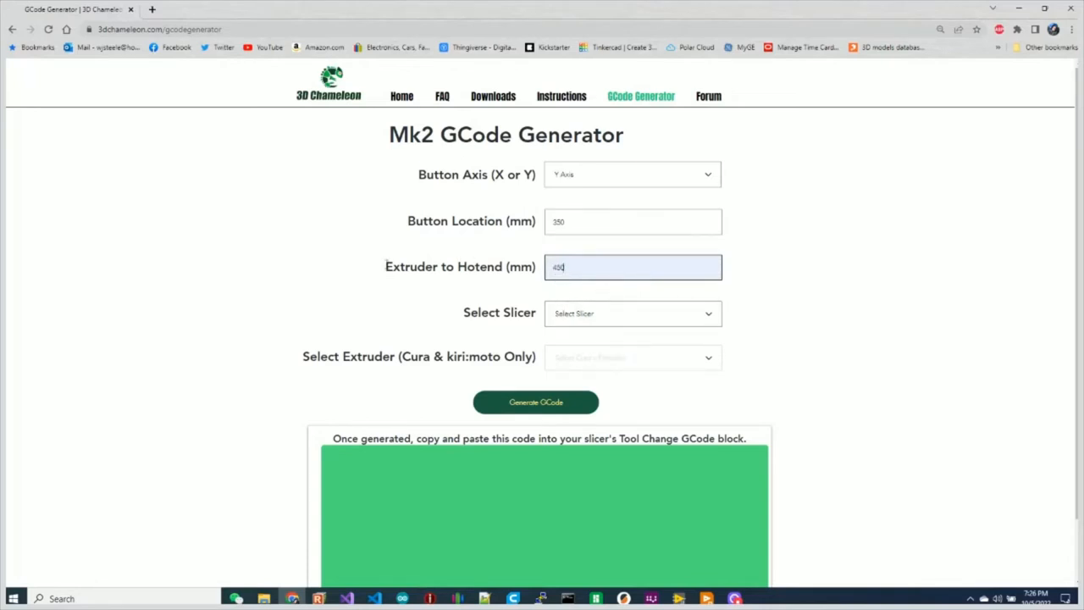
{"action": "double_click", "coordinate": [410, 266]}
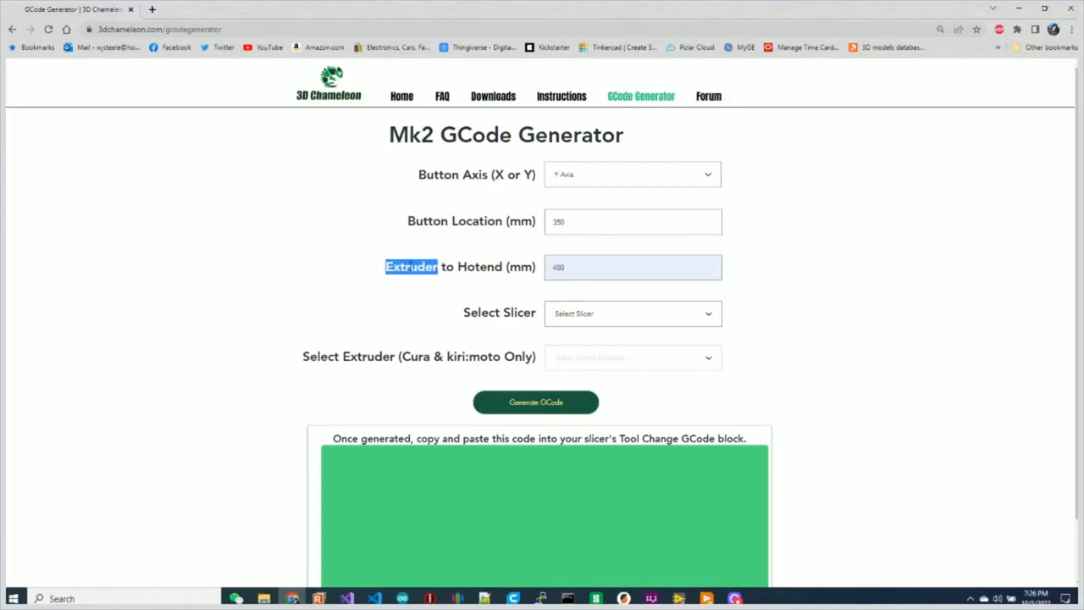
{"action": "mouse_move", "coordinate": [403, 288]}
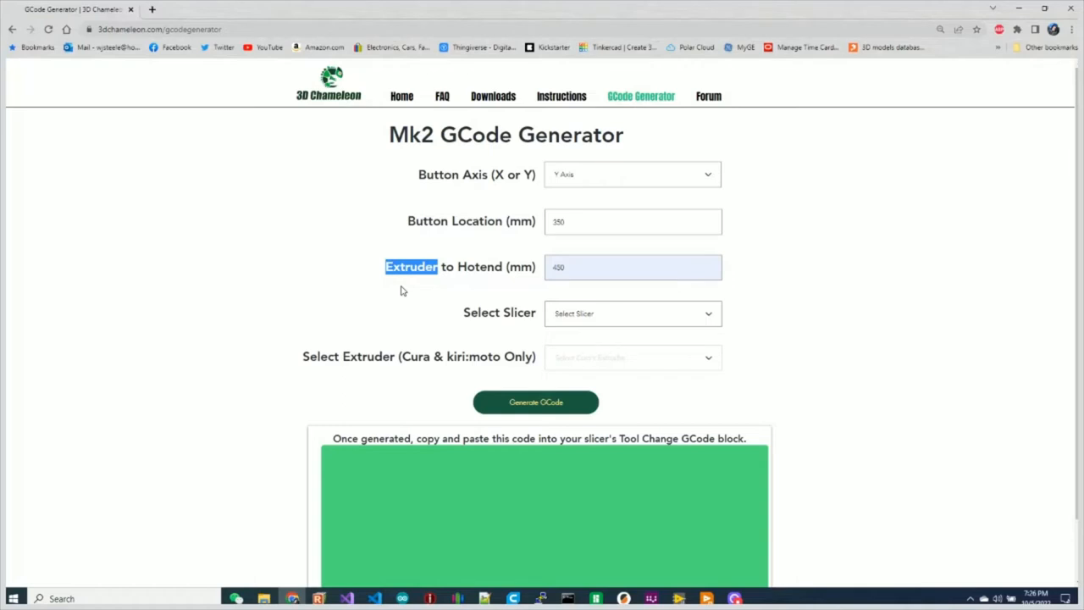
{"action": "mouse_move", "coordinate": [387, 288]}
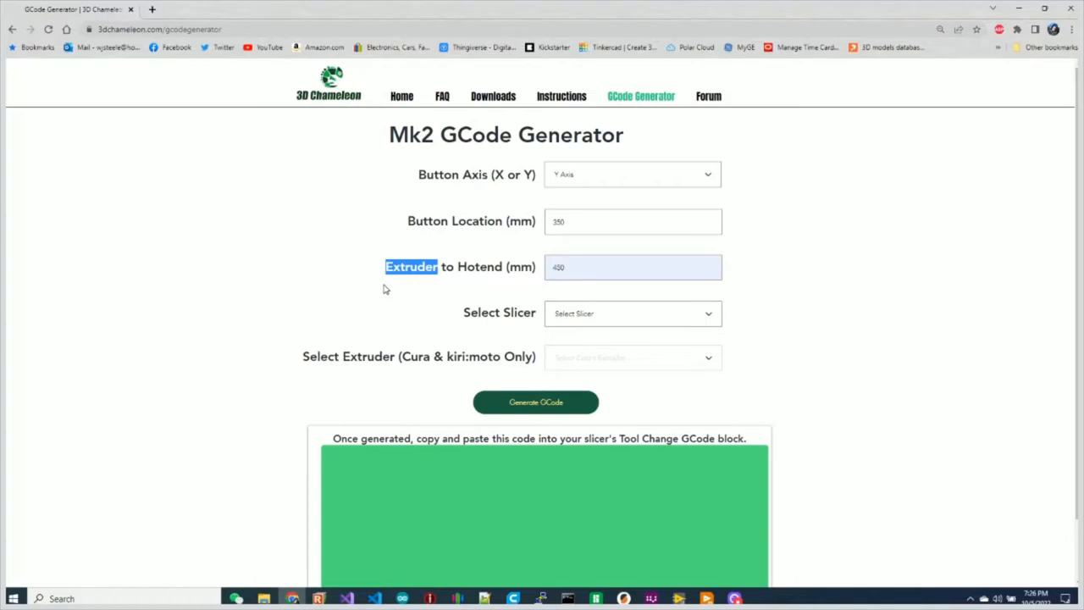
{"action": "mouse_move", "coordinate": [423, 288]}
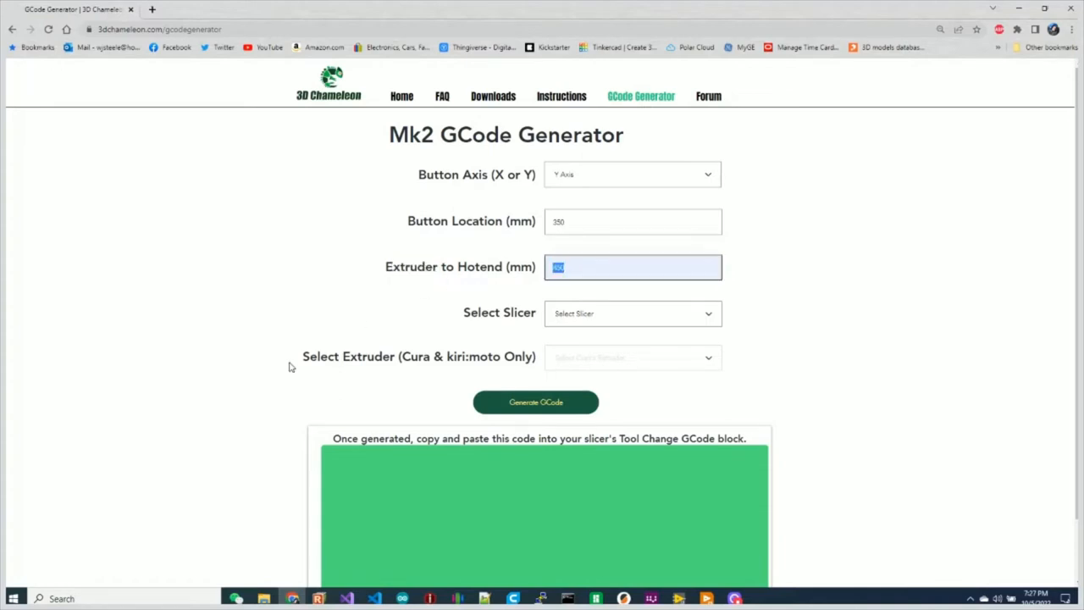
{"action": "mouse_move", "coordinate": [640, 330]}
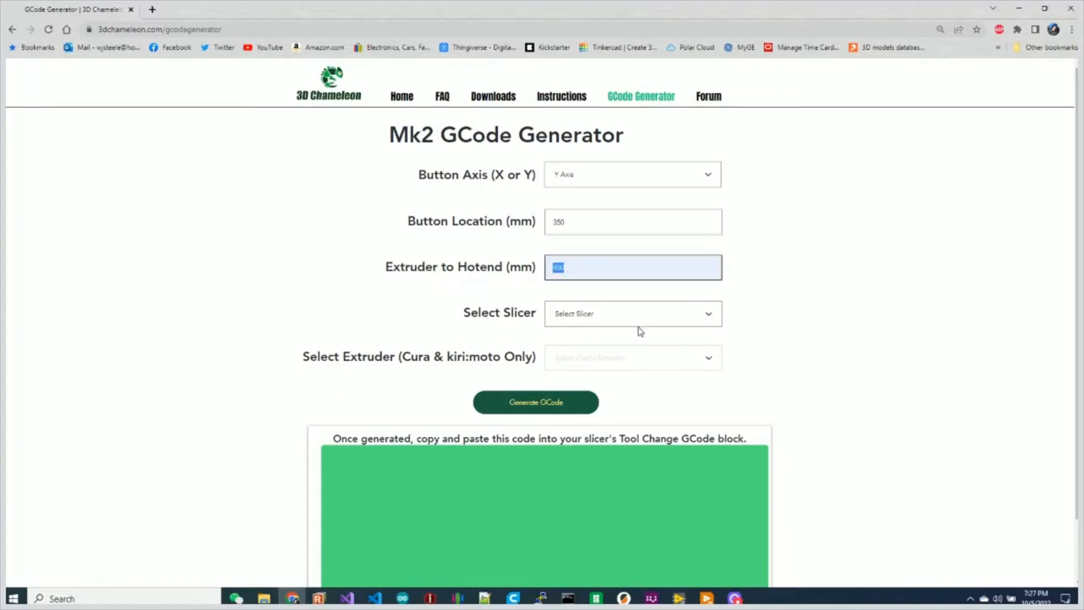
- Choose PrusaSlicer as the slicer and generate the tool change G-code
{"action": "left_click", "coordinate": [634, 313]}
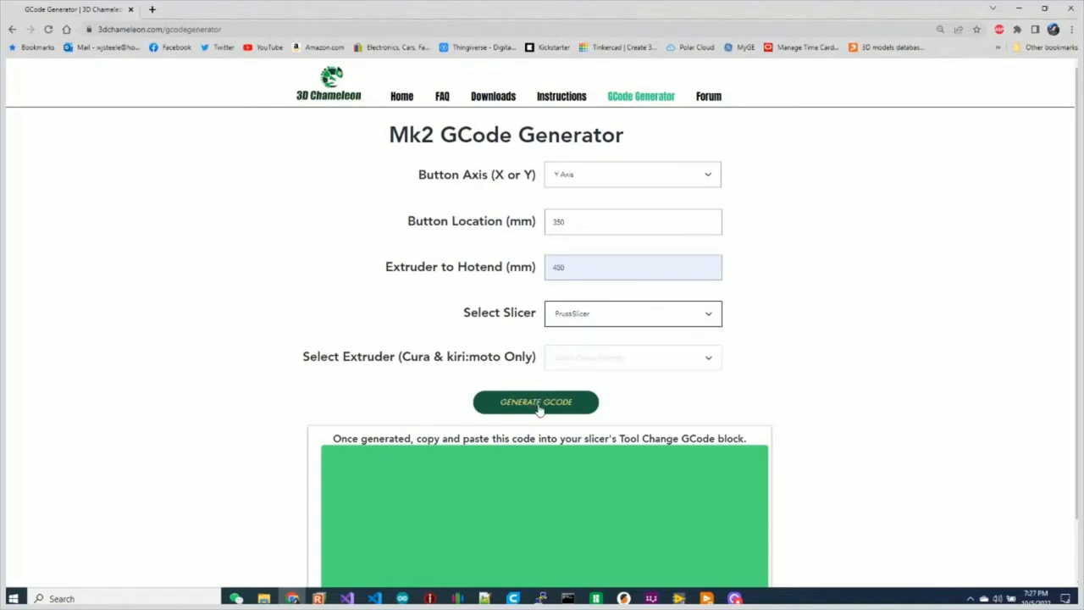
{"action": "left_click", "coordinate": [535, 401]}
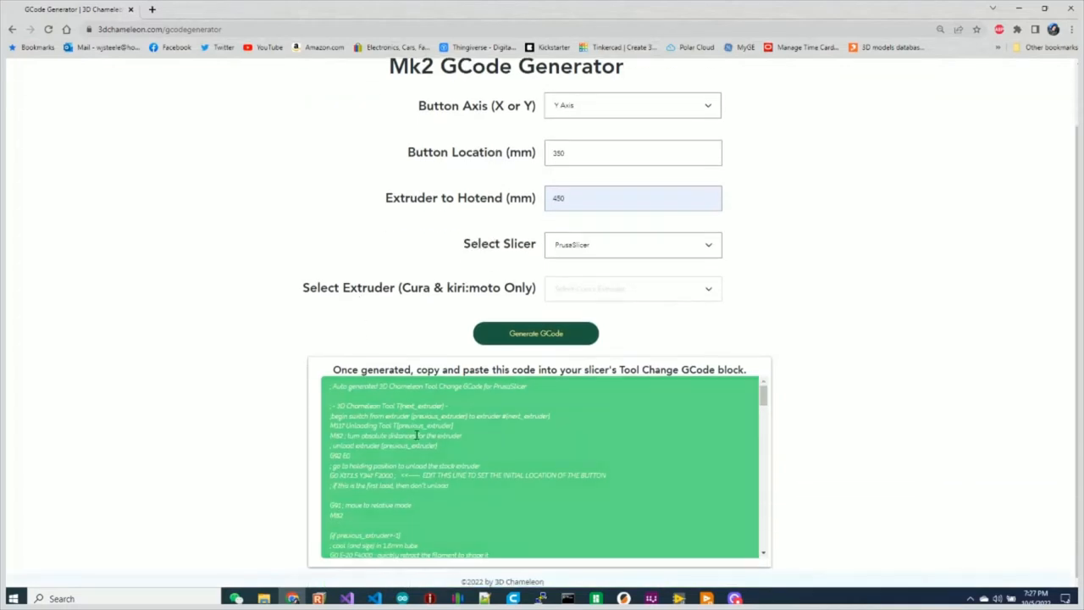
{"action": "scroll", "scroll_direction": "down", "scroll_amount": 3}
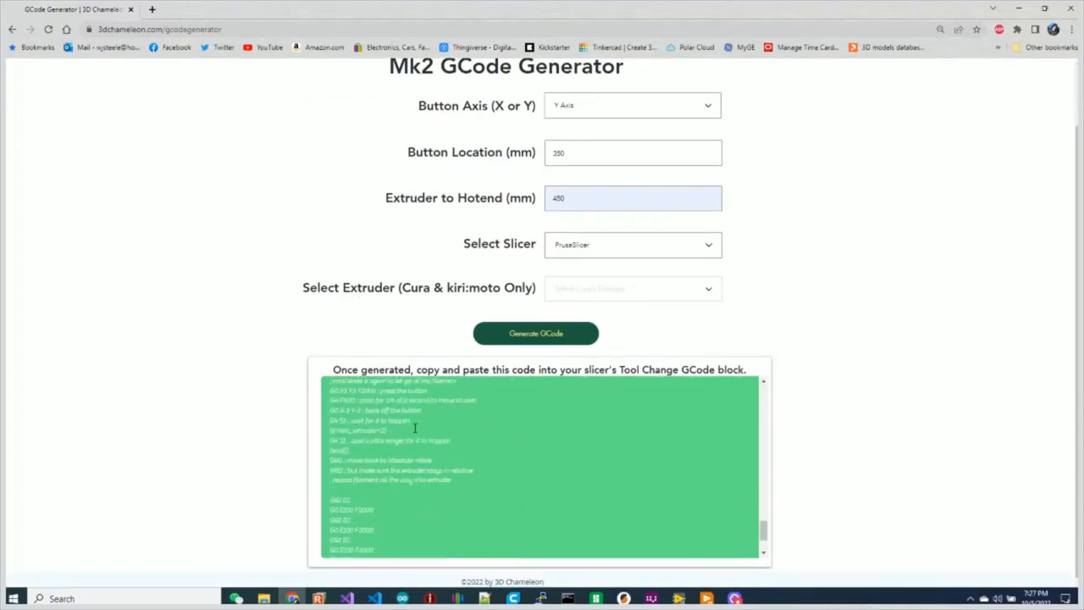
{"action": "scroll", "scroll_direction": "up", "scroll_amount": 3}
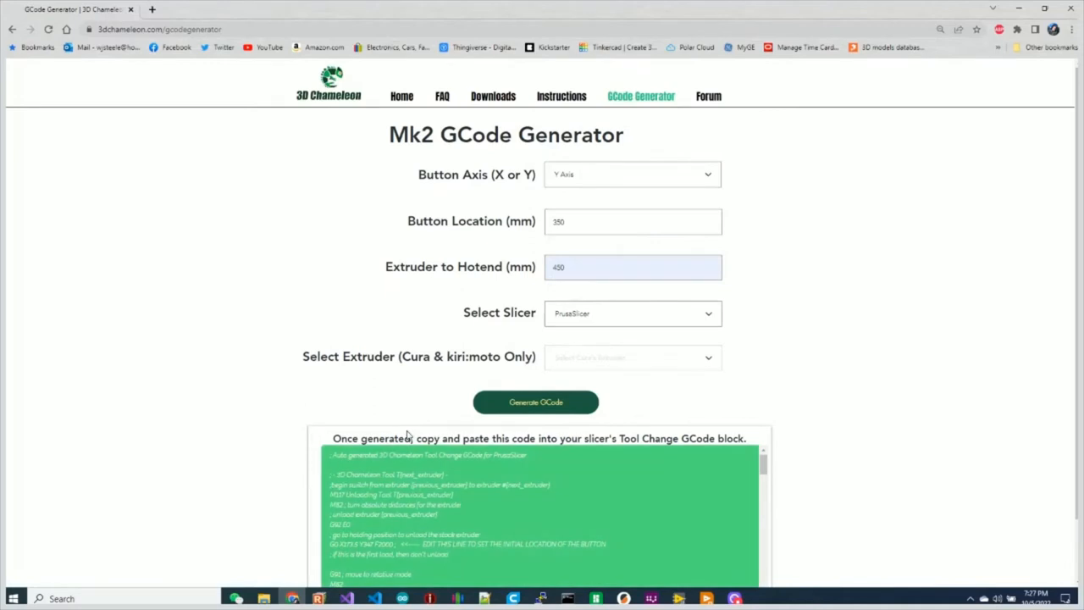
{"action": "mouse_move", "coordinate": [928, 448]}
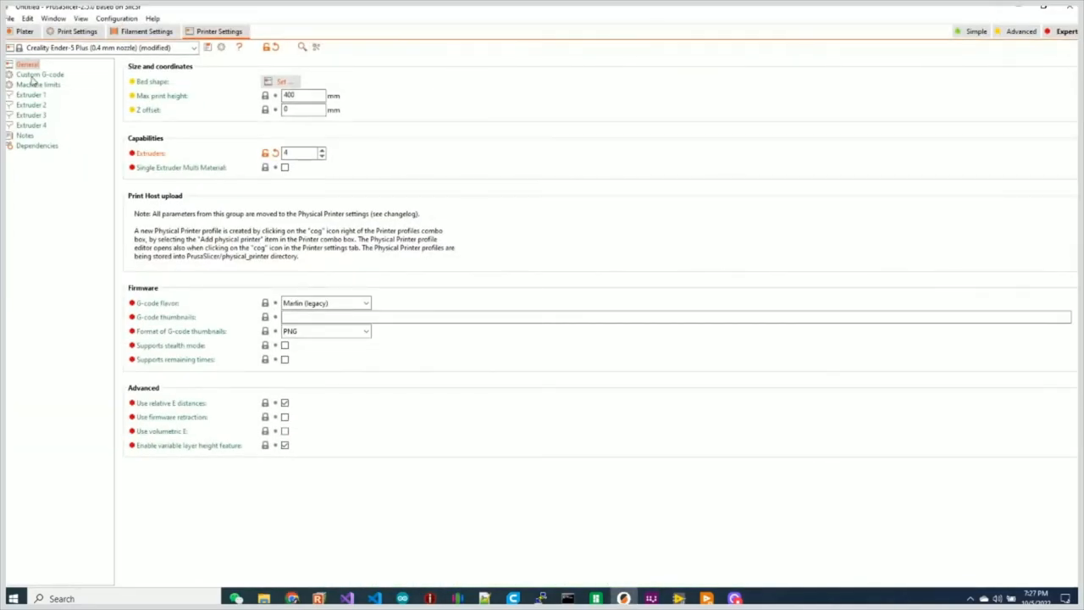
- Paste the generated 3D Chameleon code into Tool change G-code and review the button position line
{"action": "left_click", "coordinate": [40, 74]}
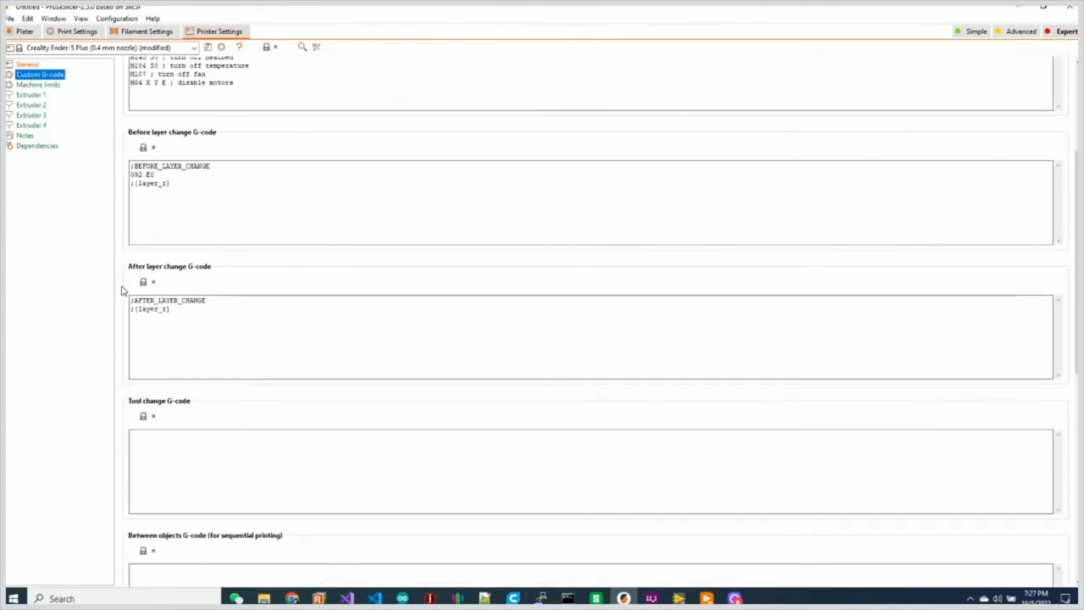
{"action": "scroll", "scroll_direction": "down", "scroll_amount": 3}
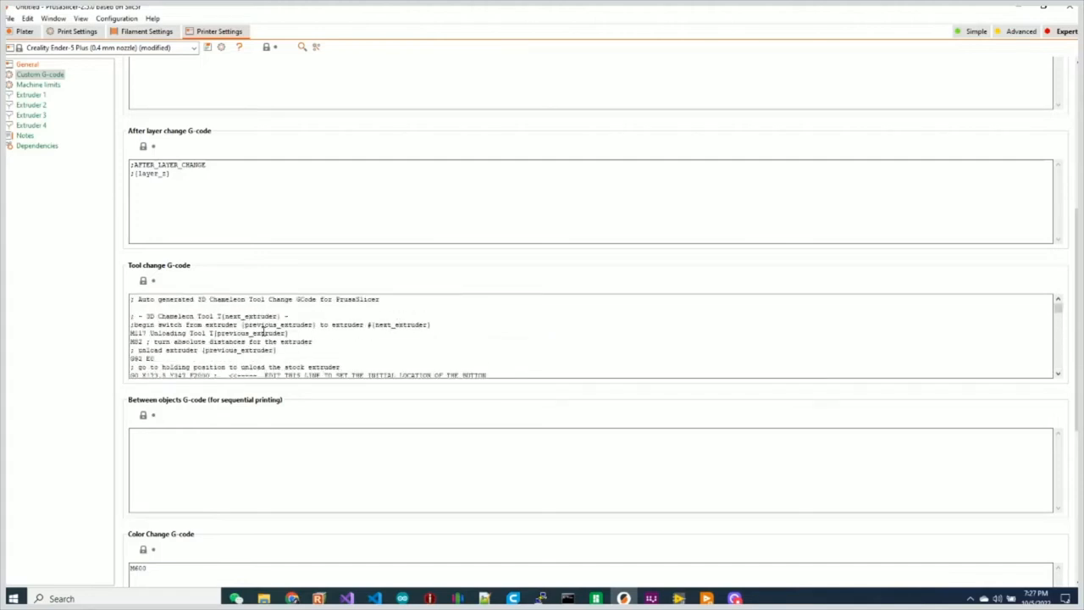
{"action": "scroll", "scroll_direction": "down", "scroll_amount": 3}
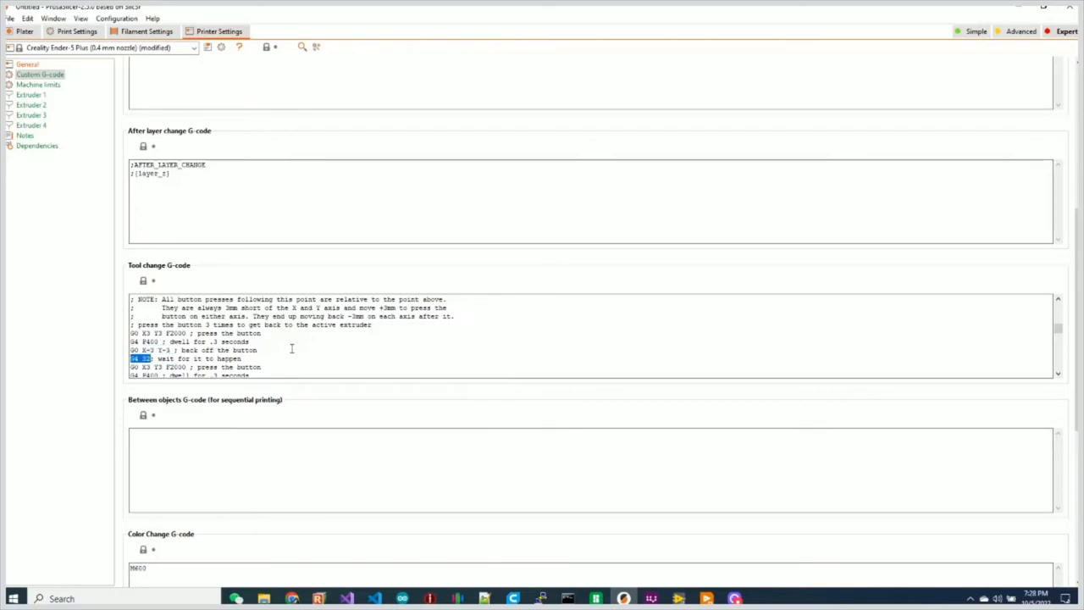
{"action": "scroll", "scroll_direction": "down", "scroll_amount": 3}
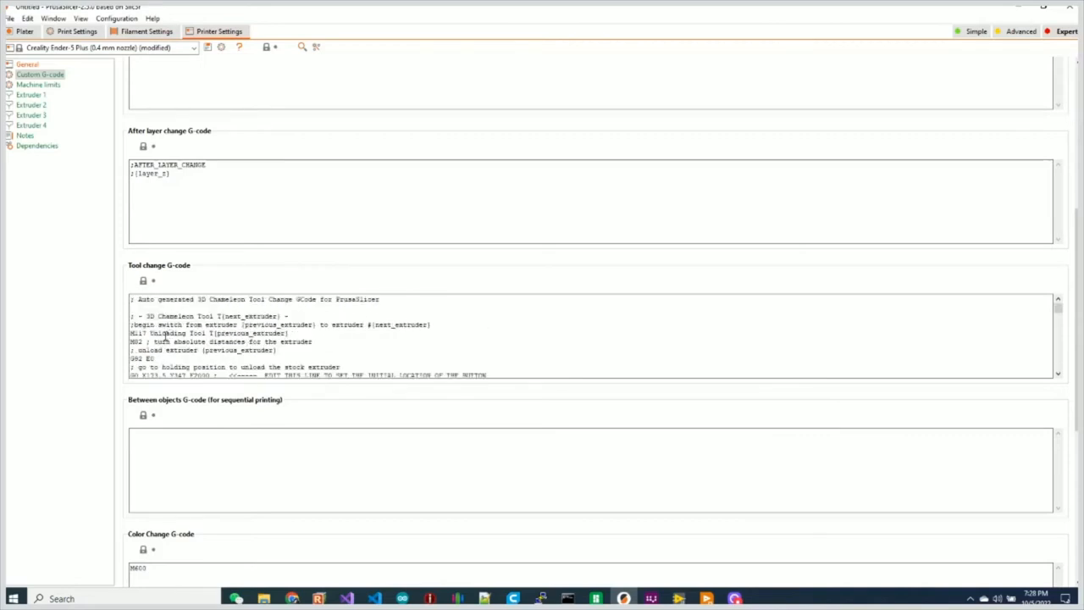
{"action": "scroll", "scroll_direction": "down", "scroll_amount": 3}
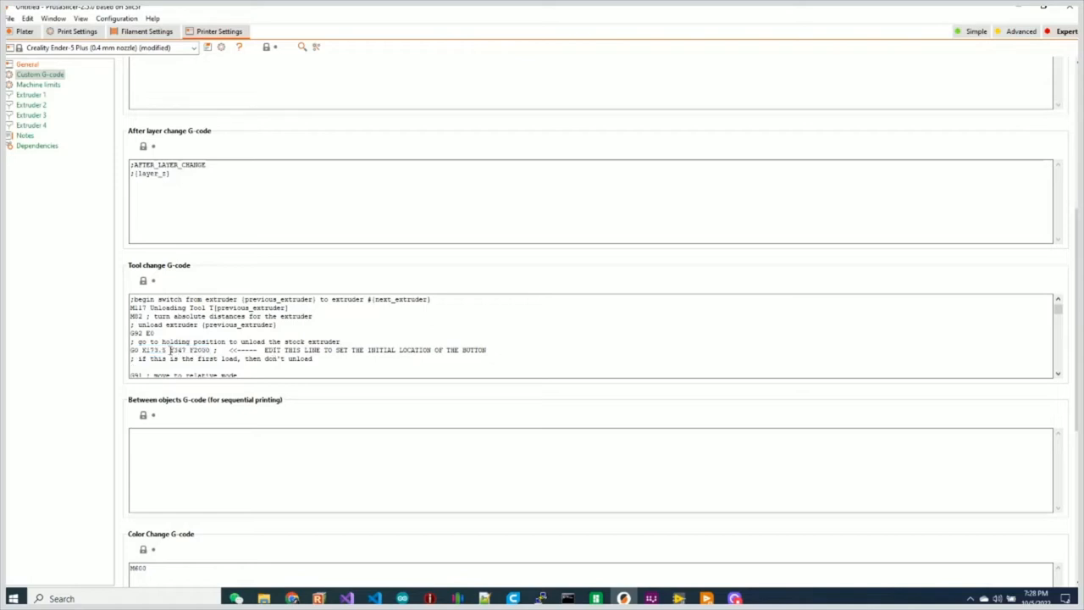
{"action": "double_click", "coordinate": [176, 349]}
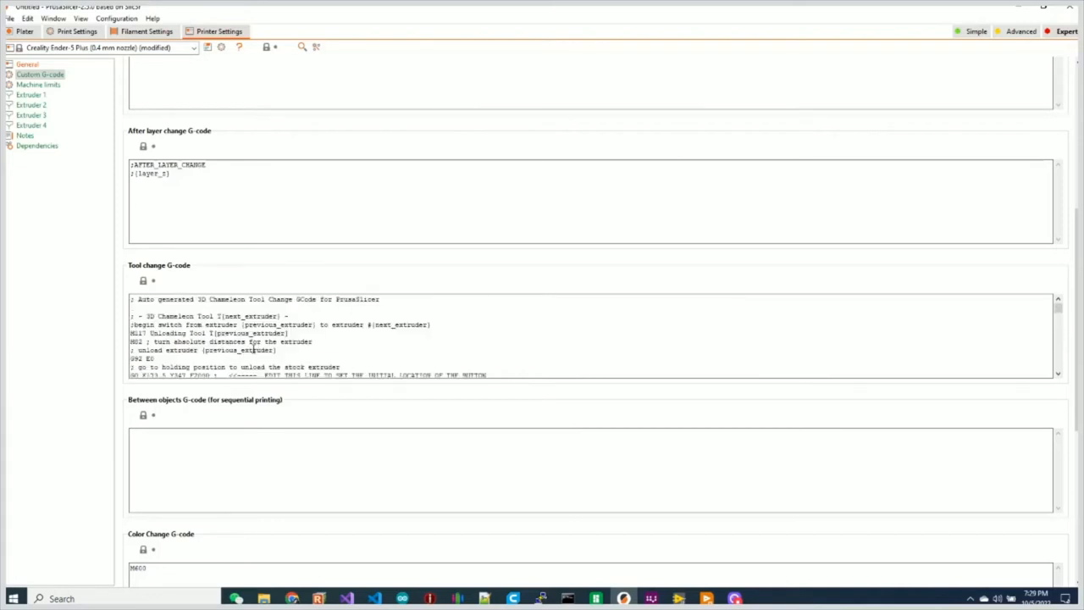
{"action": "scroll", "scroll_direction": "down", "scroll_amount": 3}
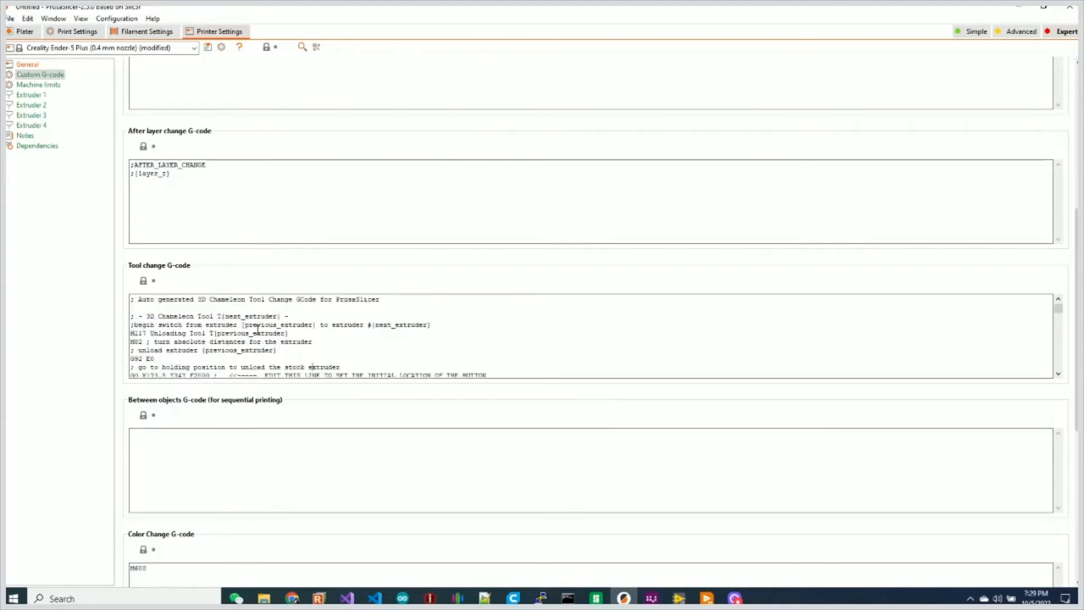
- Recolour a filament slot from the Colour dialog so the four slots show distinct colours
{"action": "left_click", "coordinate": [23, 30]}
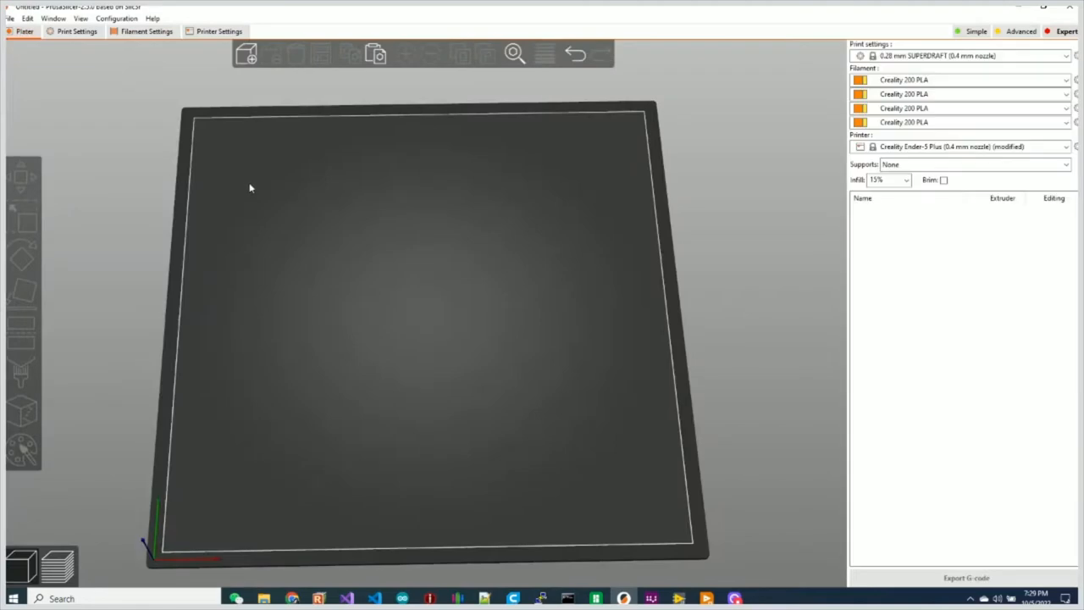
{"action": "mouse_move", "coordinate": [693, 291]}
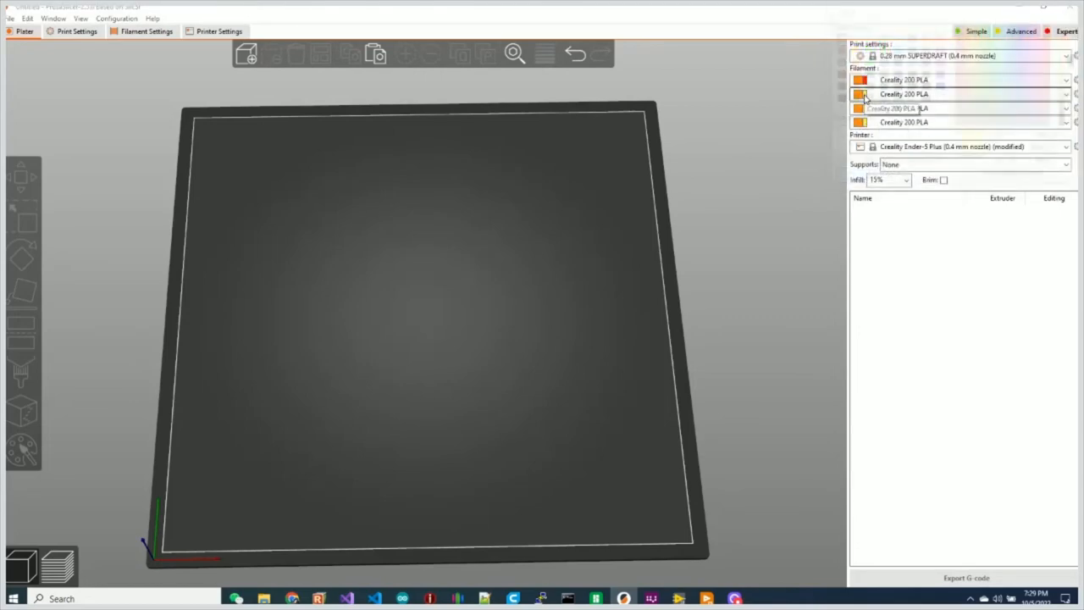
{"action": "left_click", "coordinate": [860, 95]}
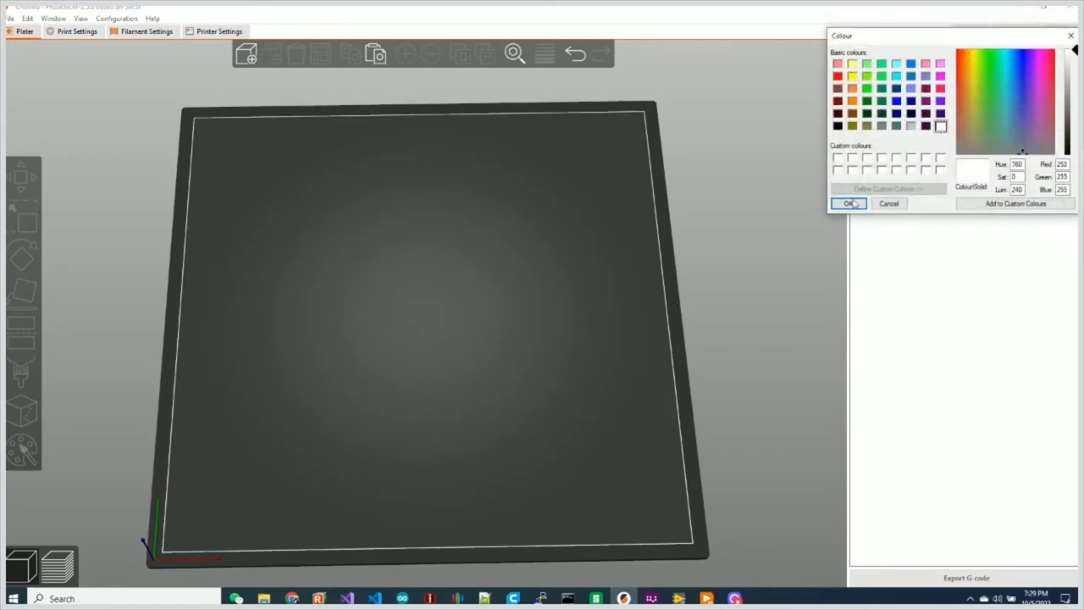
{"action": "left_click", "coordinate": [849, 203]}
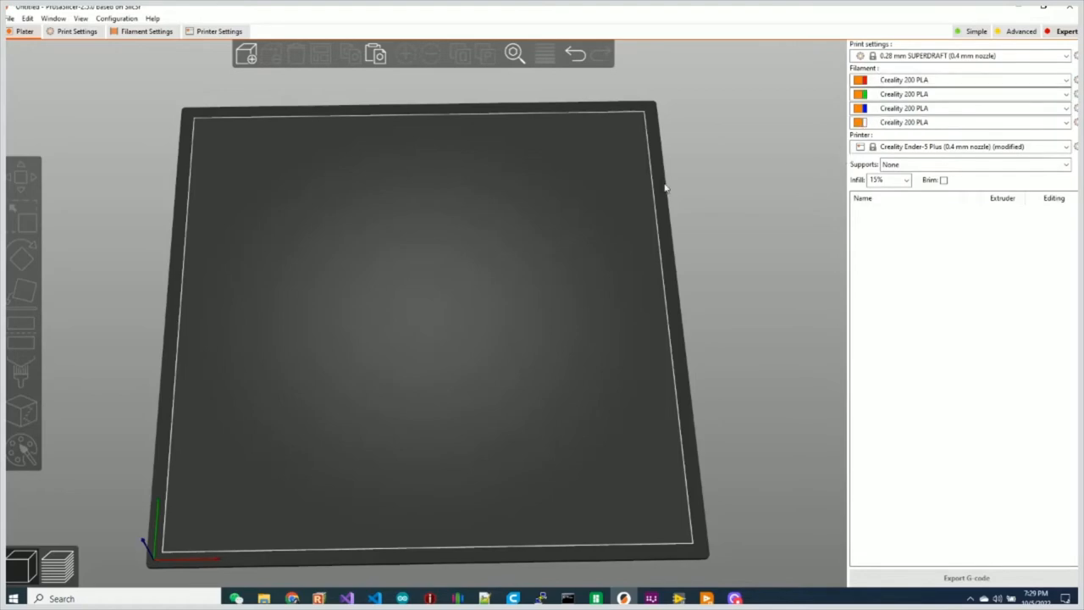
{"action": "mouse_move", "coordinate": [248, 52]}
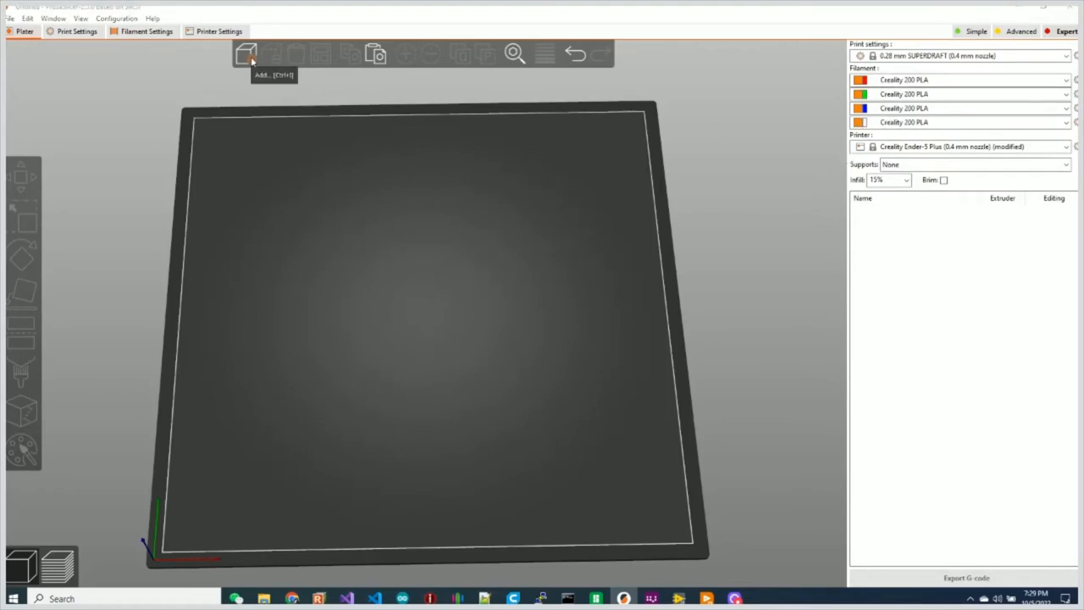
- Load Fan_cover.stl from the Desktop and arrange four copies on the build plate
{"action": "left_click", "coordinate": [247, 52]}
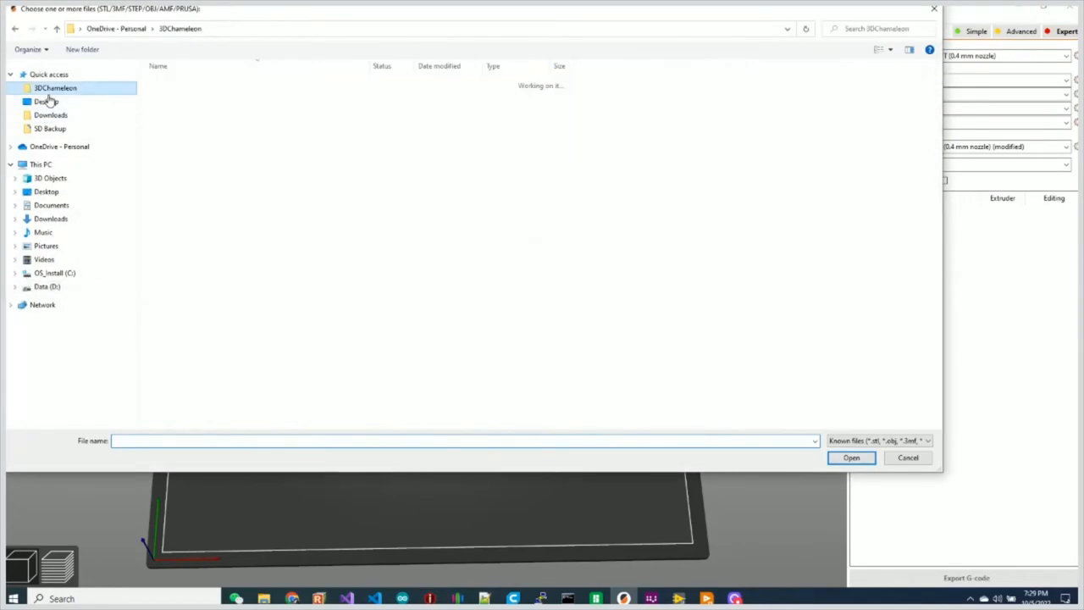
{"action": "left_click", "coordinate": [46, 101]}
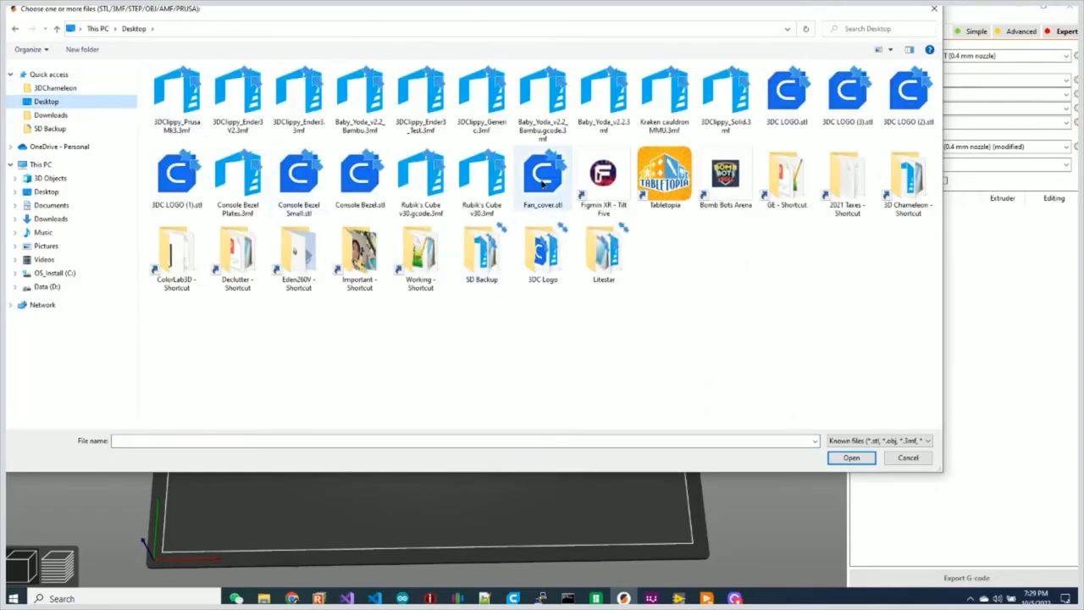
{"action": "left_click", "coordinate": [850, 458]}
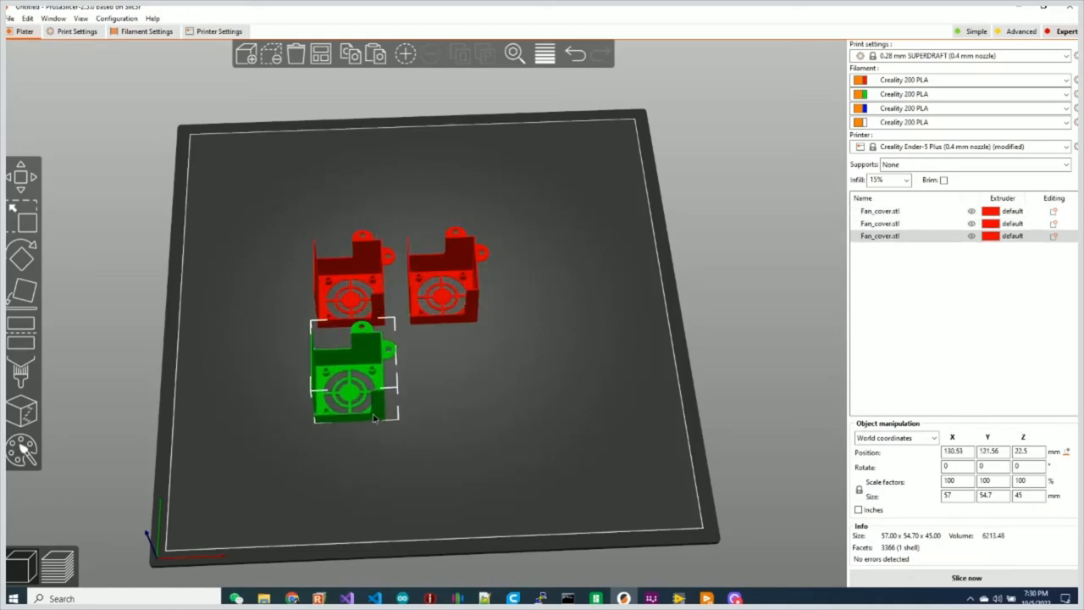
{"action": "left_click_drag", "start_coordinate": [356, 373], "coordinate": [449, 373]}
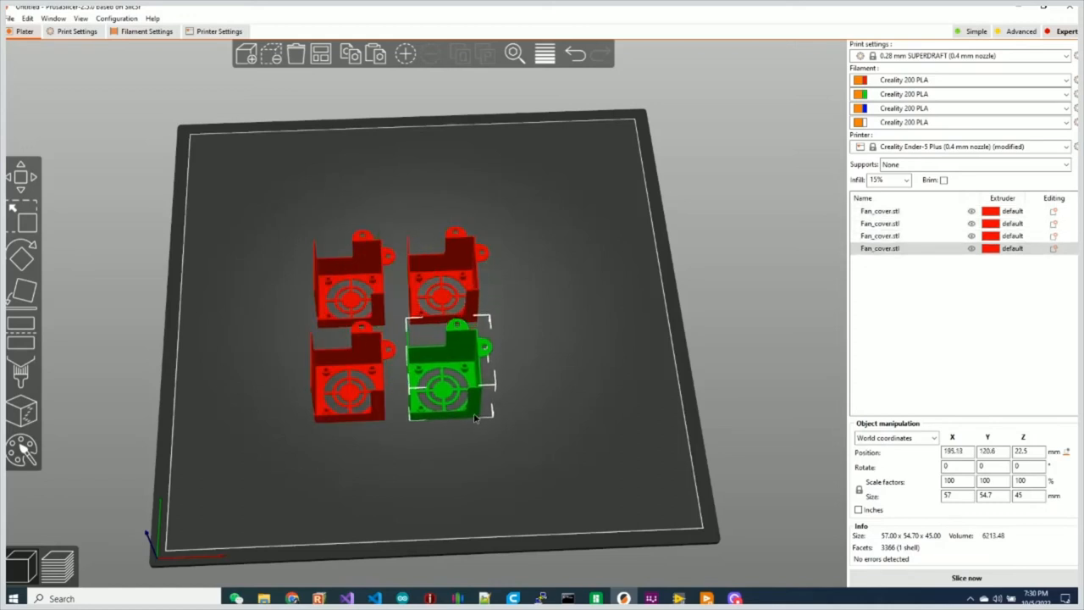
{"action": "left_click", "coordinate": [588, 381]}
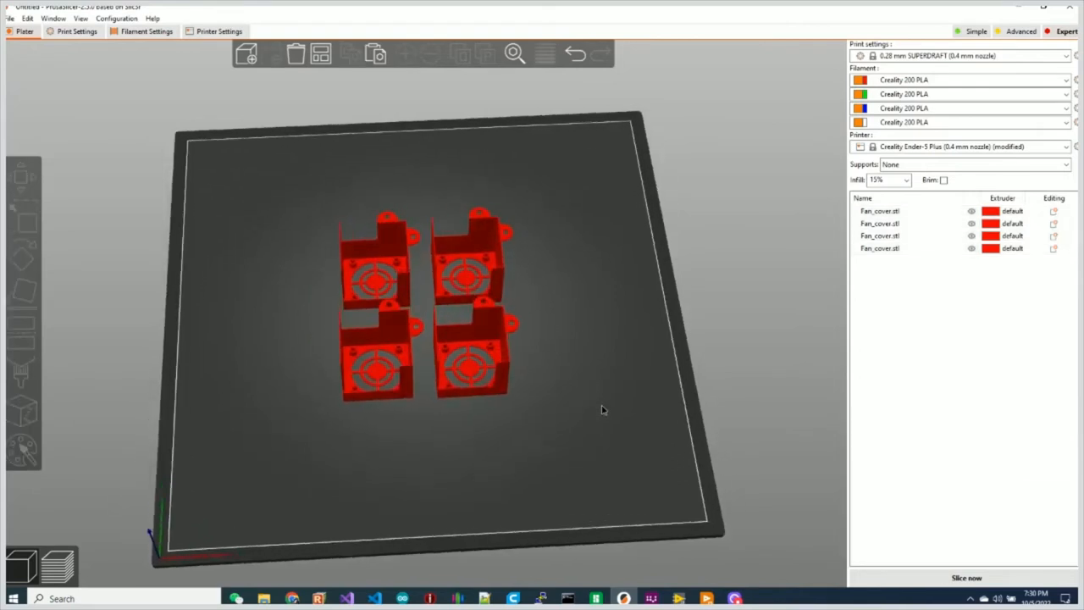
- Assign the four fan covers to extruders 1, 2, 3 and 4 and slice the plate
{"action": "left_click", "coordinate": [376, 245]}
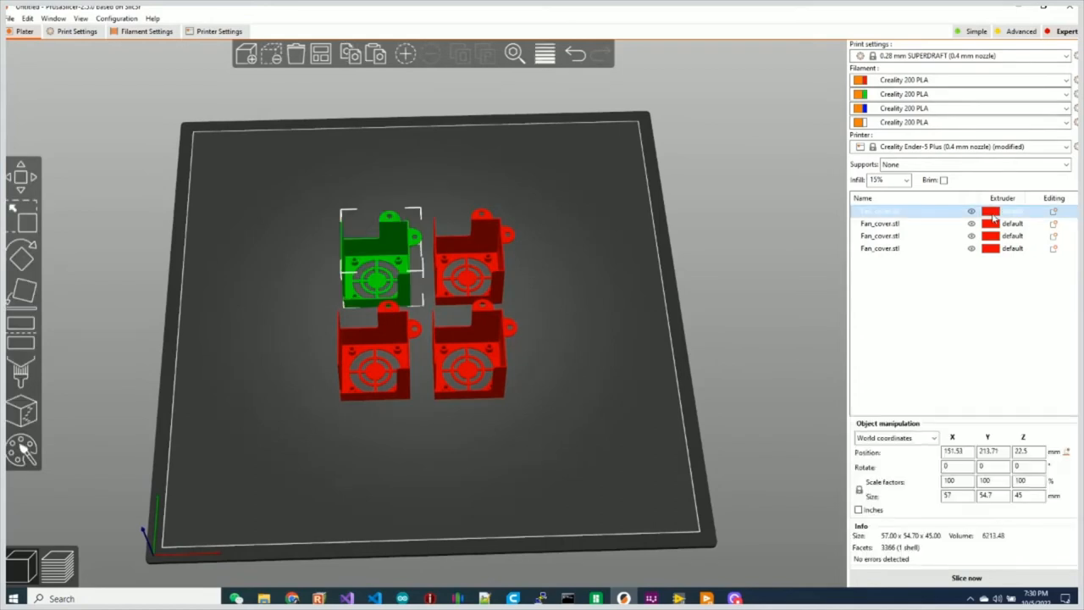
{"action": "left_click", "coordinate": [1020, 210]}
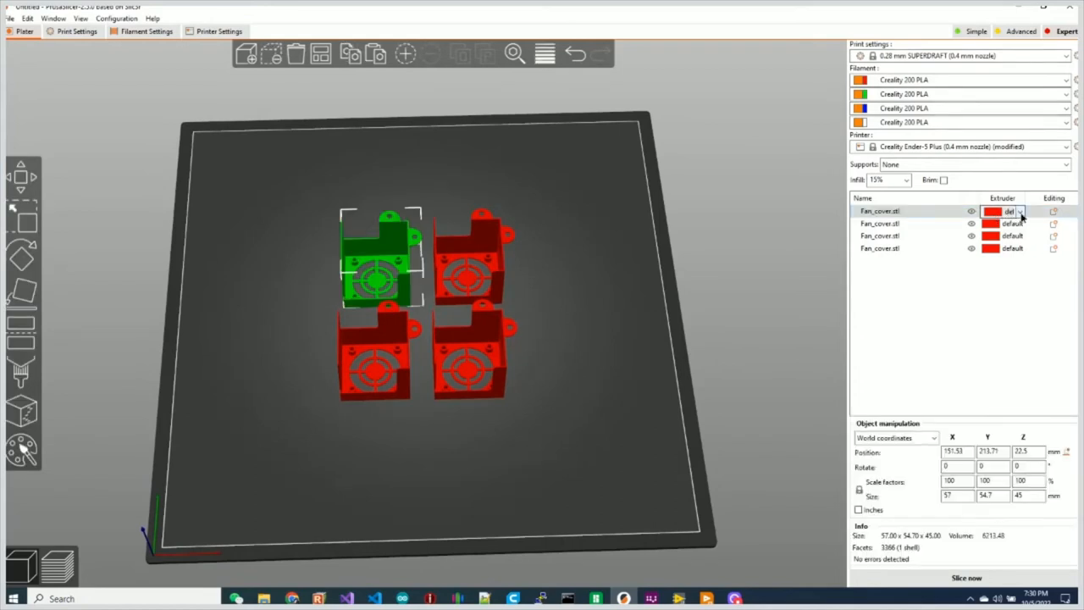
{"action": "left_click", "coordinate": [879, 223]}
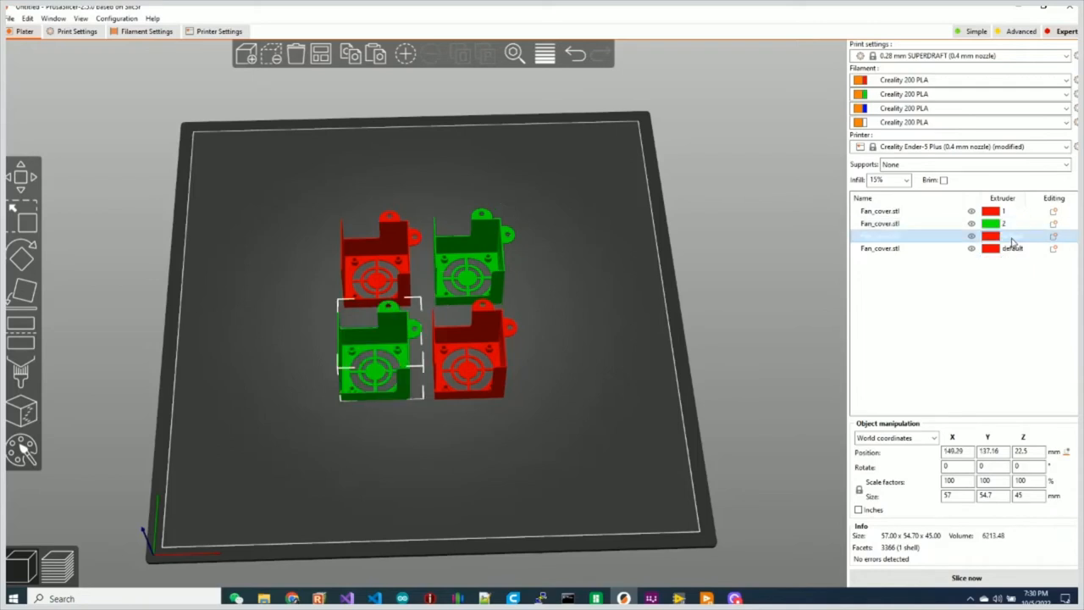
{"action": "left_click", "coordinate": [1003, 235]}
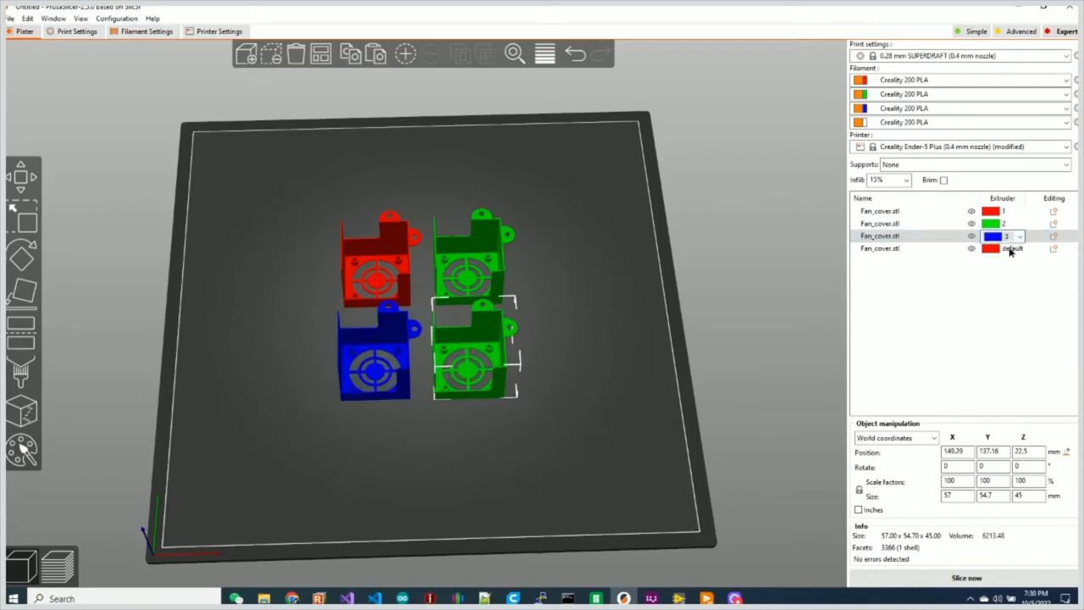
{"action": "left_click", "coordinate": [1003, 248]}
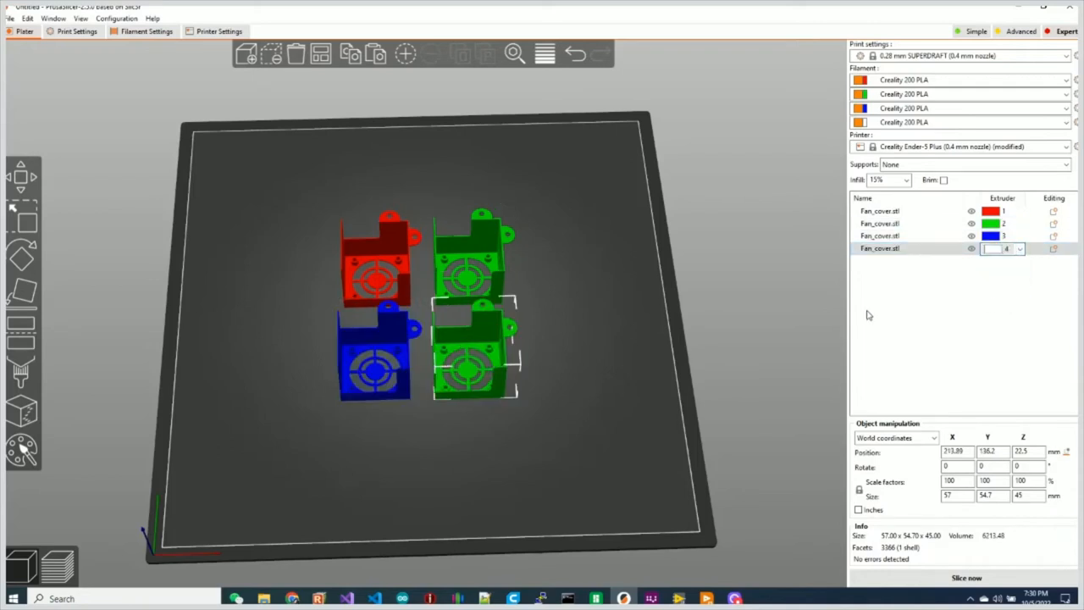
{"action": "left_click", "coordinate": [965, 578]}
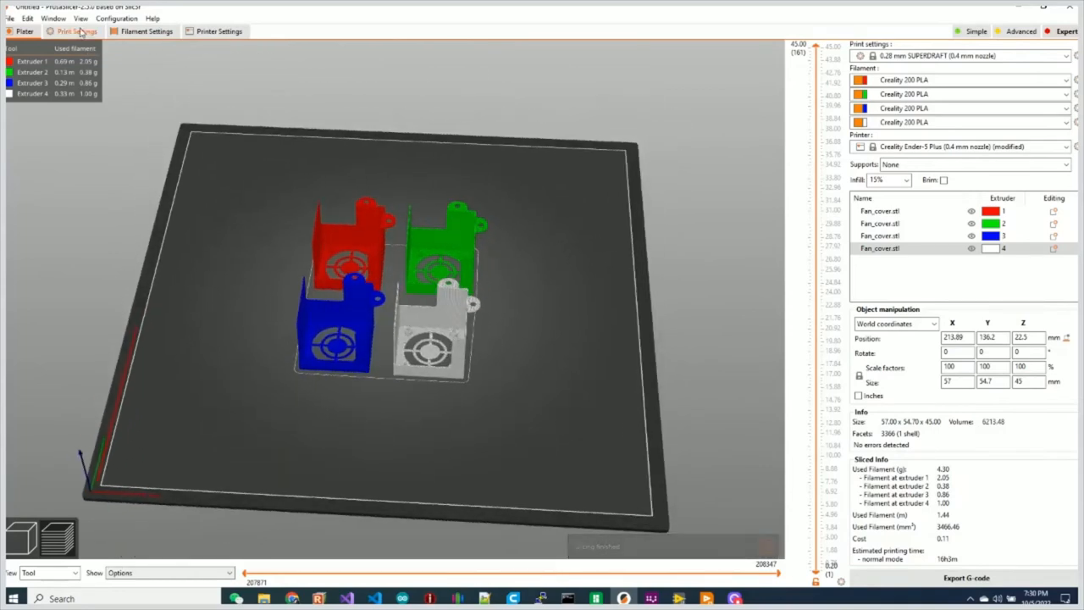
- Enable the wipe tower under Multiple Extruders in the 0.28 mm SUPERDRAFT print profile
{"action": "left_click", "coordinate": [78, 31]}
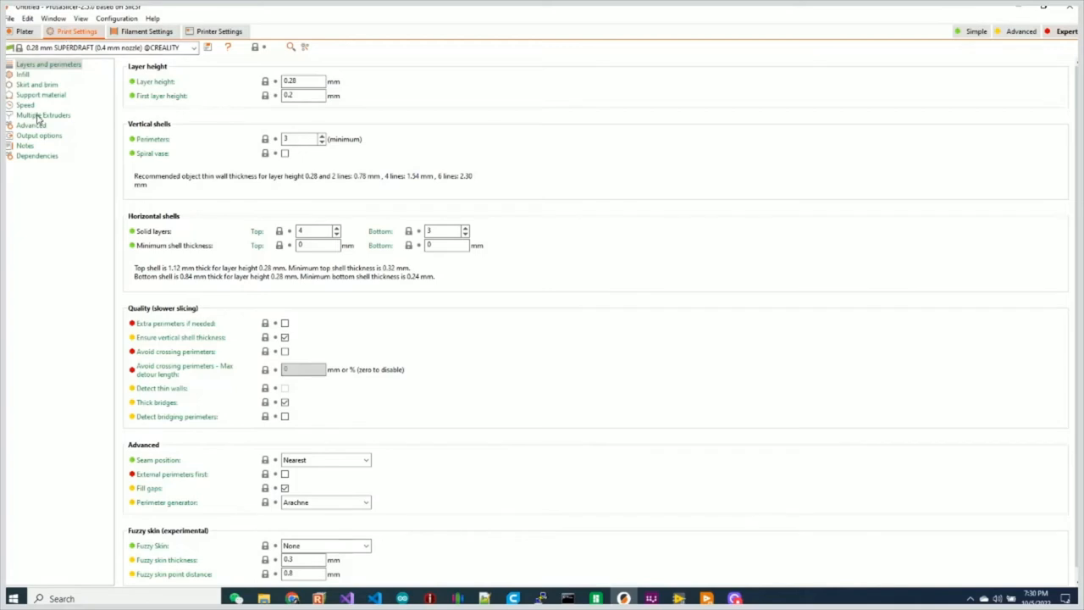
{"action": "left_click", "coordinate": [42, 116]}
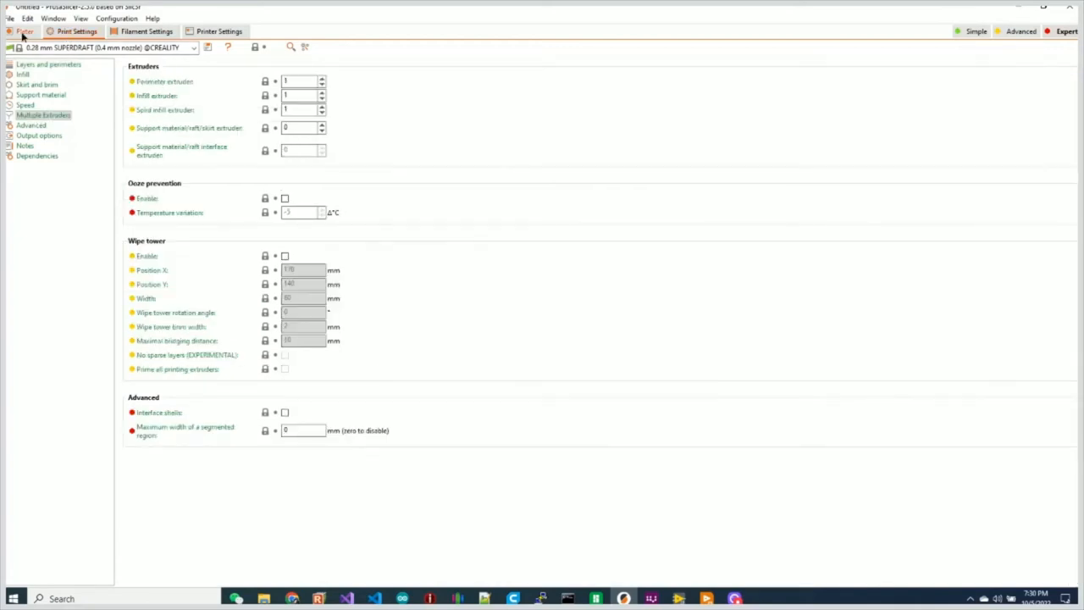
{"action": "left_click", "coordinate": [24, 31]}
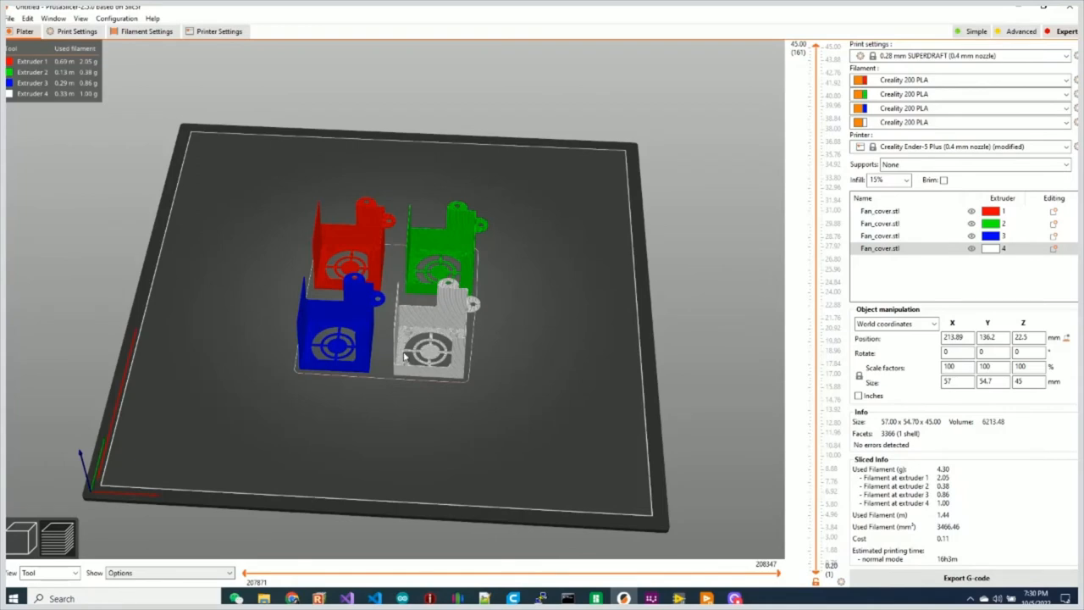
{"action": "mouse_move", "coordinate": [529, 444]}
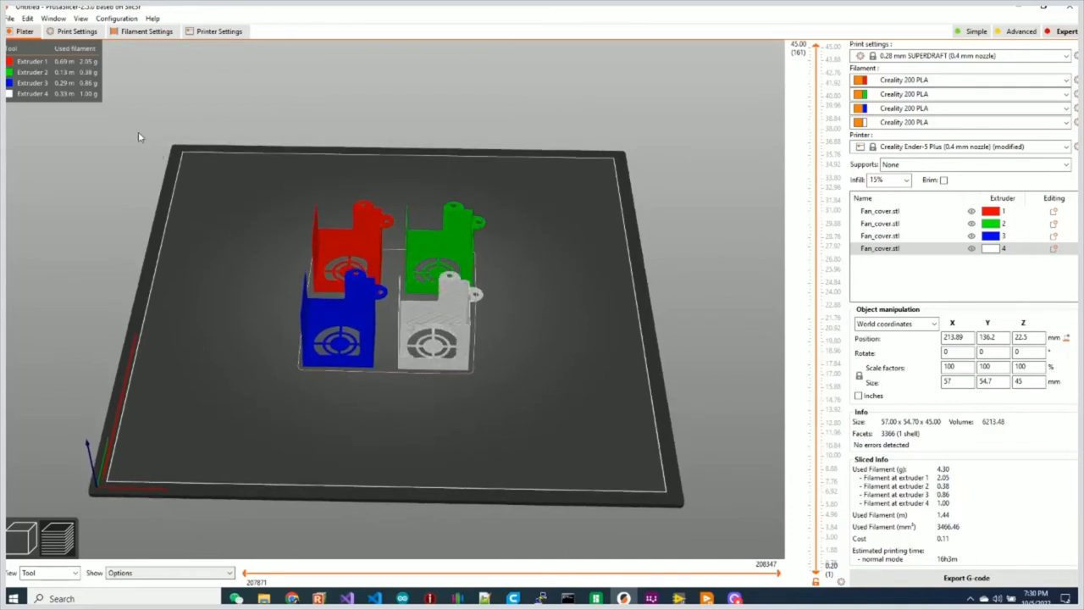
{"action": "mouse_move", "coordinate": [390, 249]}
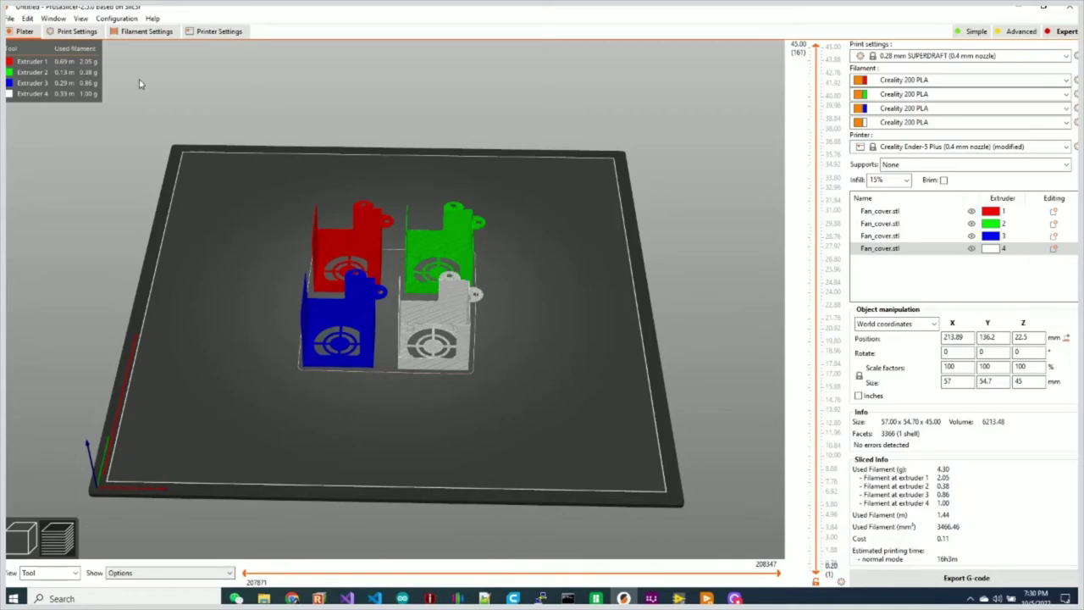
{"action": "left_click", "coordinate": [78, 30]}
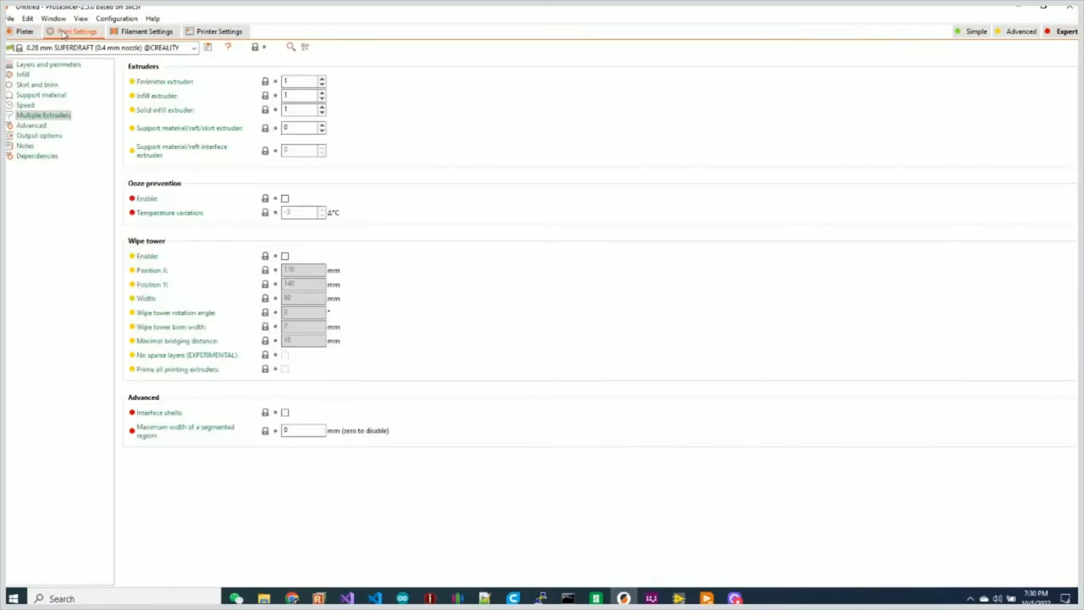
{"action": "mouse_move", "coordinate": [187, 254]}
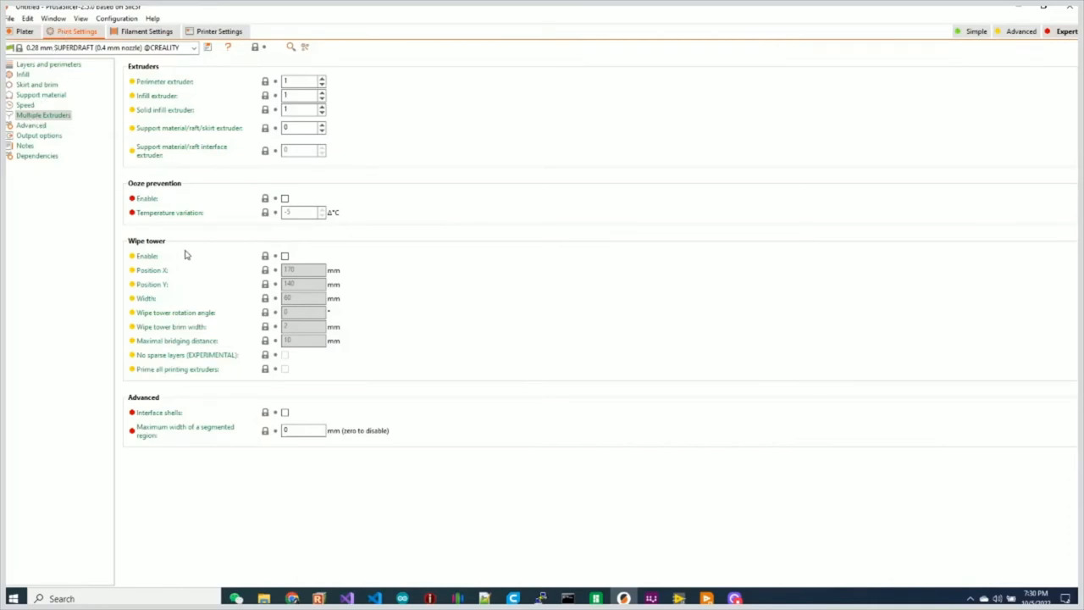
{"action": "mouse_move", "coordinate": [284, 256]}
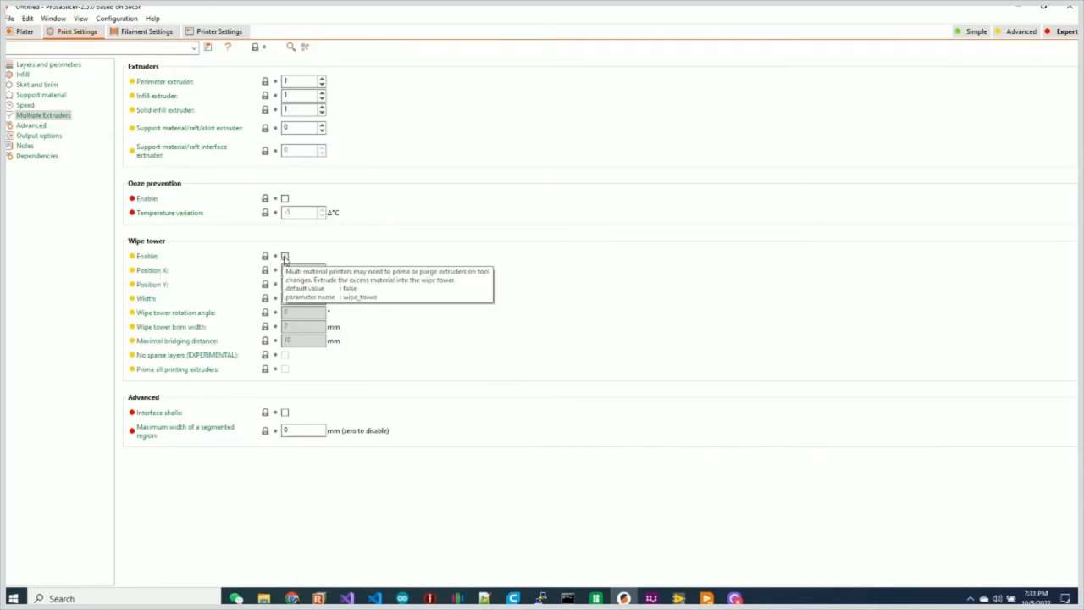
{"action": "left_click", "coordinate": [23, 31]}
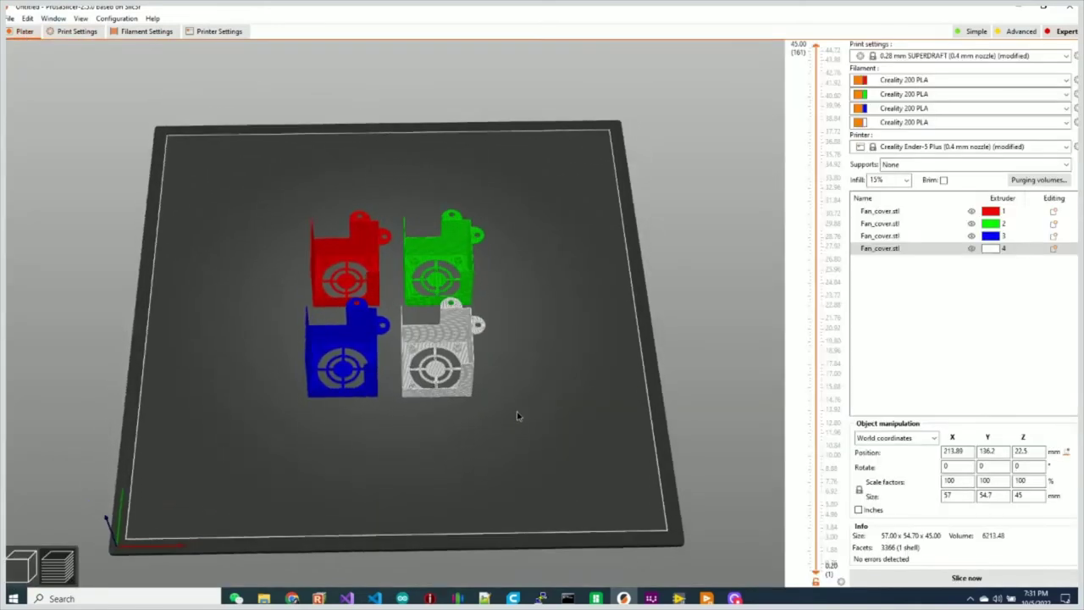
- Return to the plate and orbit the view to see the wipe tower behind the covers
{"action": "left_click", "coordinate": [78, 30]}
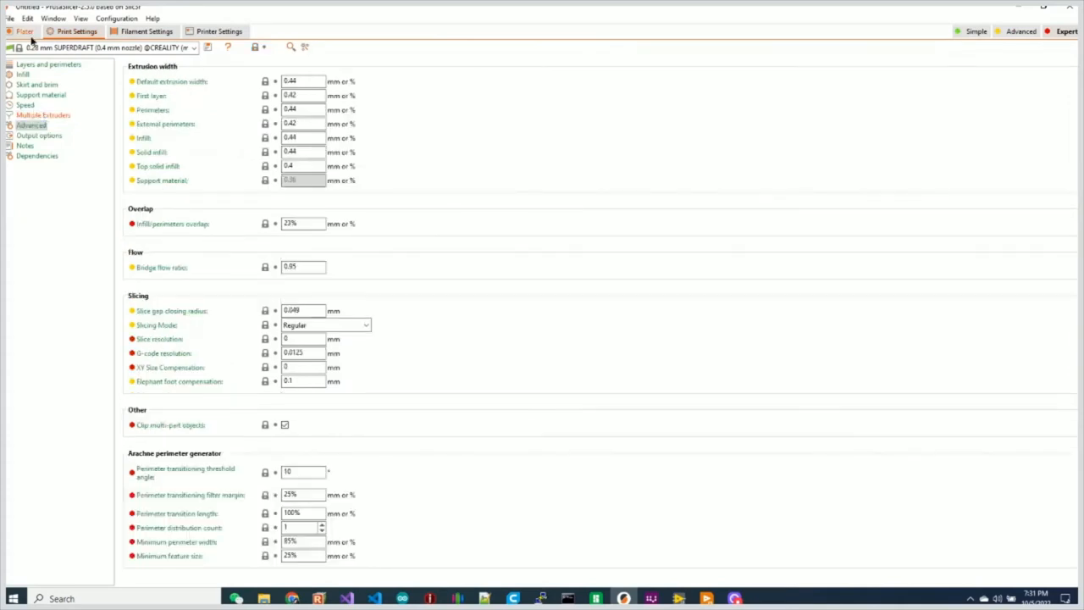
{"action": "left_click", "coordinate": [24, 30]}
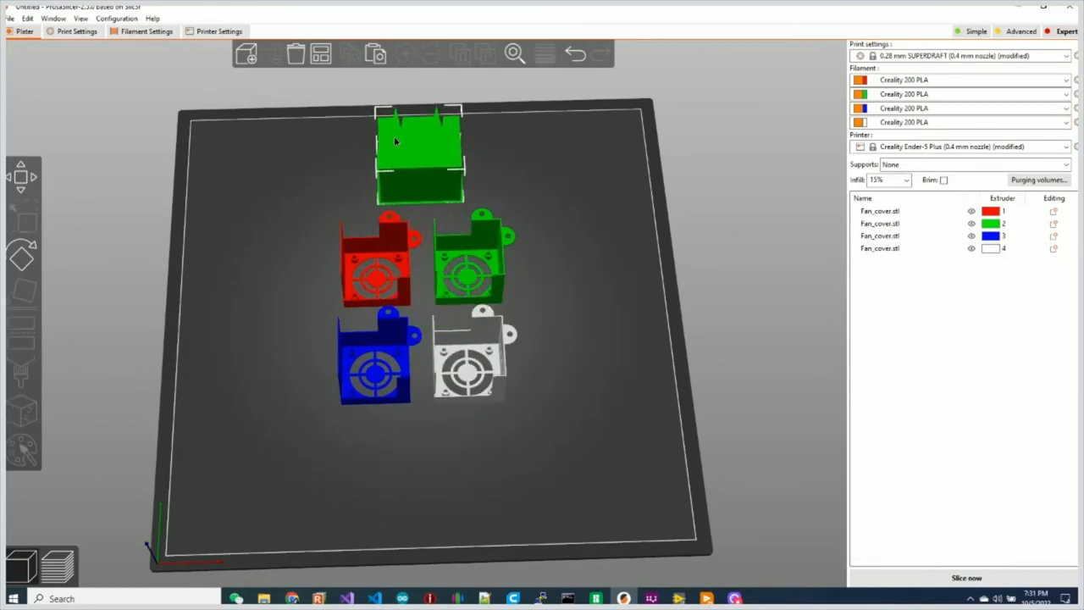
{"action": "left_click_drag", "start_coordinate": [393, 142], "coordinate": [584, 456]}
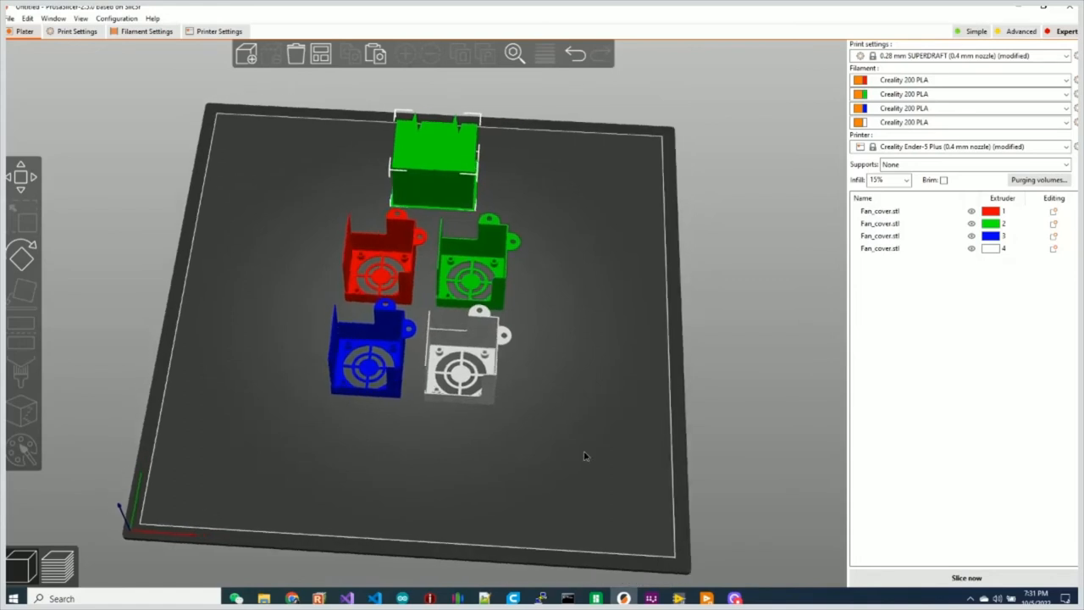
{"action": "left_click_drag", "start_coordinate": [585, 456], "coordinate": [178, 505]}
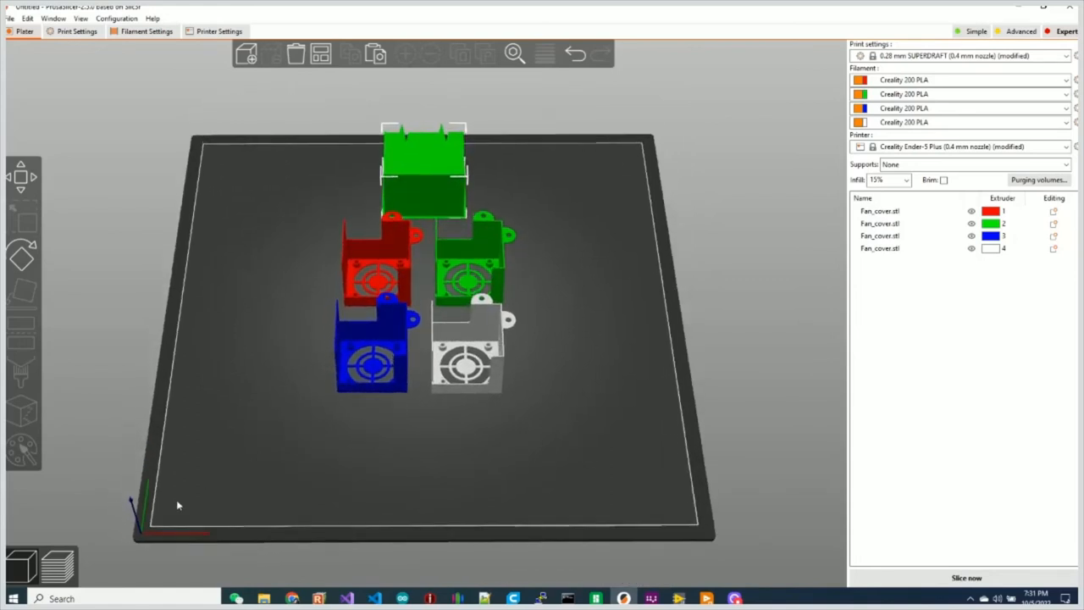
{"action": "mouse_move", "coordinate": [591, 509]}
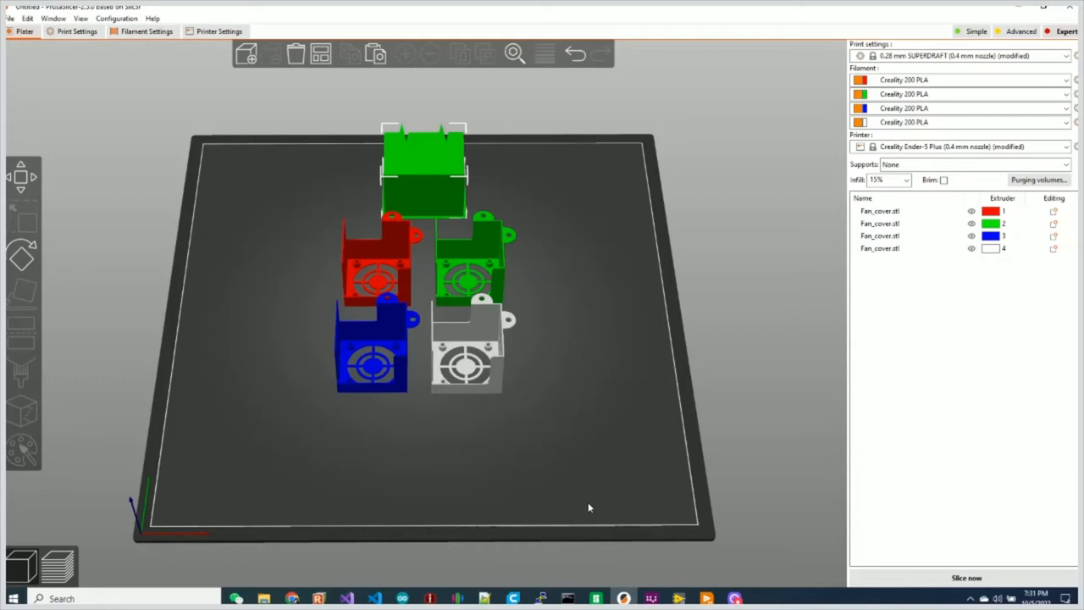
{"action": "mouse_move", "coordinate": [662, 277]}
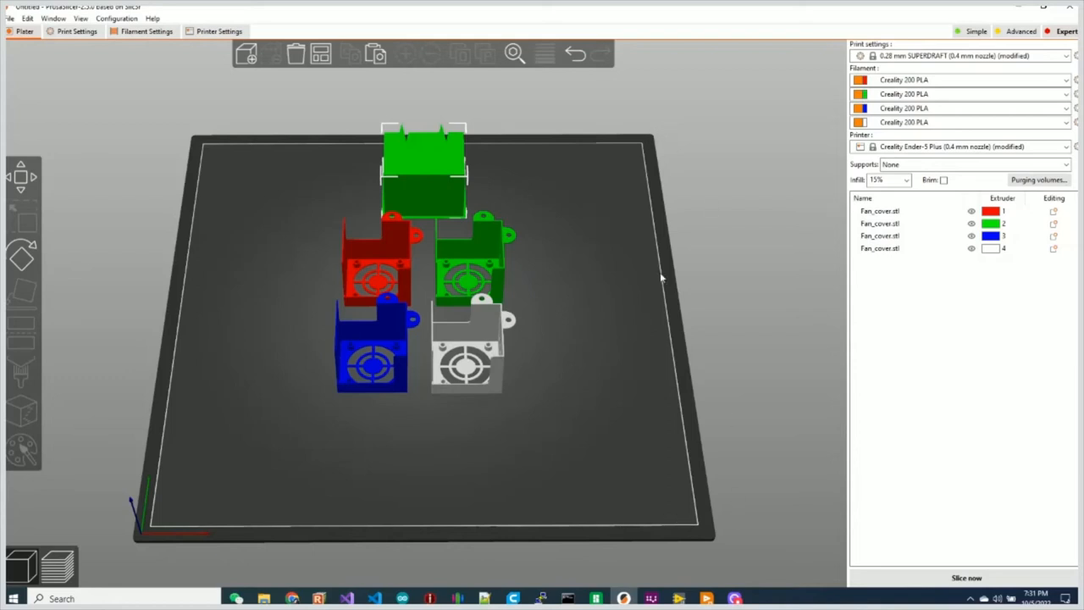
- Drag the wipe tower from the back of the bed to the front edge
{"action": "left_click_drag", "start_coordinate": [424, 169], "coordinate": [437, 144]}
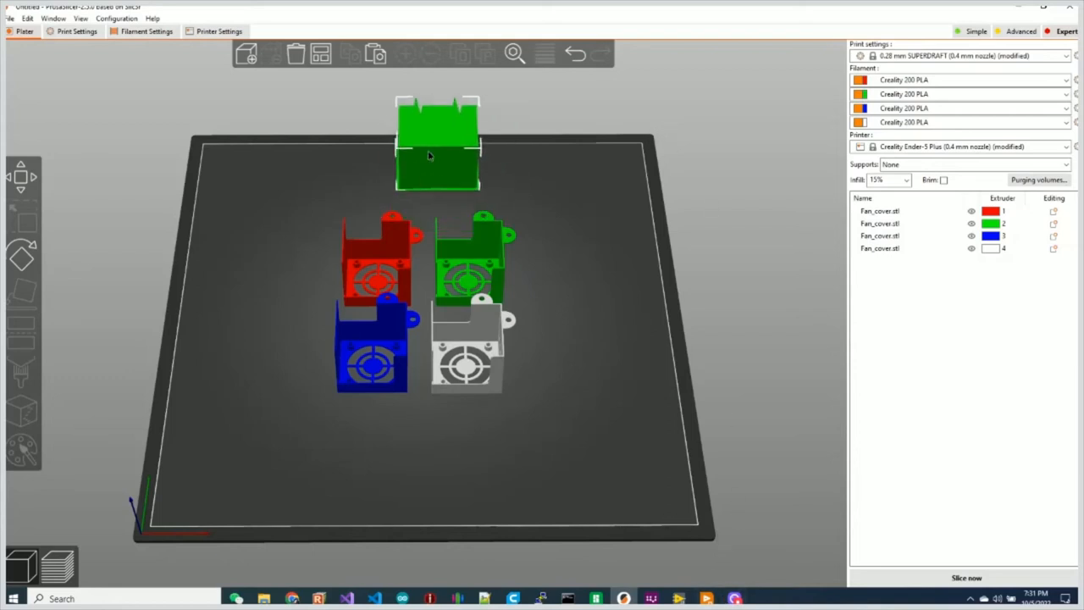
{"action": "left_click_drag", "start_coordinate": [437, 144], "coordinate": [427, 166]}
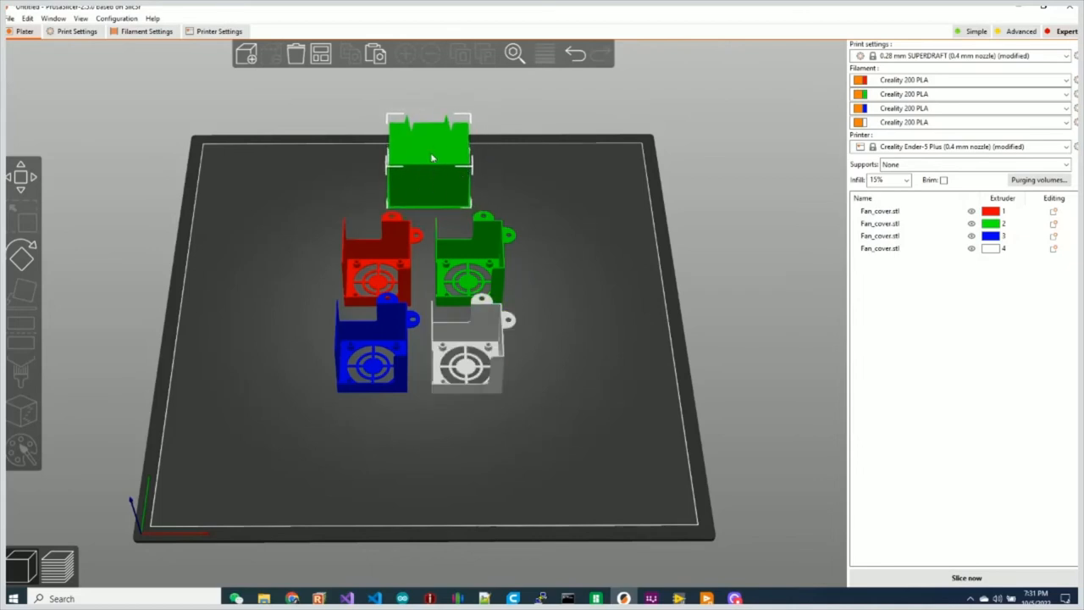
{"action": "left_click_drag", "start_coordinate": [427, 161], "coordinate": [449, 471]}
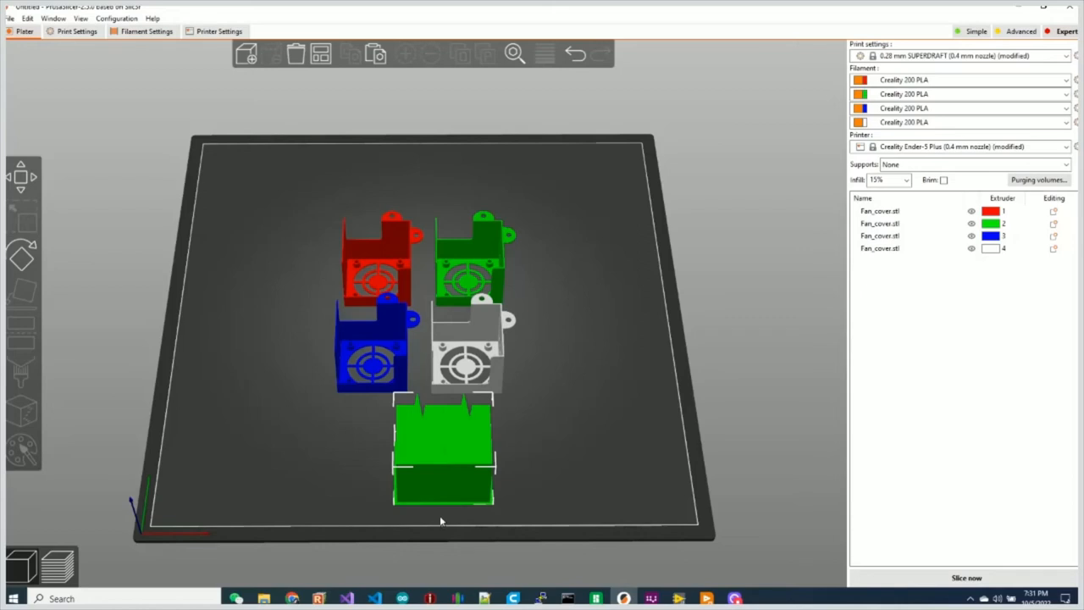
{"action": "mouse_move", "coordinate": [449, 495]}
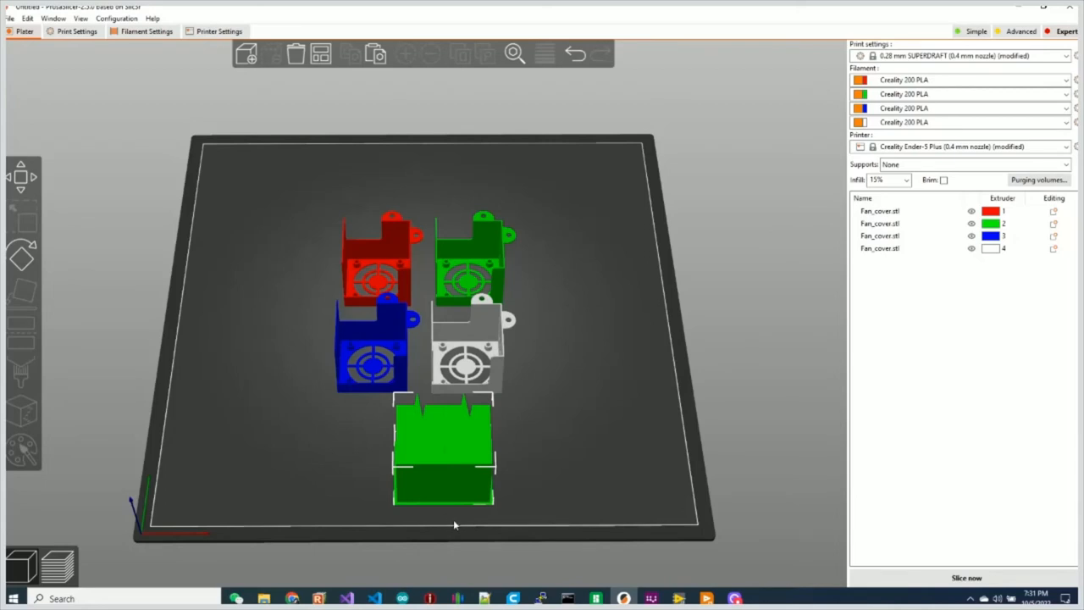
{"action": "left_click", "coordinate": [465, 350]}
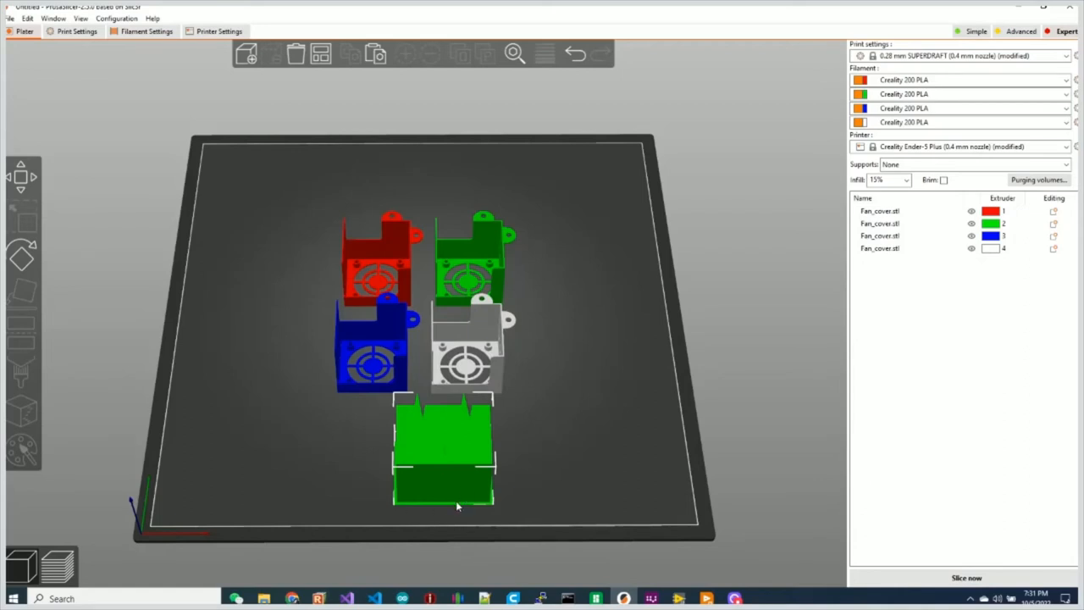
{"action": "mouse_move", "coordinate": [451, 526]}
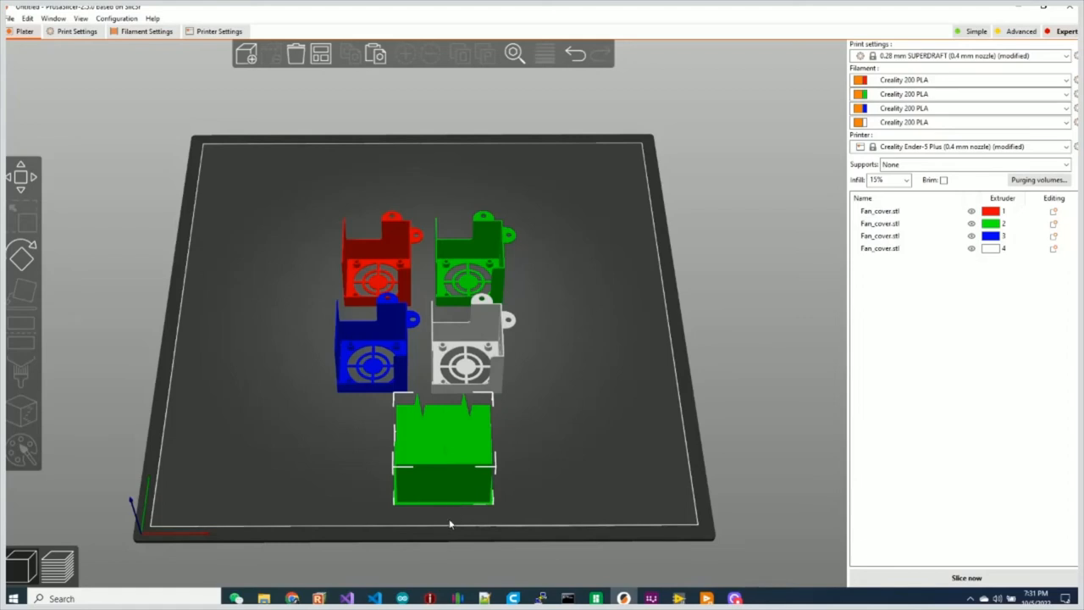
{"action": "mouse_move", "coordinate": [449, 471]}
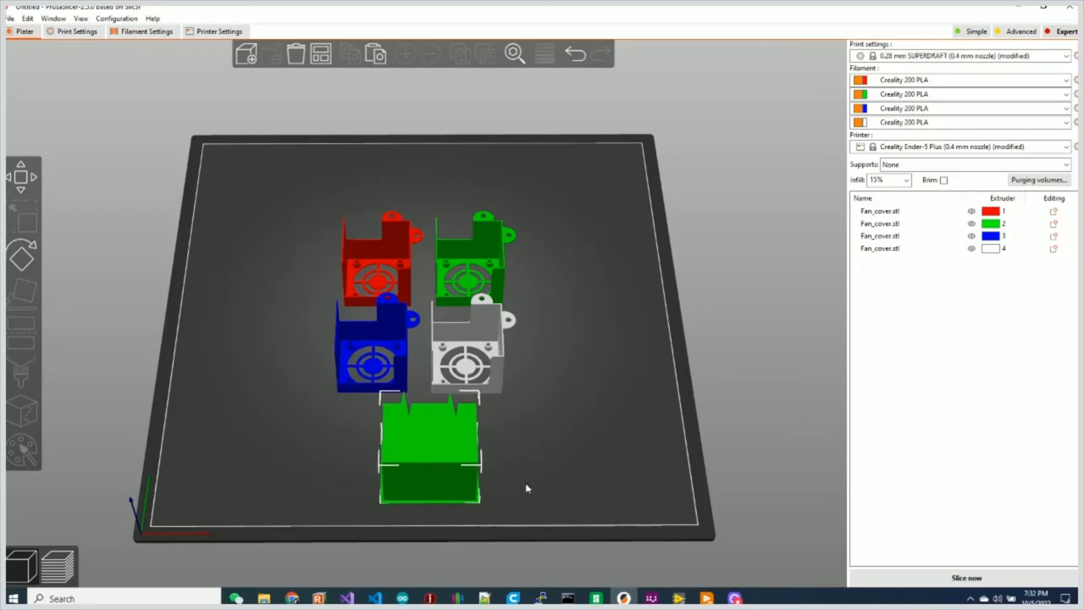
{"action": "mouse_move", "coordinate": [173, 256]}
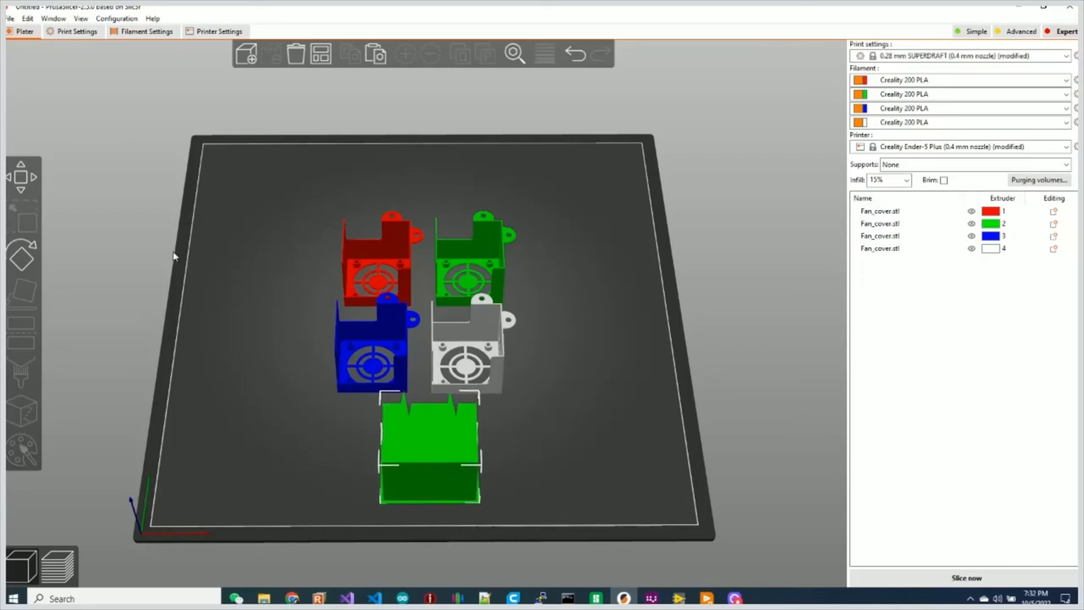
- Set the wipe tower width to 150 mm and centre it across the front of the bed
{"action": "left_click", "coordinate": [76, 31]}
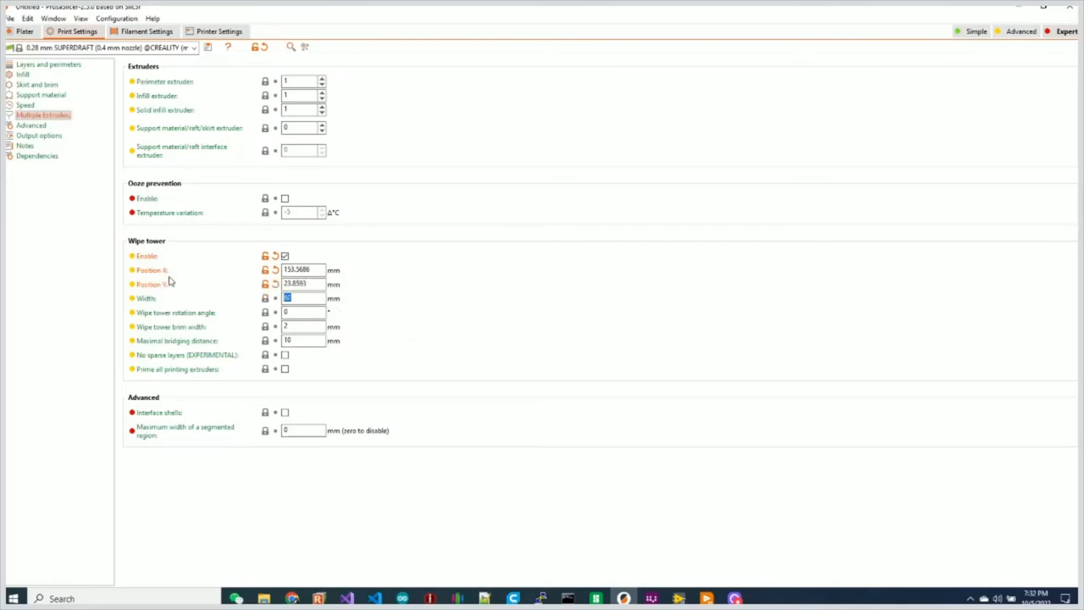
{"action": "type", "text": "150"}
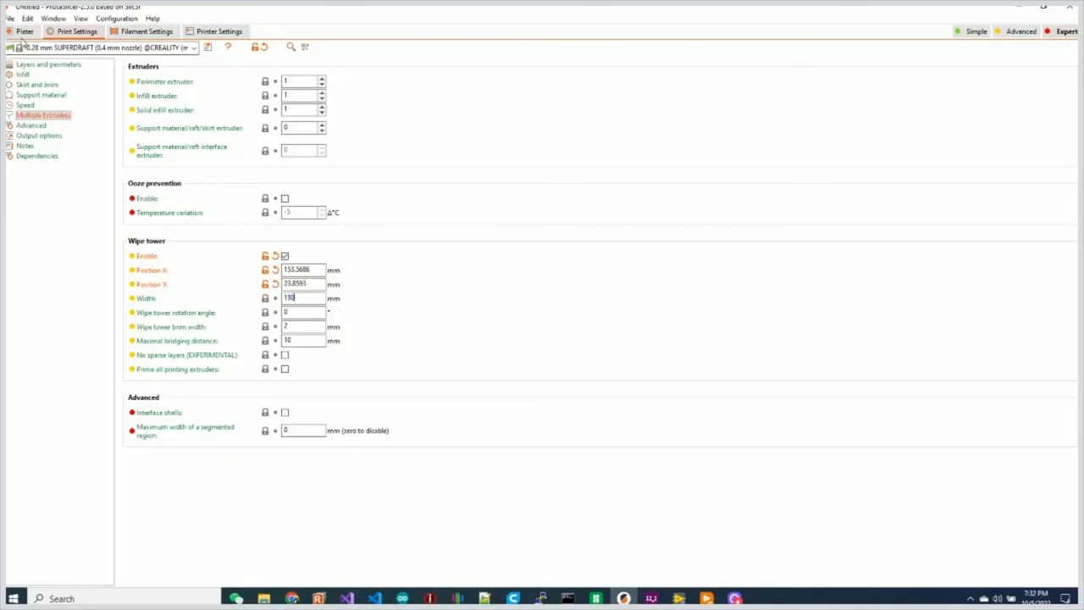
{"action": "left_click", "coordinate": [24, 30]}
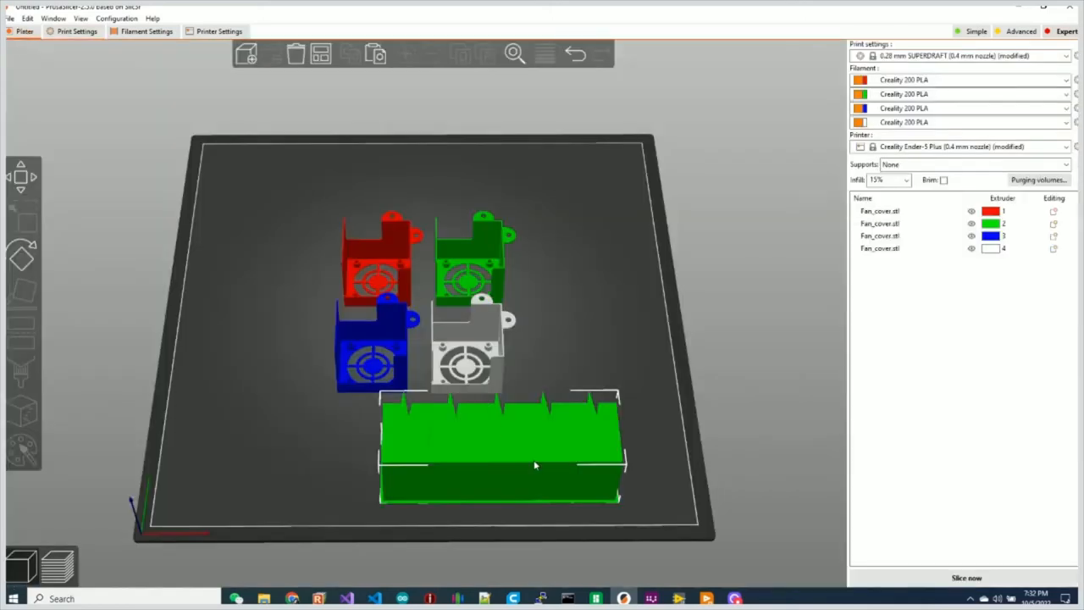
{"action": "left_click_drag", "start_coordinate": [533, 461], "coordinate": [457, 458]}
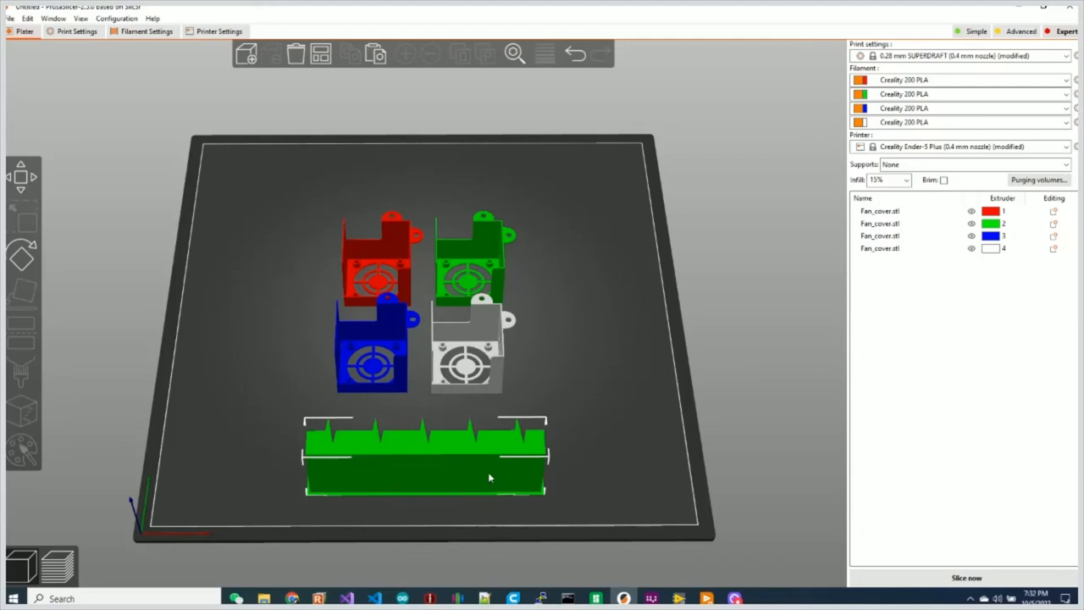
{"action": "mouse_move", "coordinate": [444, 465]}
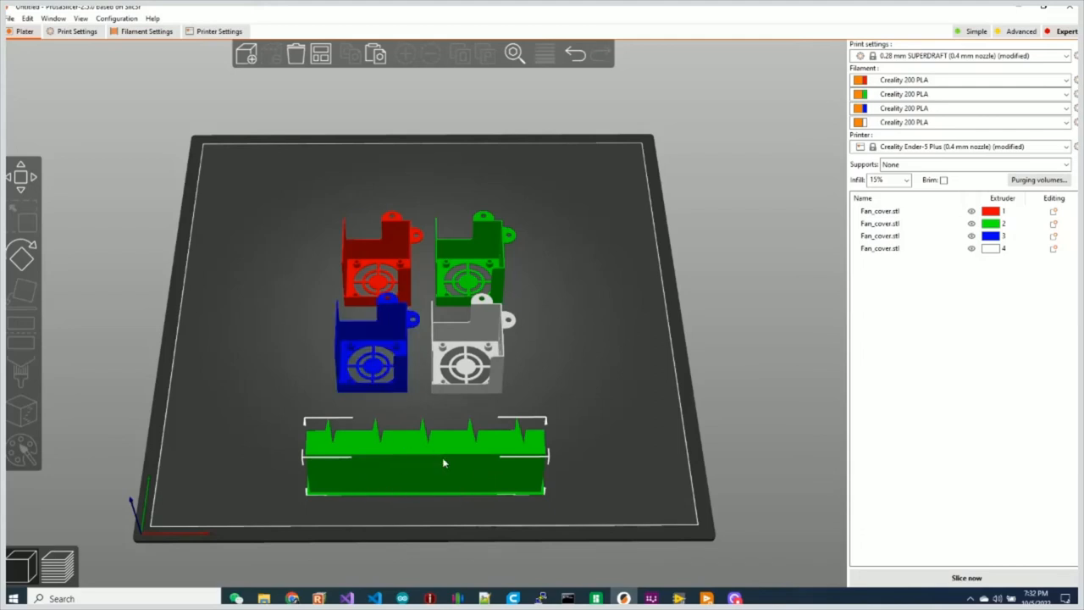
- Slice the plate in four colours and tilt the preview to inspect the striped wipe tower
{"action": "left_click", "coordinate": [965, 576]}
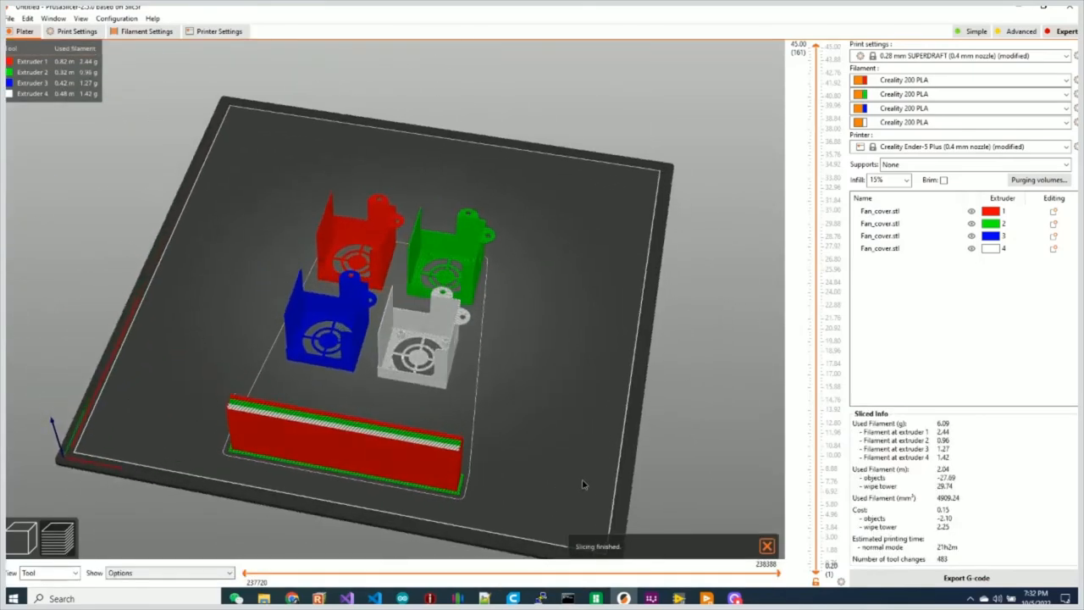
{"action": "left_click_drag", "start_coordinate": [583, 484], "coordinate": [408, 461]}
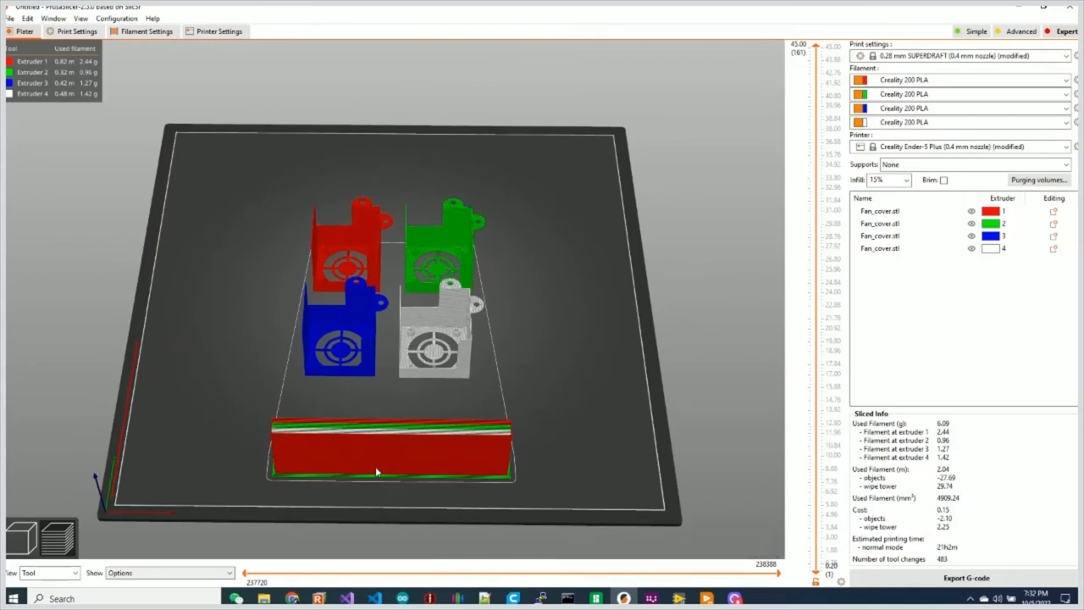
{"action": "mouse_move", "coordinate": [401, 471]}
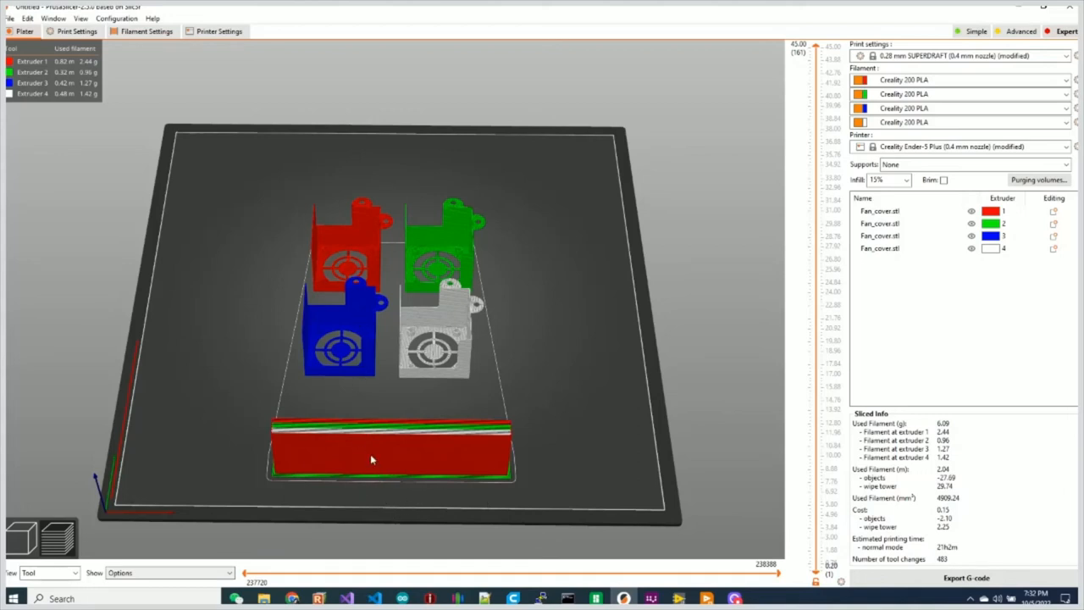
{"action": "mouse_move", "coordinate": [505, 425]}
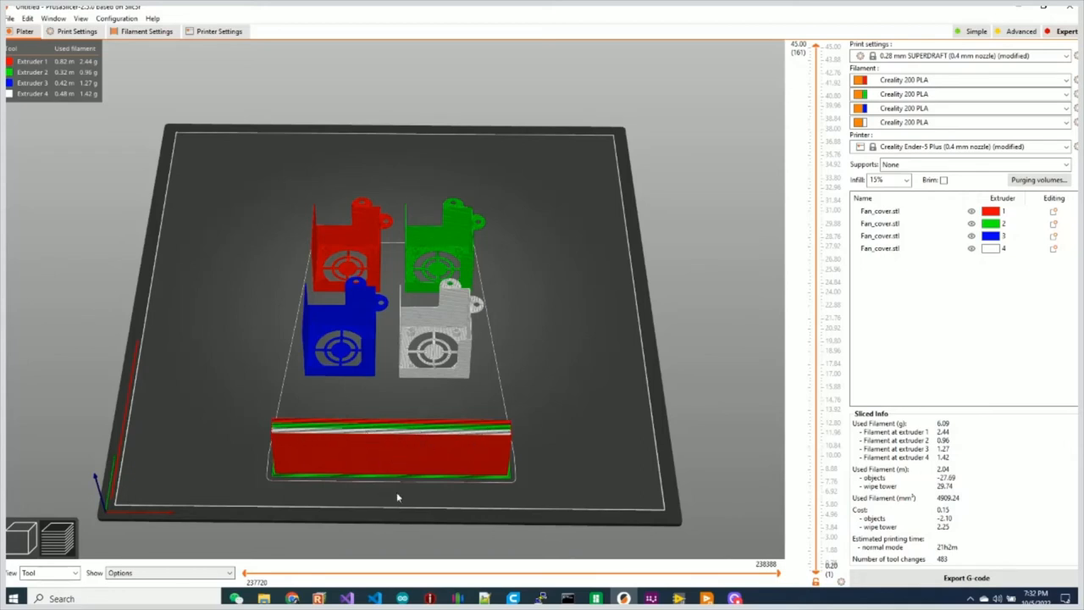
{"action": "mouse_move", "coordinate": [362, 324]}
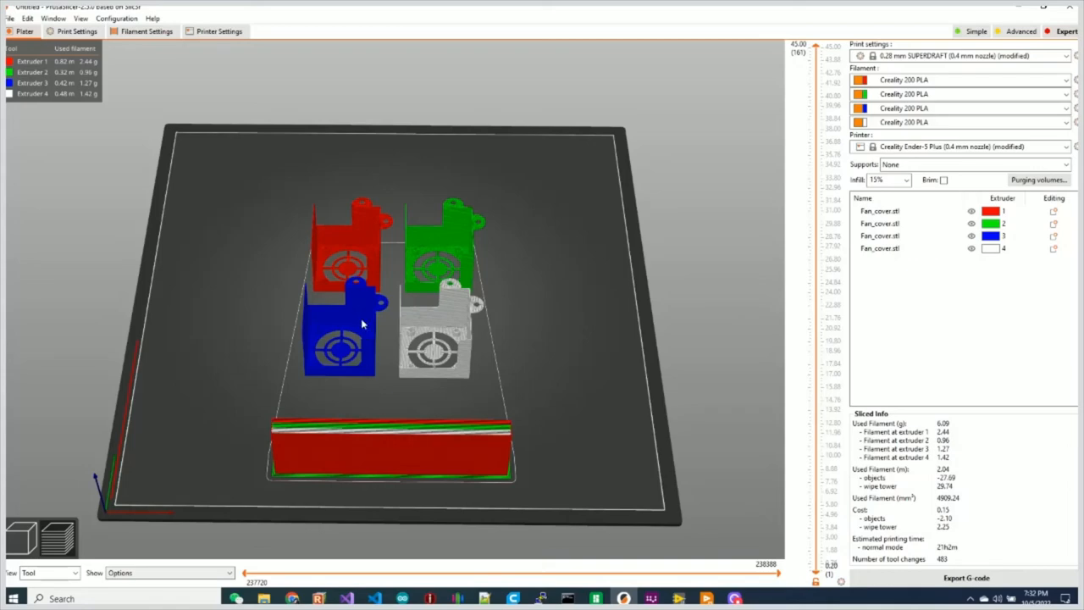
{"action": "mouse_move", "coordinate": [371, 318]}
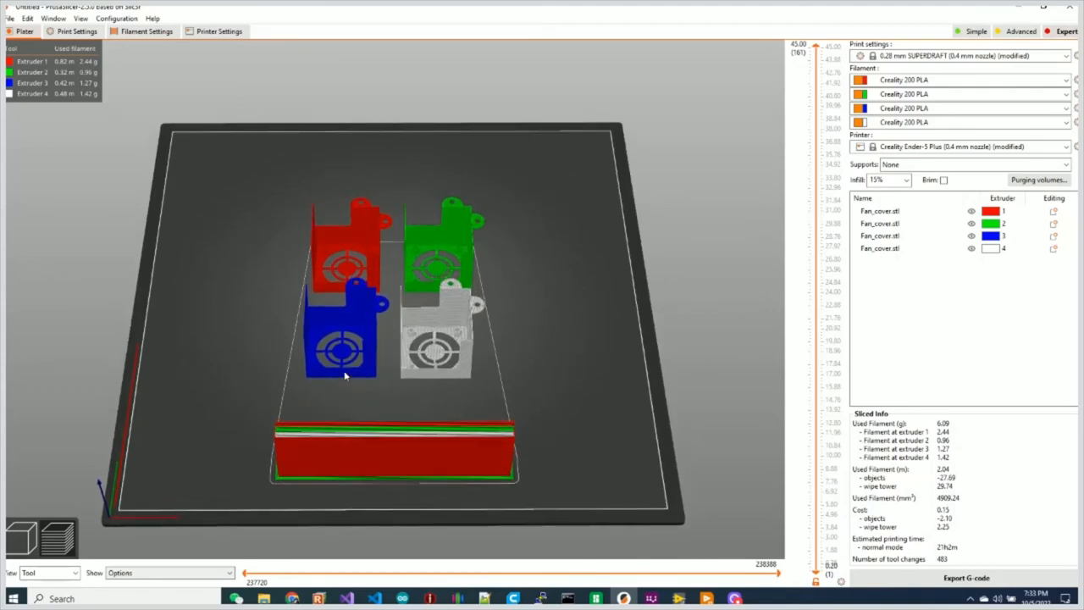
{"action": "mouse_move", "coordinate": [373, 354]}
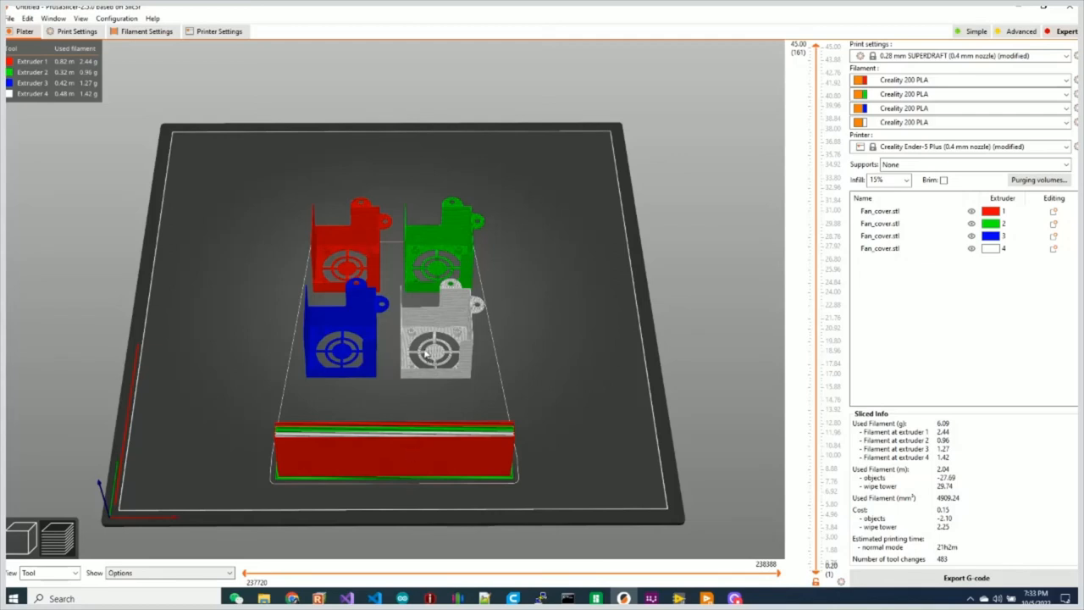
{"action": "mouse_move", "coordinate": [424, 279]}
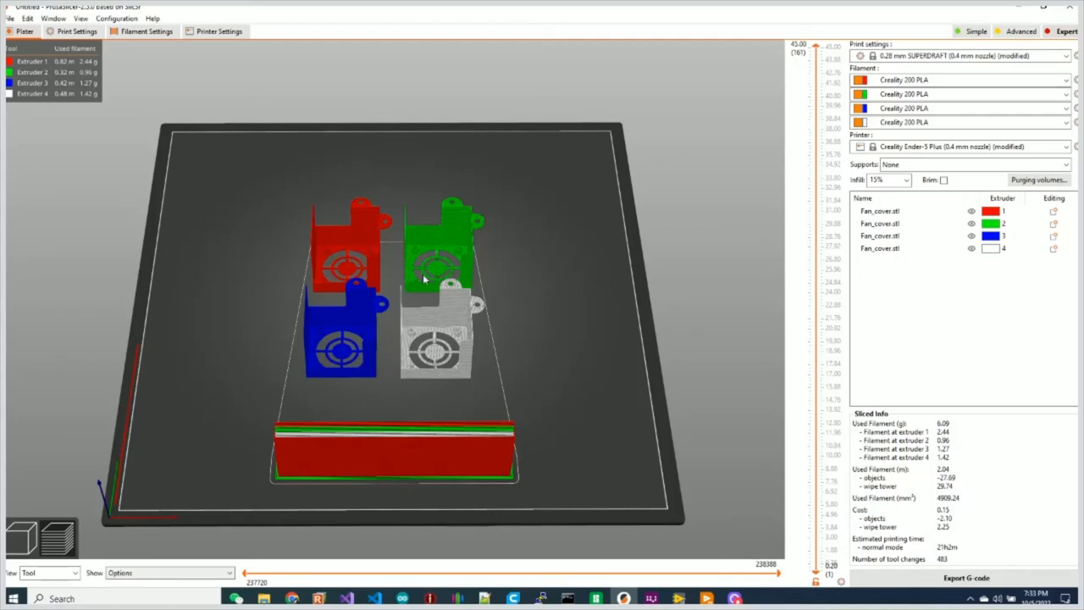
{"action": "mouse_move", "coordinate": [415, 411]}
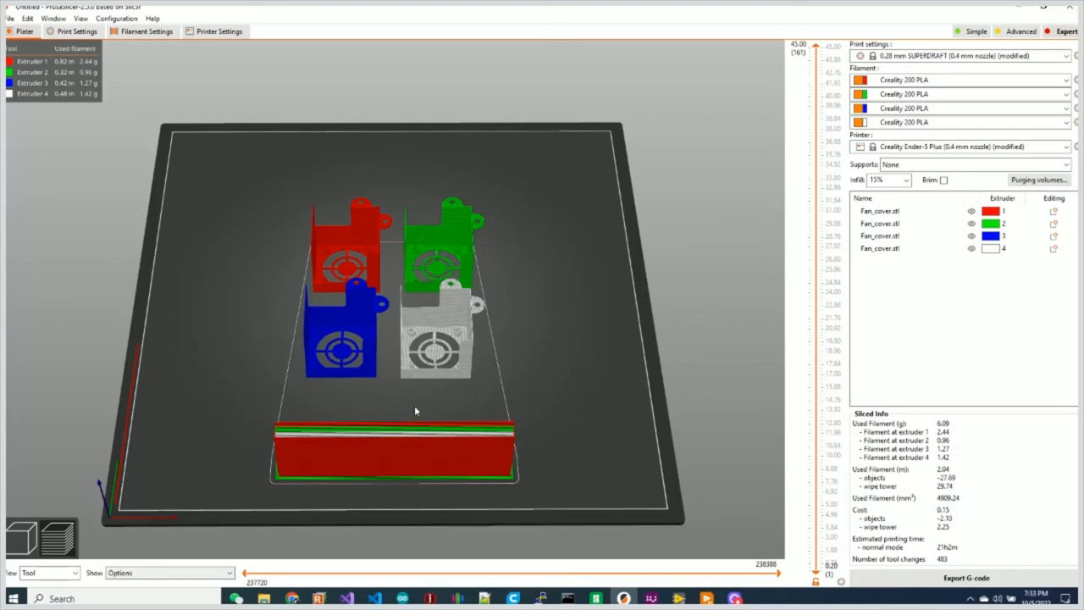
{"action": "mouse_move", "coordinate": [383, 475]}
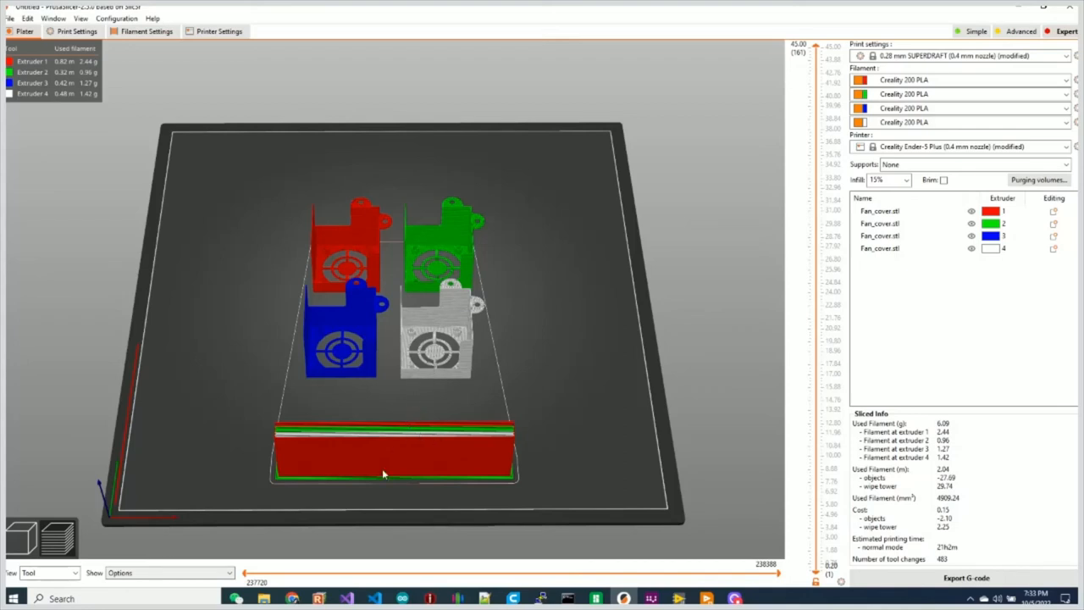
{"action": "mouse_move", "coordinate": [434, 356]}
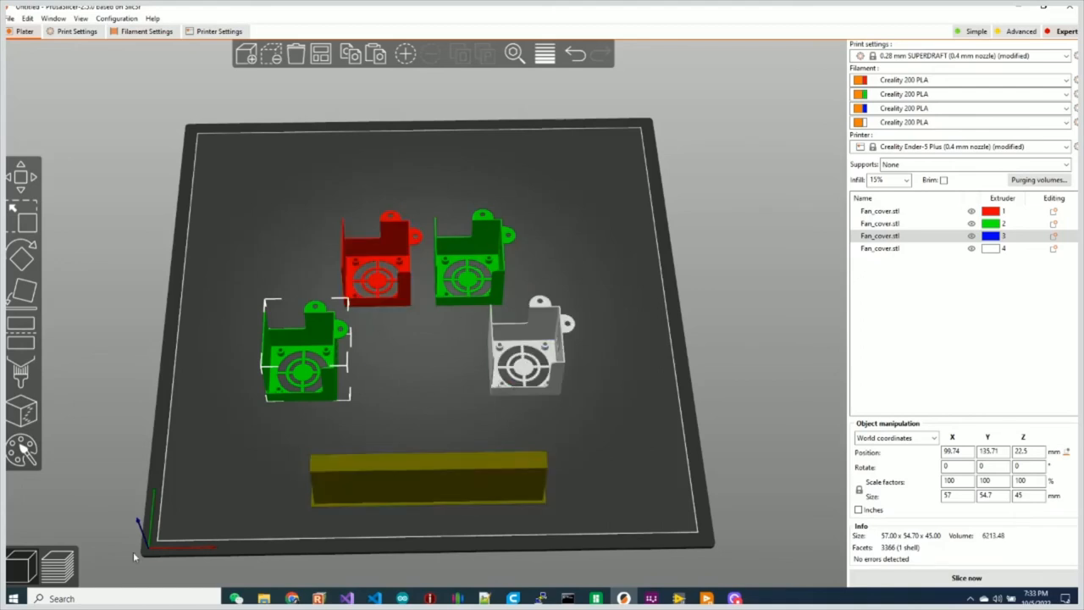
- Move the fan covers into a single row behind the wipe tower and select them all
{"action": "left_click", "coordinate": [965, 577]}
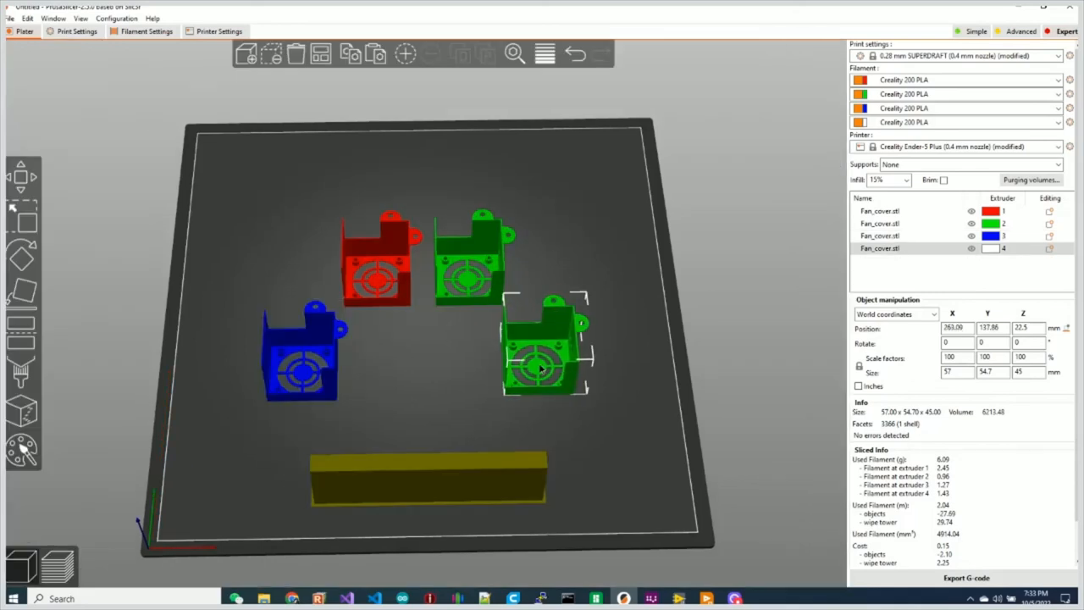
{"action": "left_click_drag", "start_coordinate": [542, 348], "coordinate": [556, 350]}
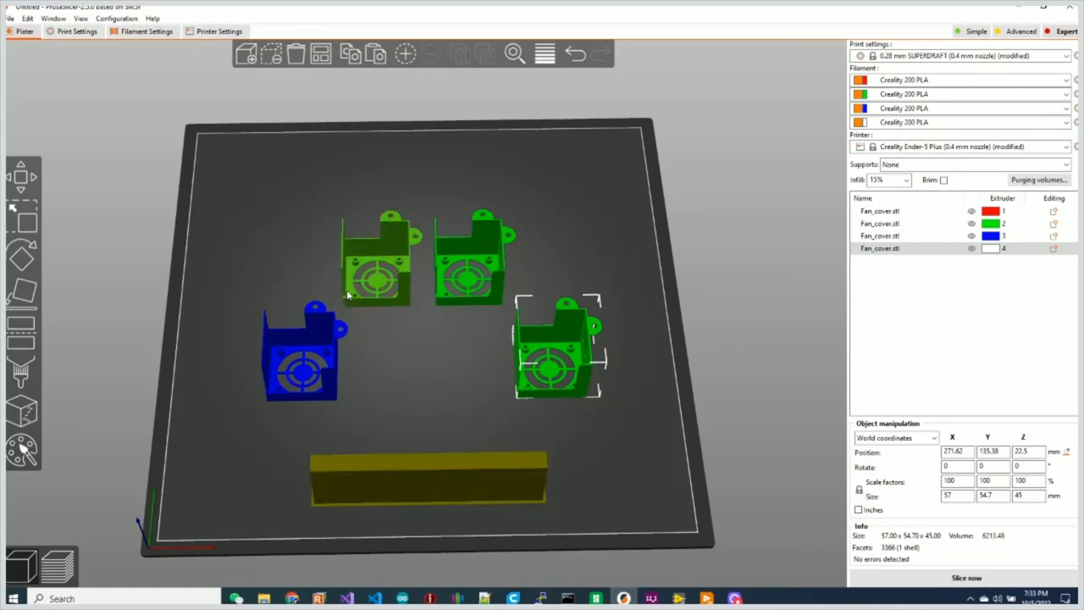
{"action": "left_click", "coordinate": [297, 348]}
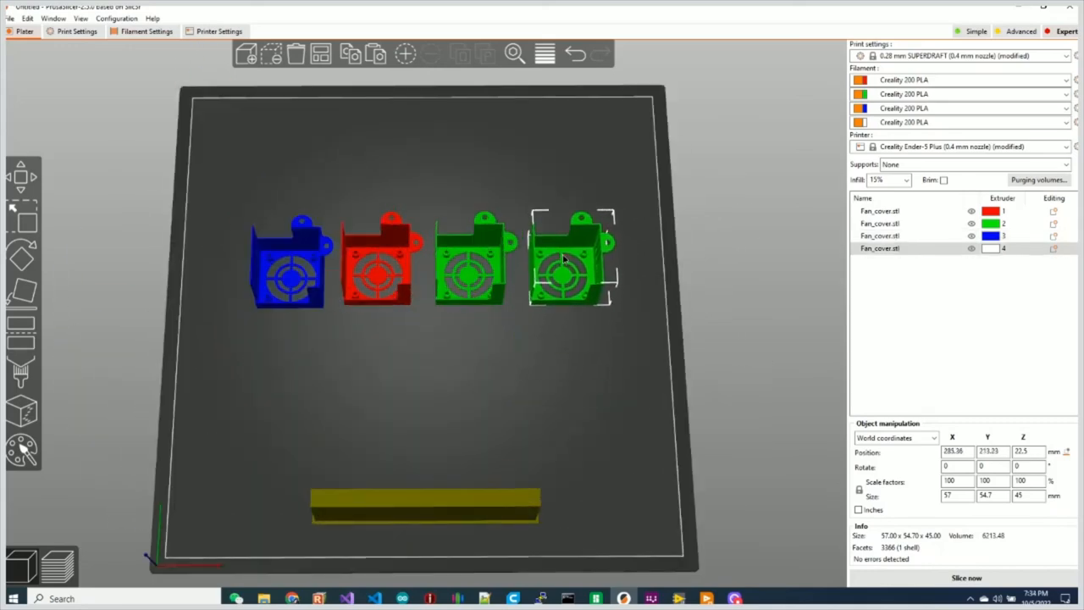
{"action": "key", "text": "ctrl+a"}
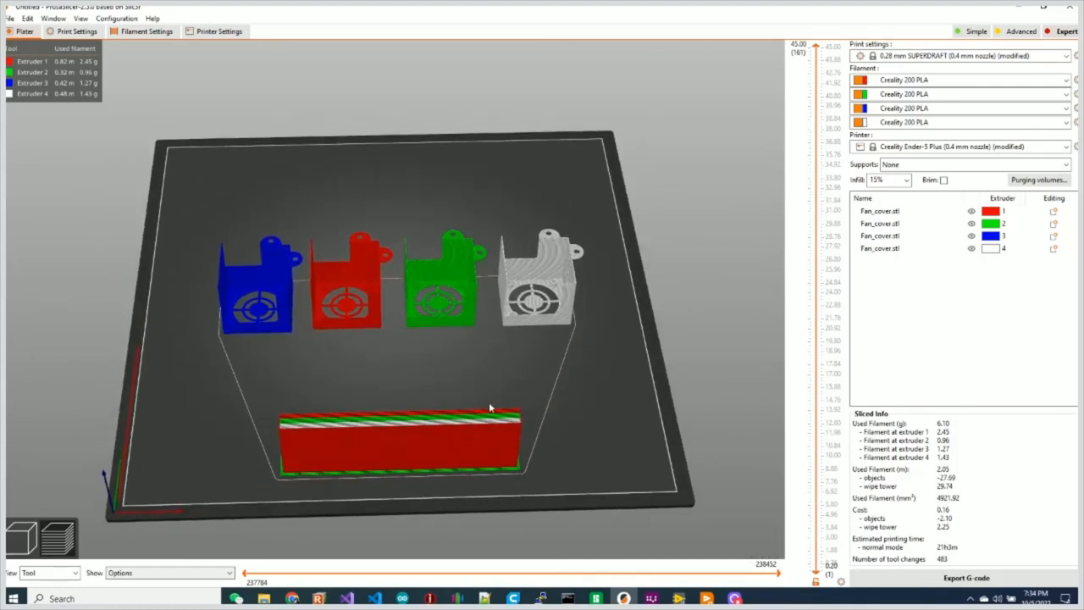
{"action": "mouse_move", "coordinate": [156, 220]}
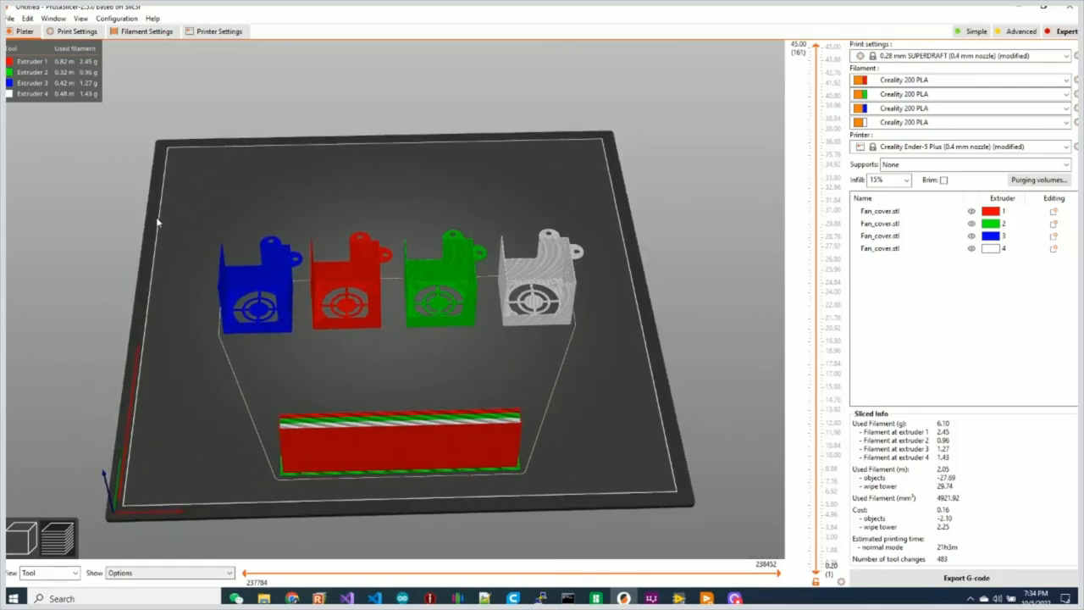